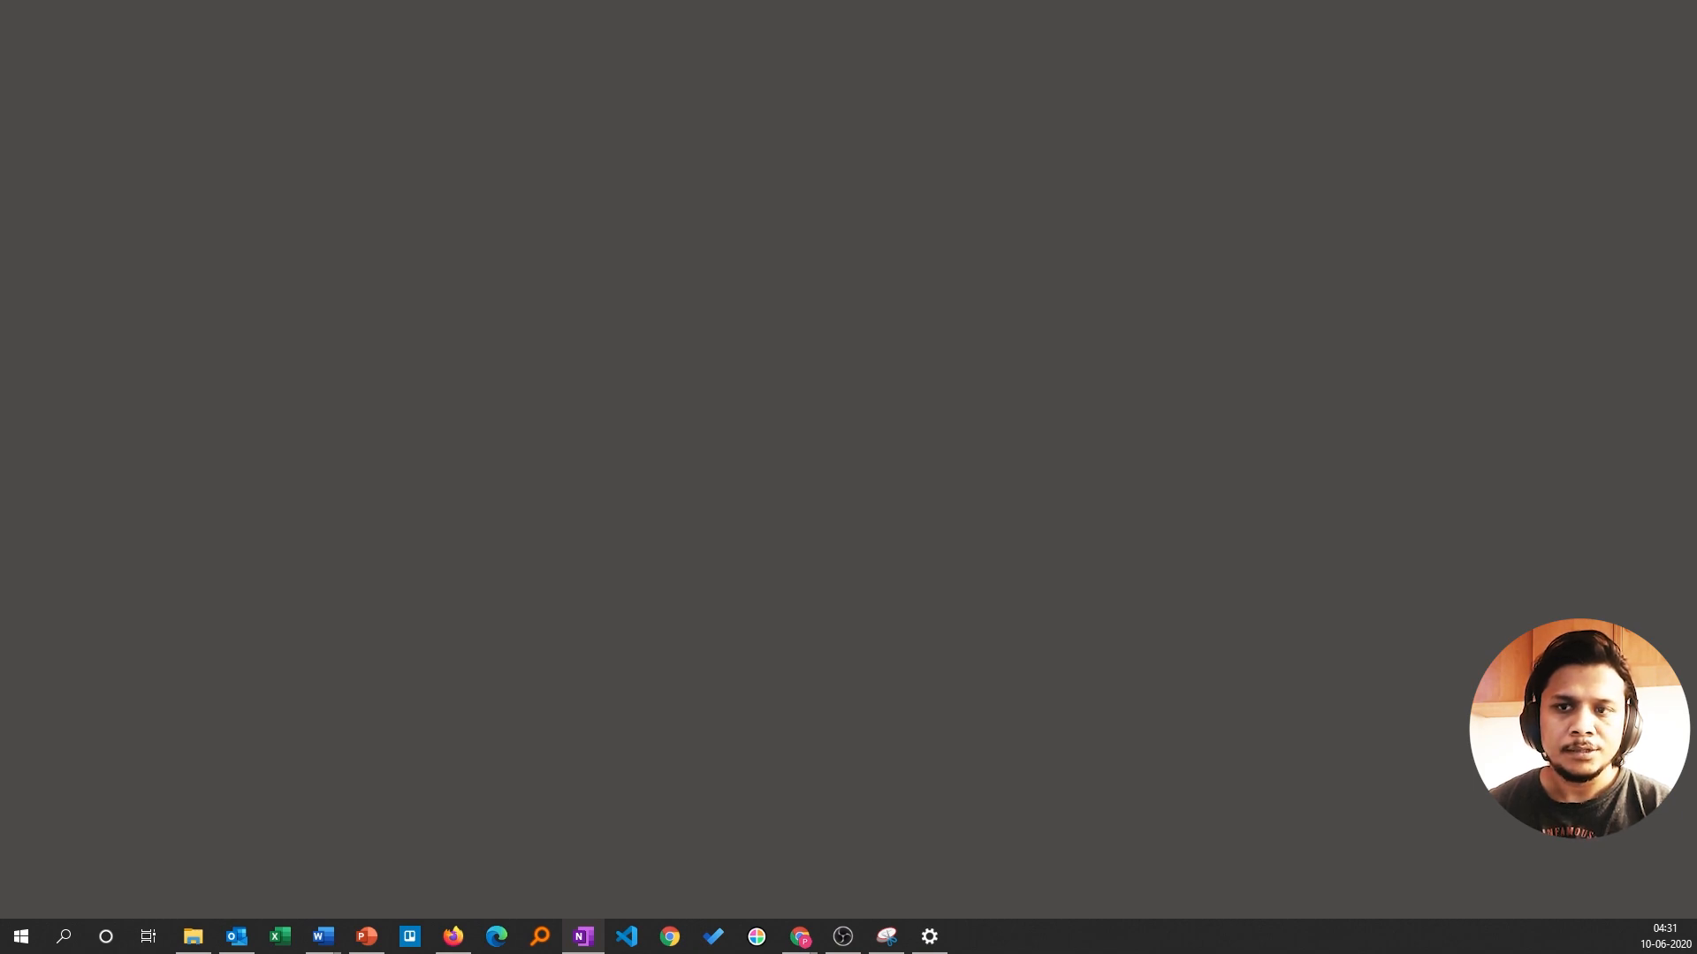
- Search the Start menu for 'snipp' and launch Snipping Tool
left_click(20, 936)
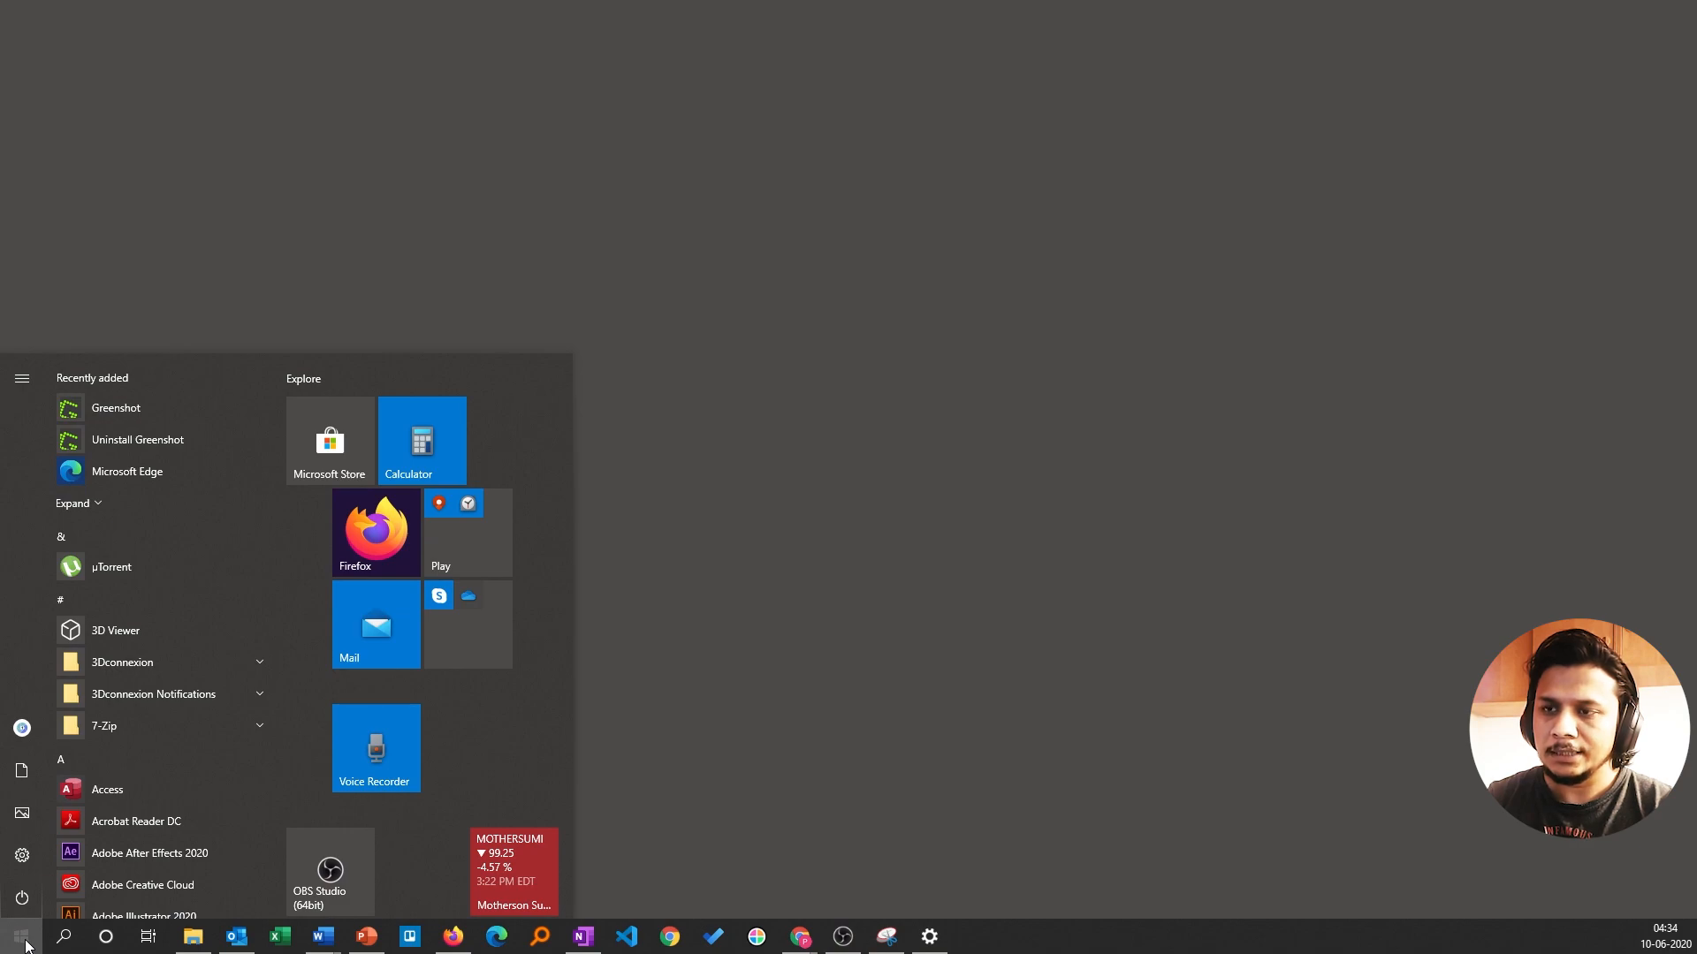
type("sn")
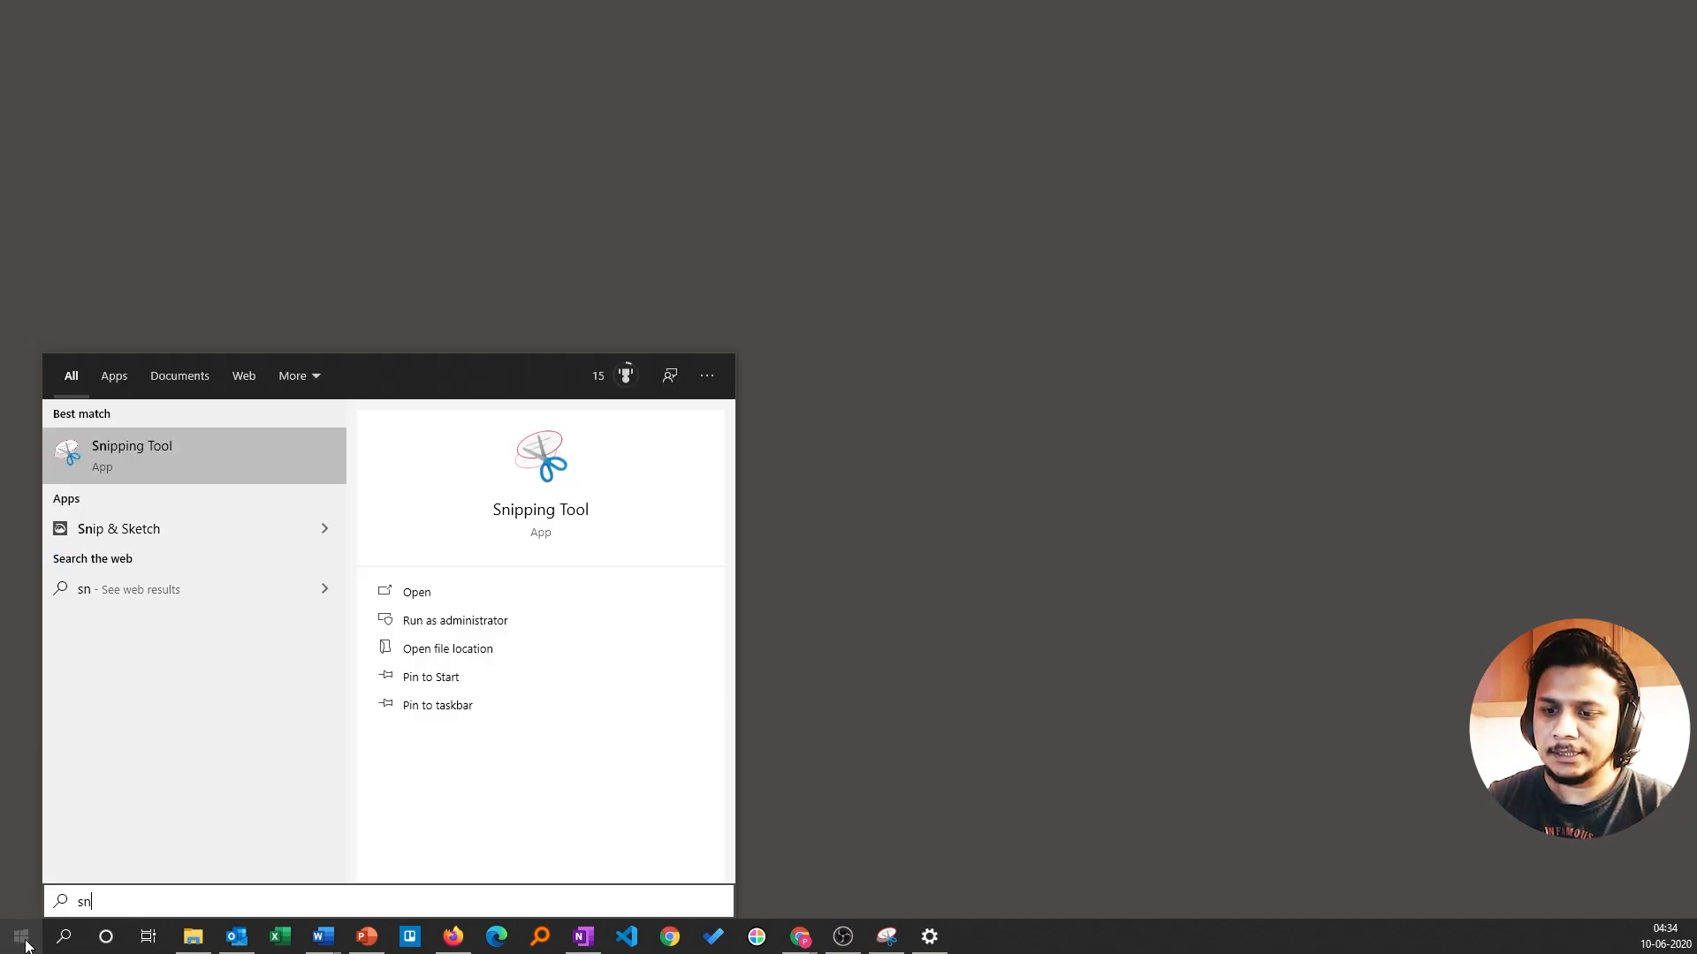
type("ipp")
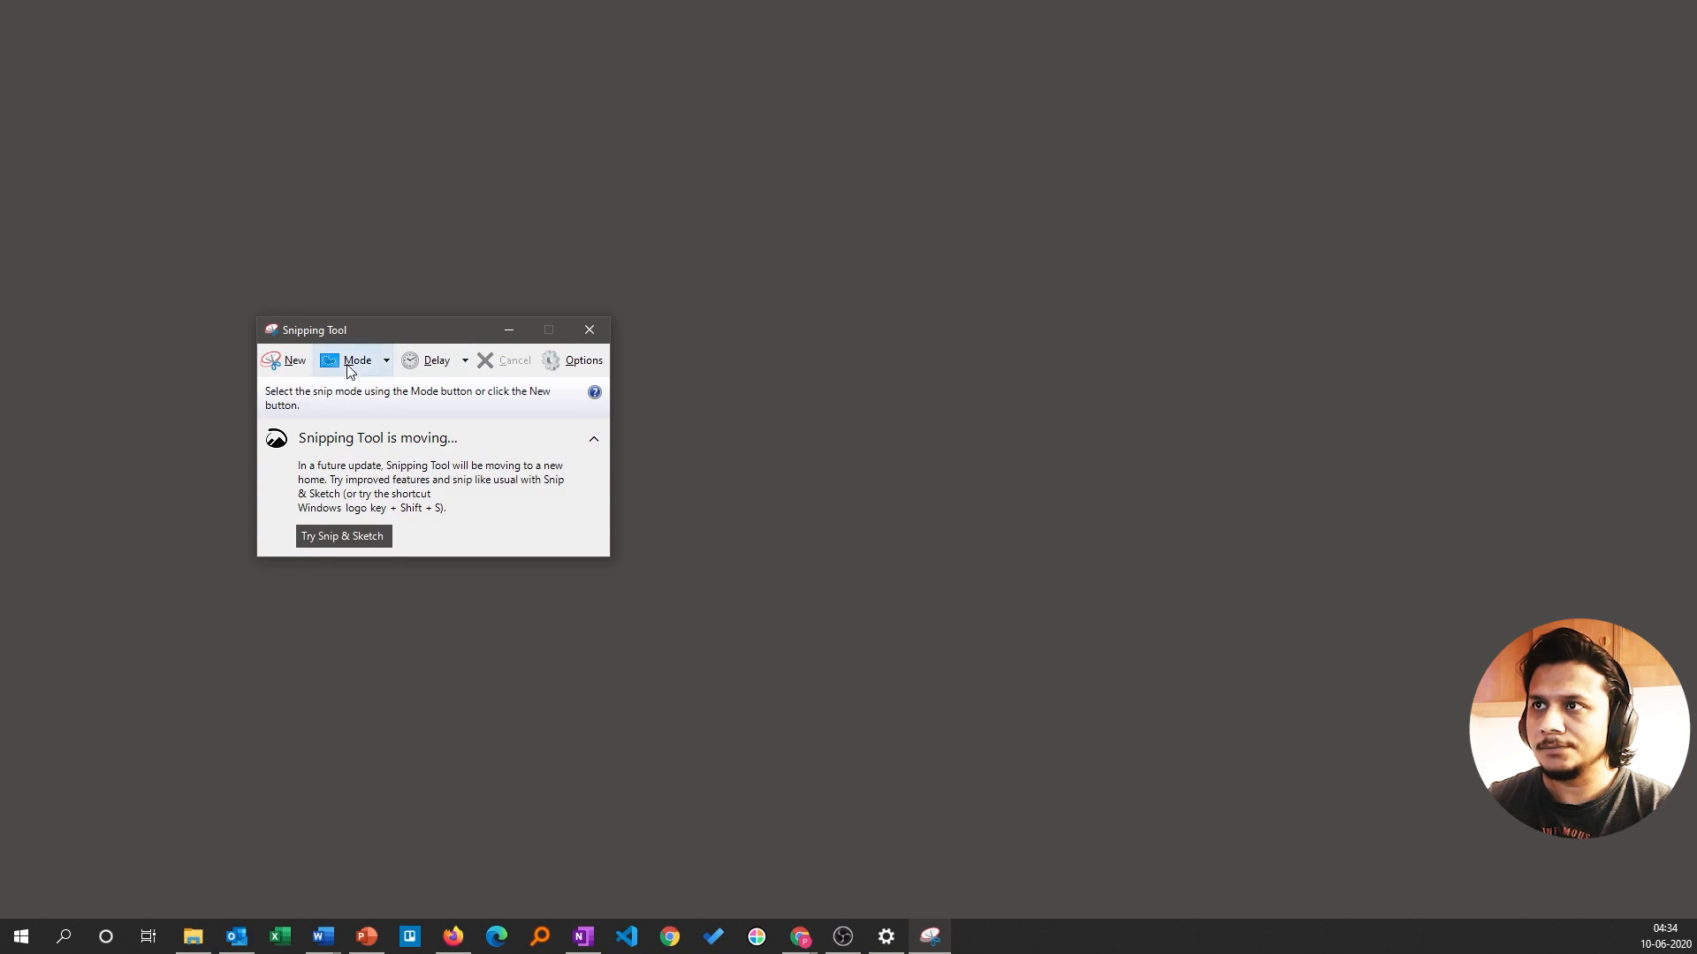
mouse_move(324, 322)
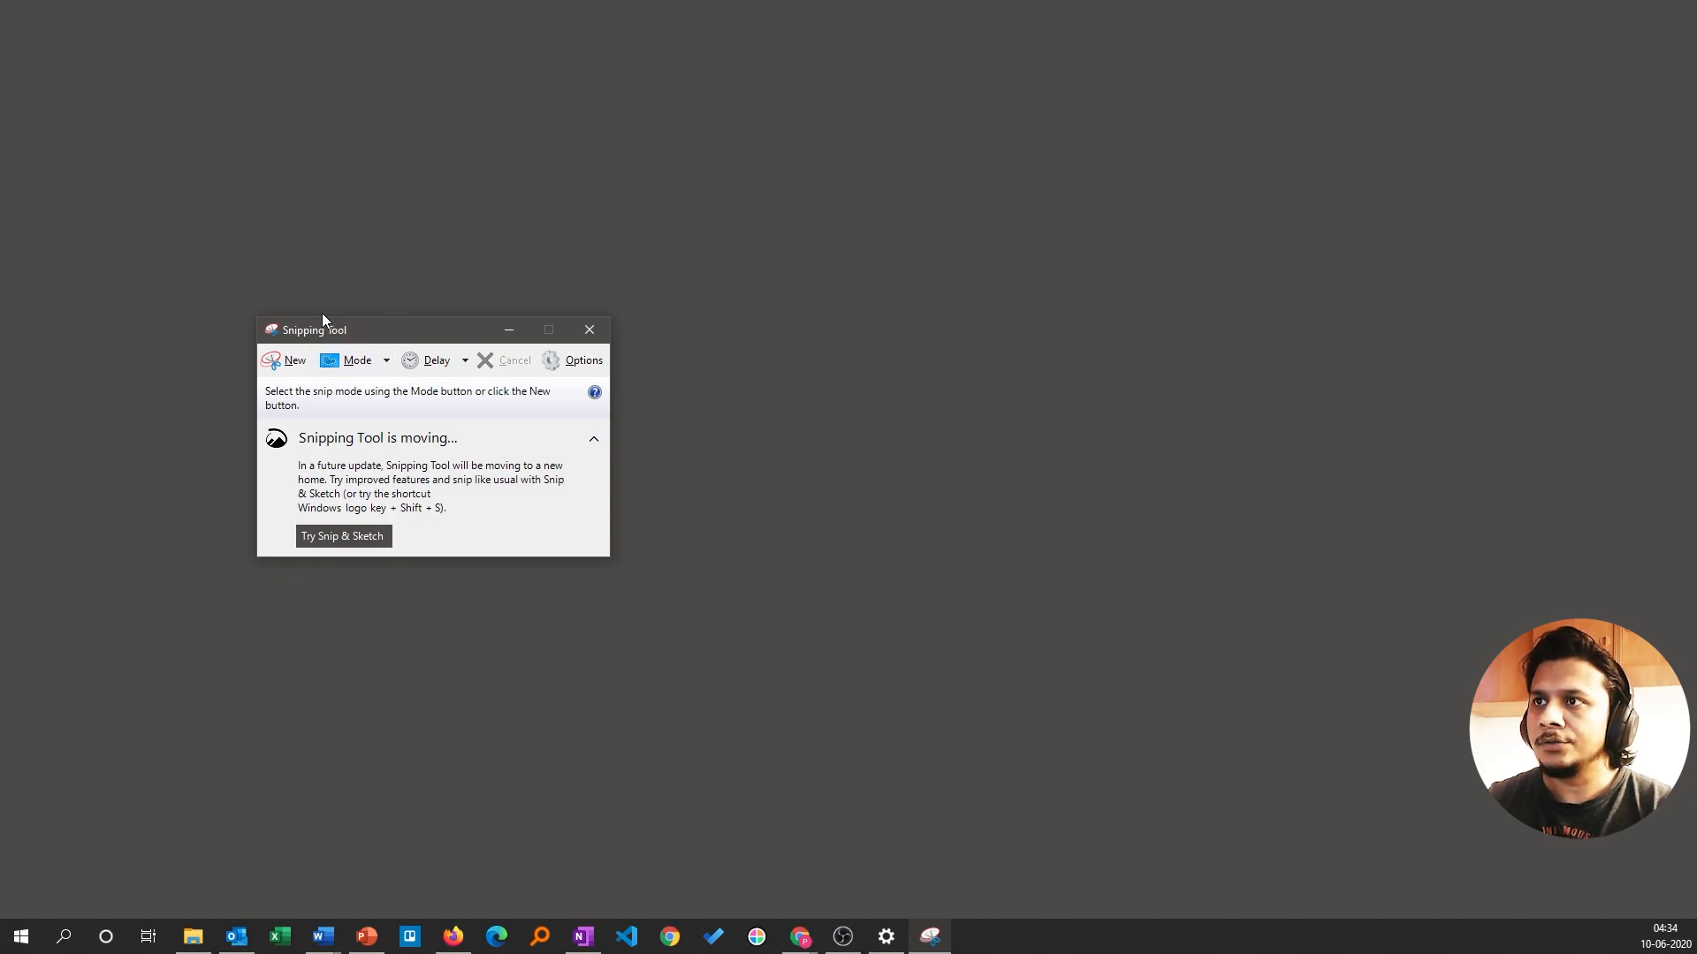
mouse_move(426, 378)
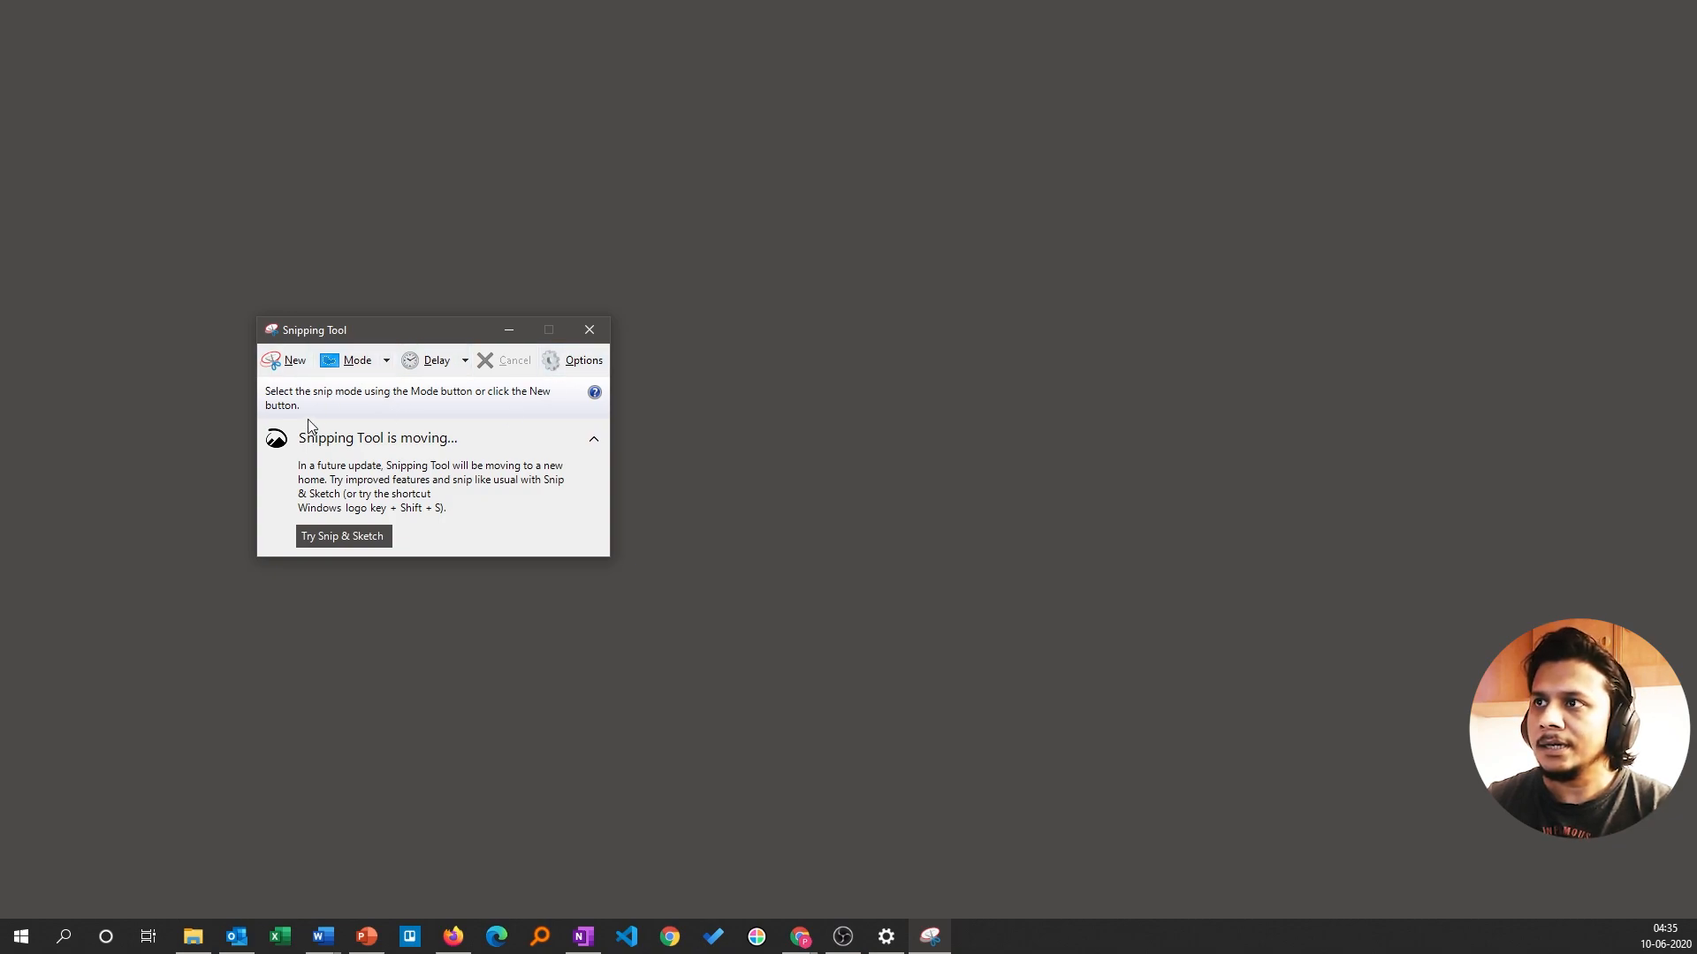
mouse_move(439, 399)
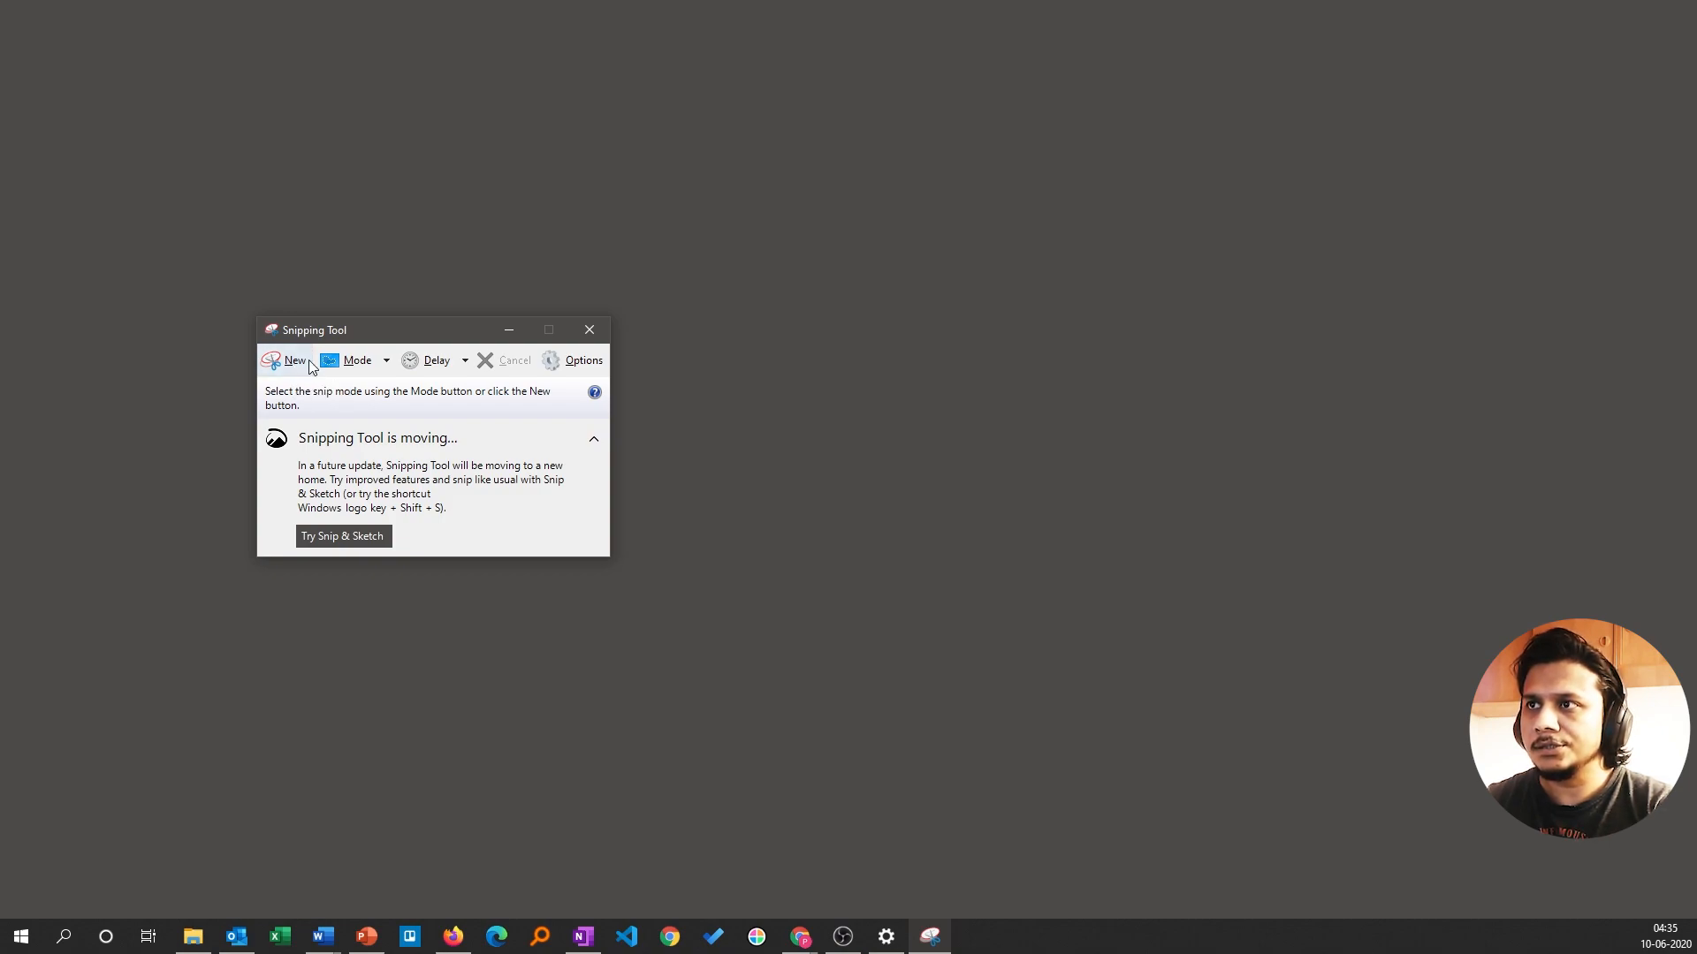
left_click(358, 361)
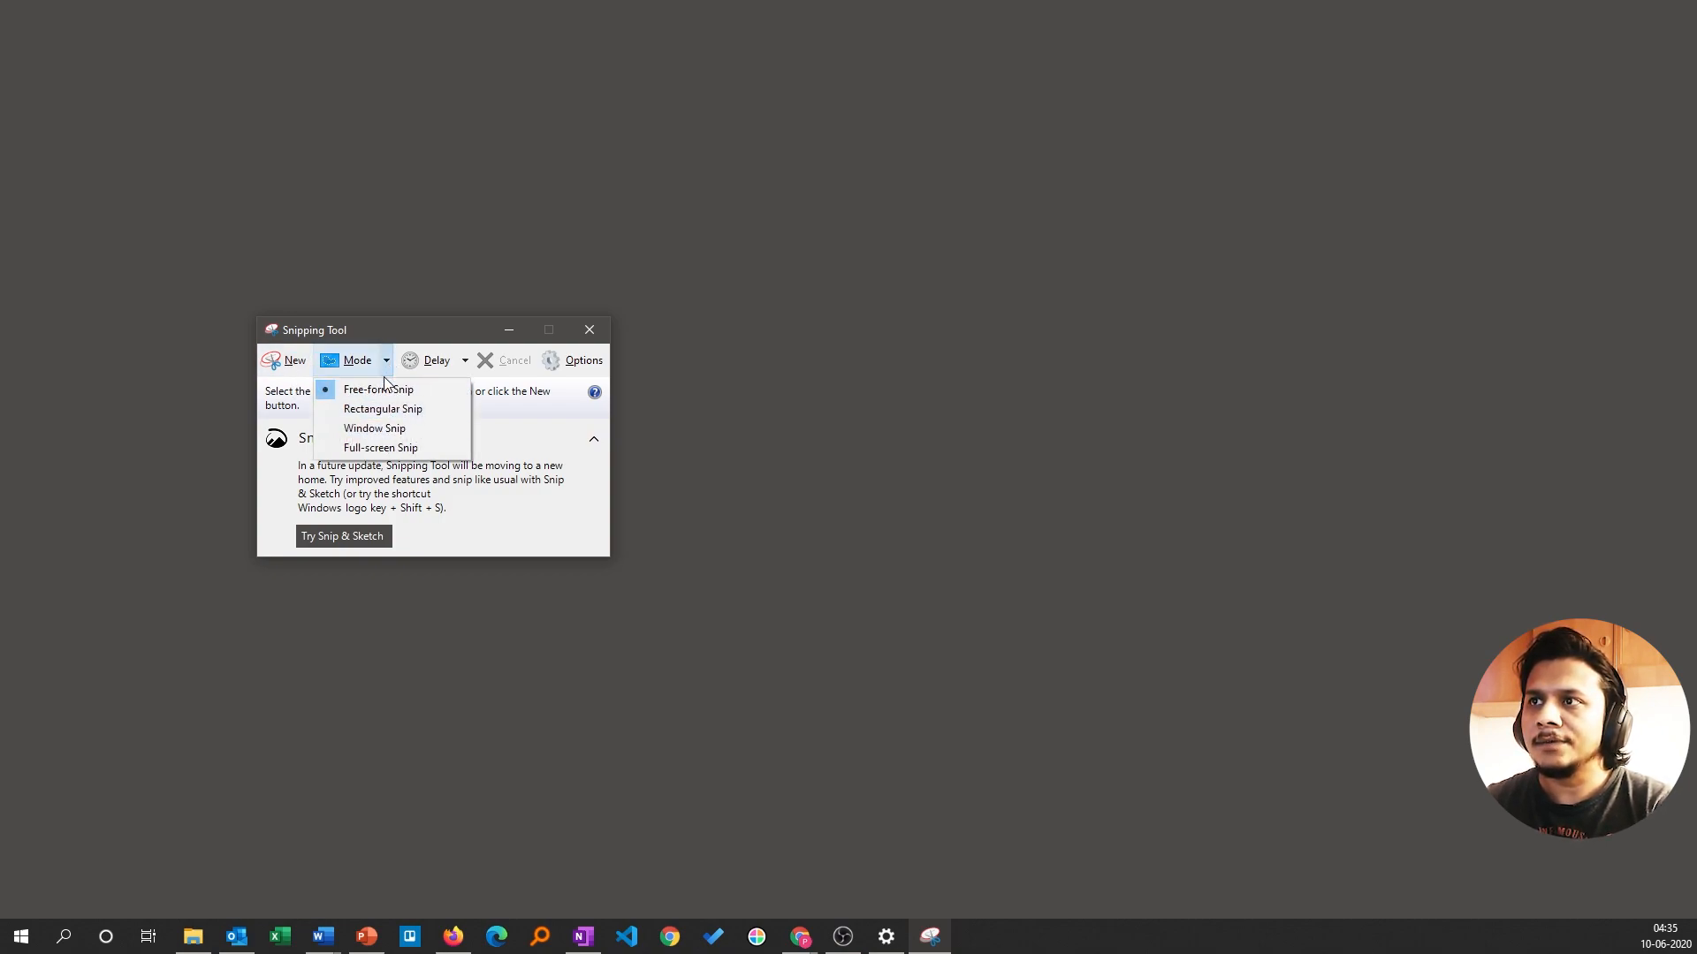
mouse_move(383, 410)
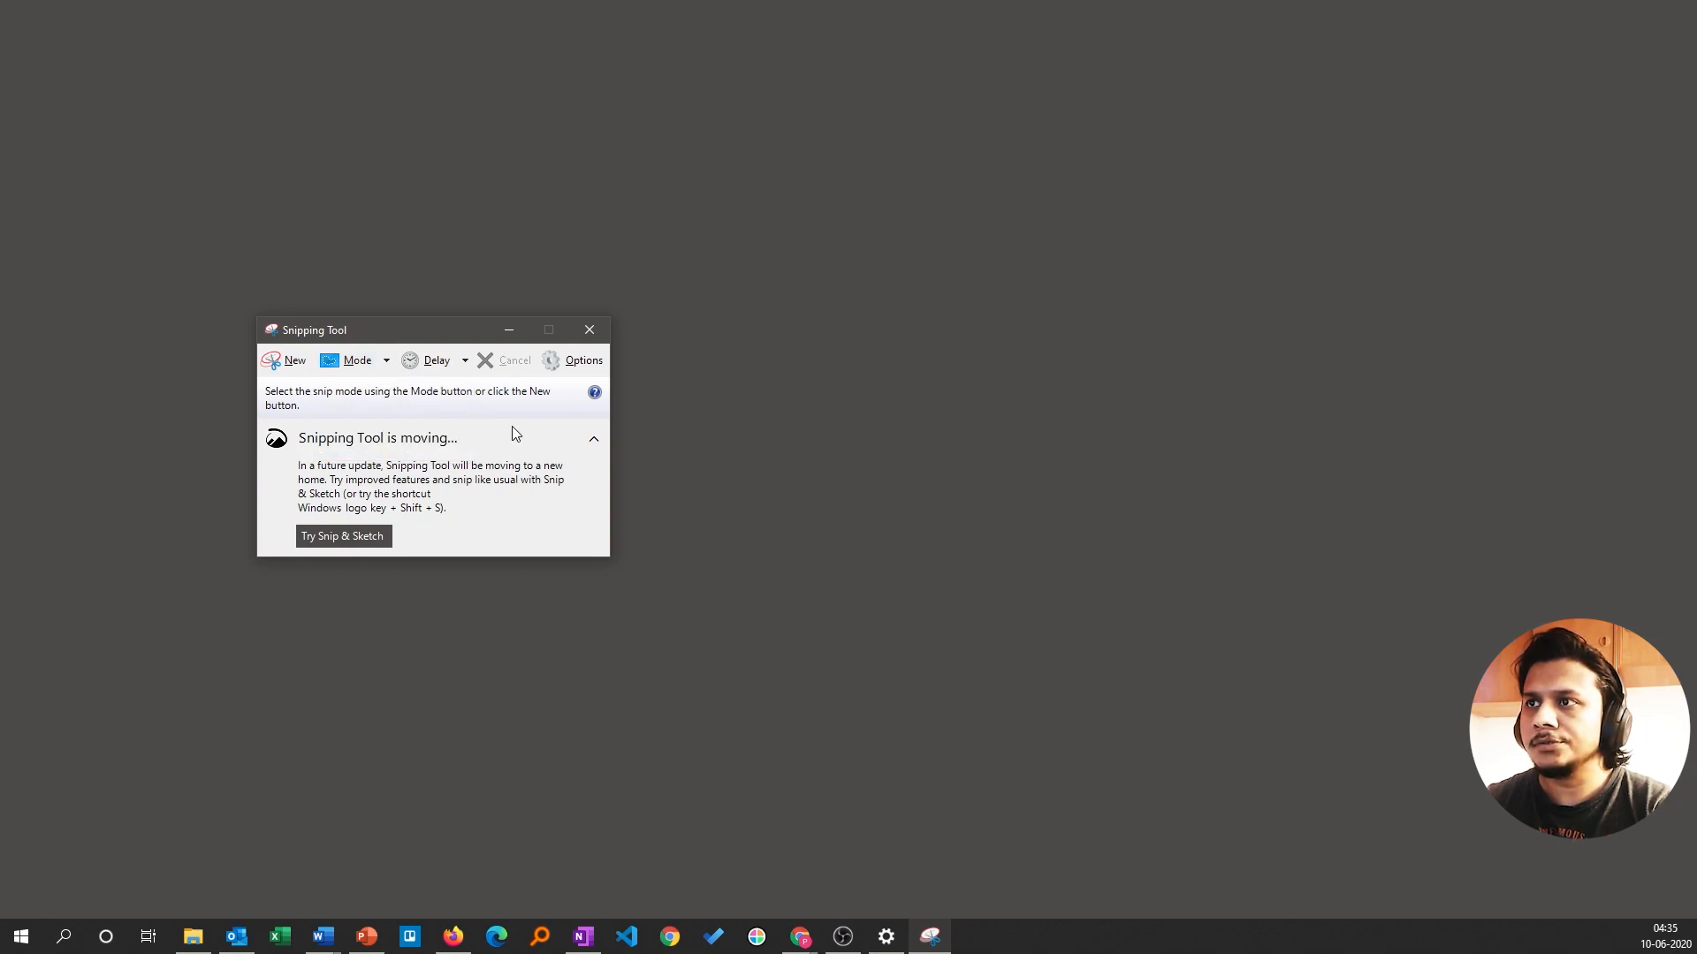
left_click(463, 360)
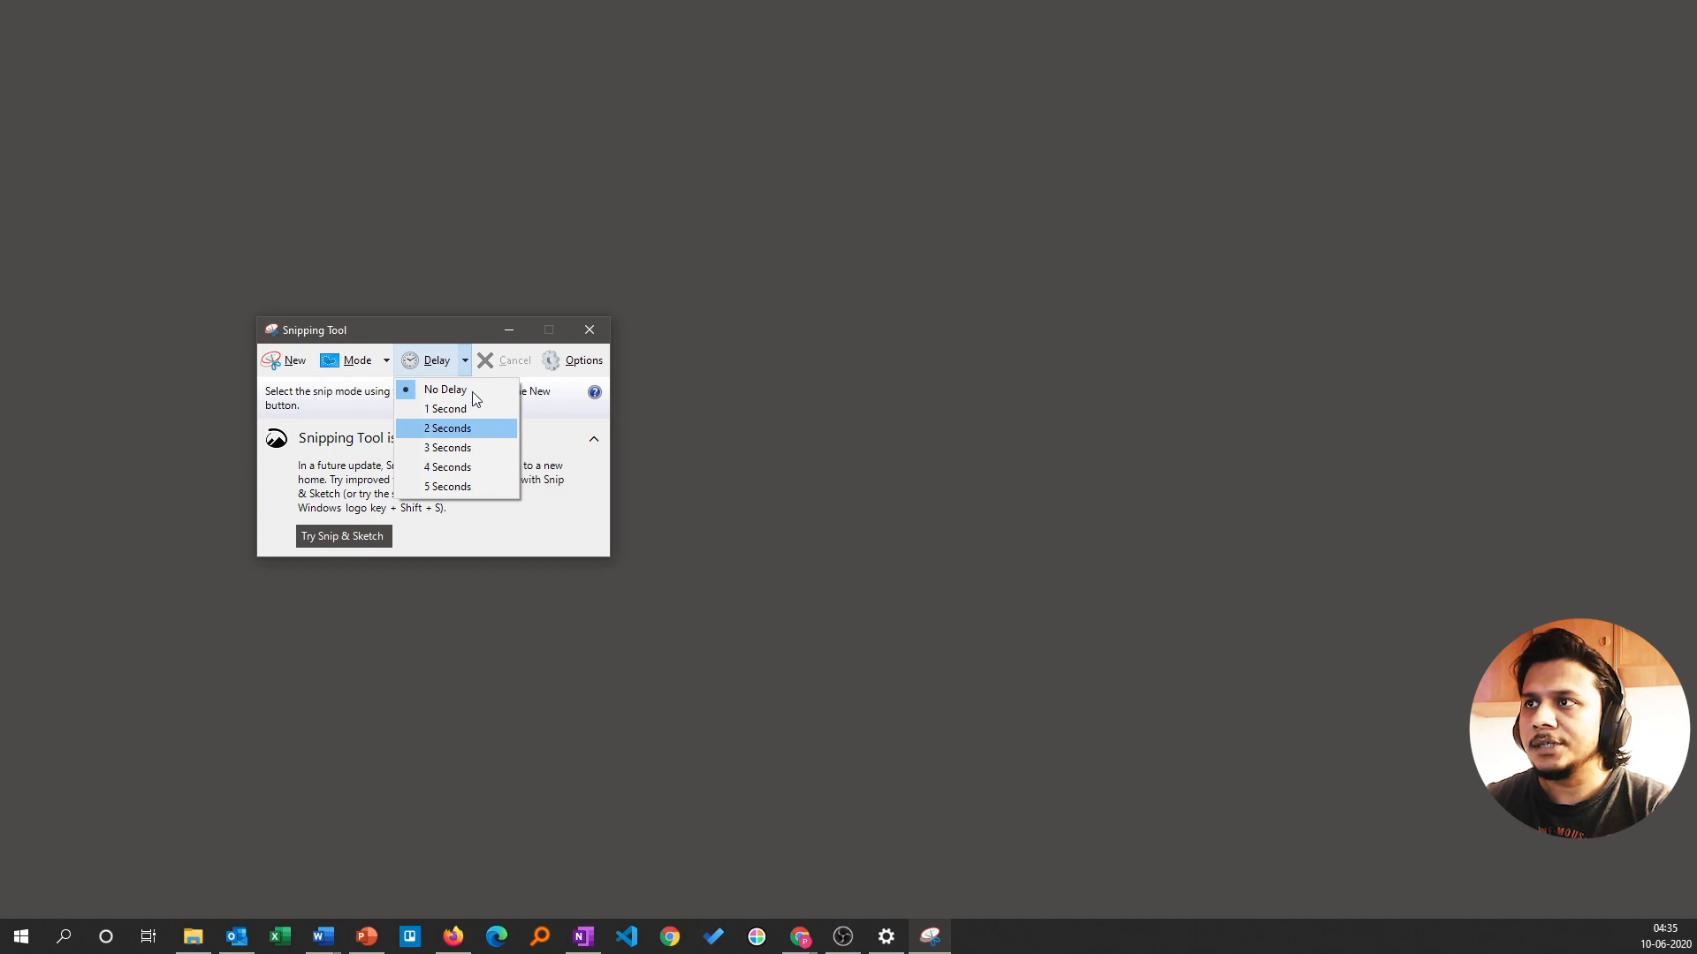
mouse_move(533, 439)
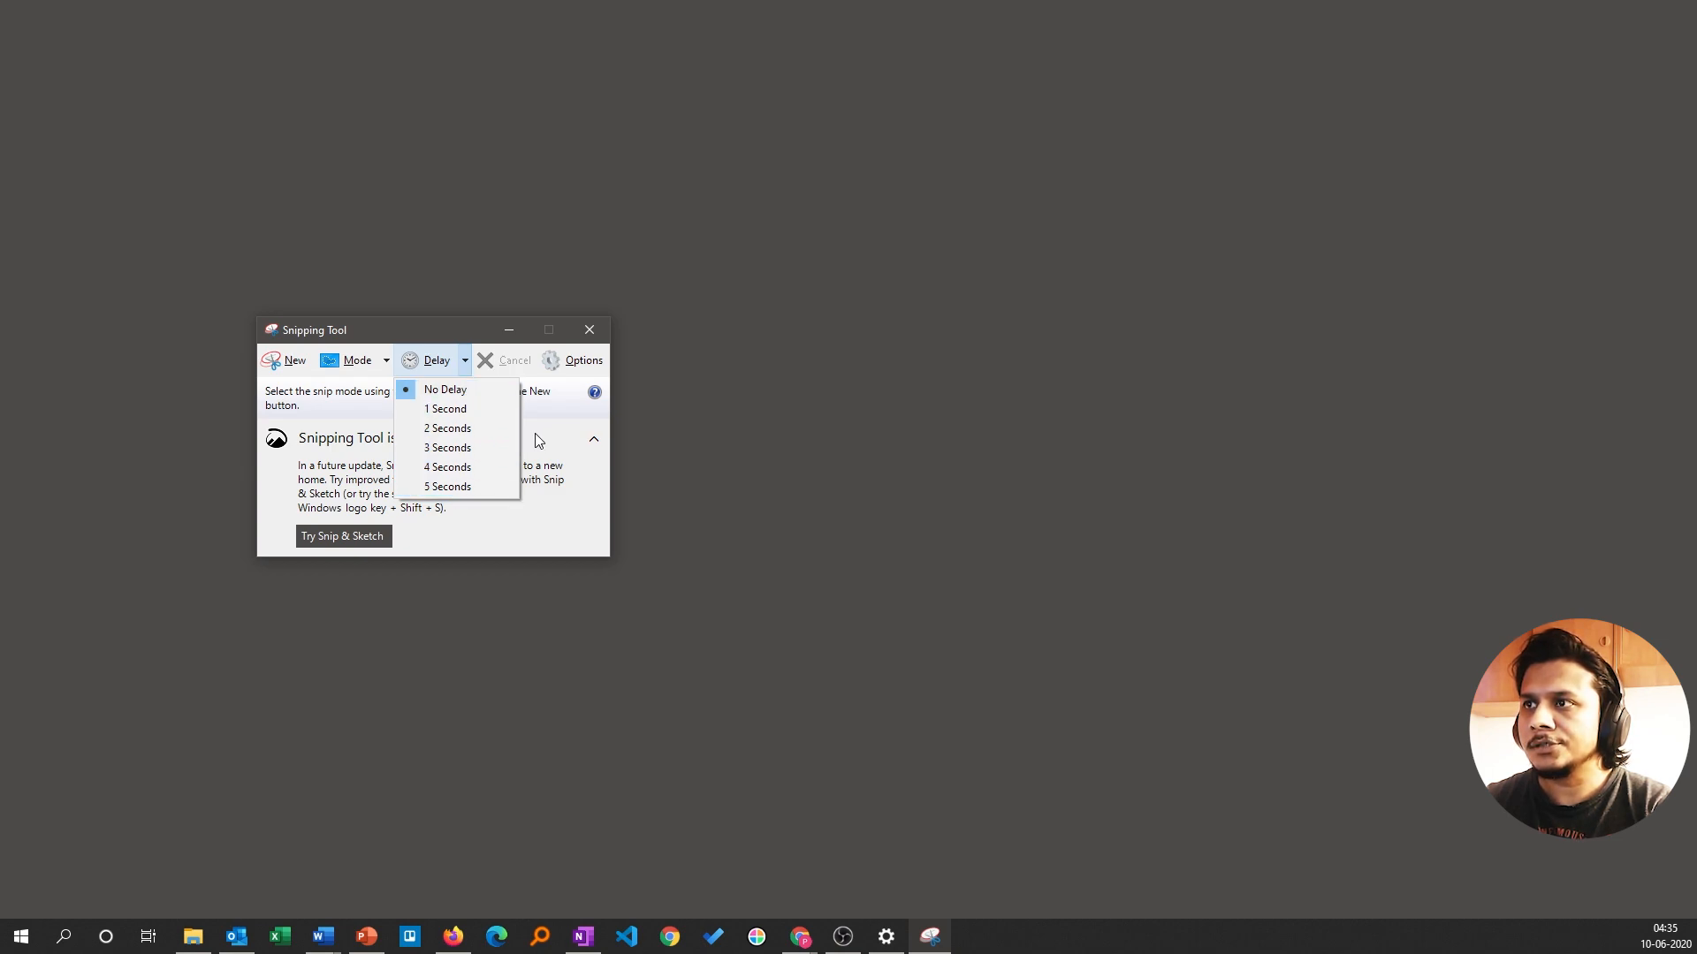
left_click(435, 361)
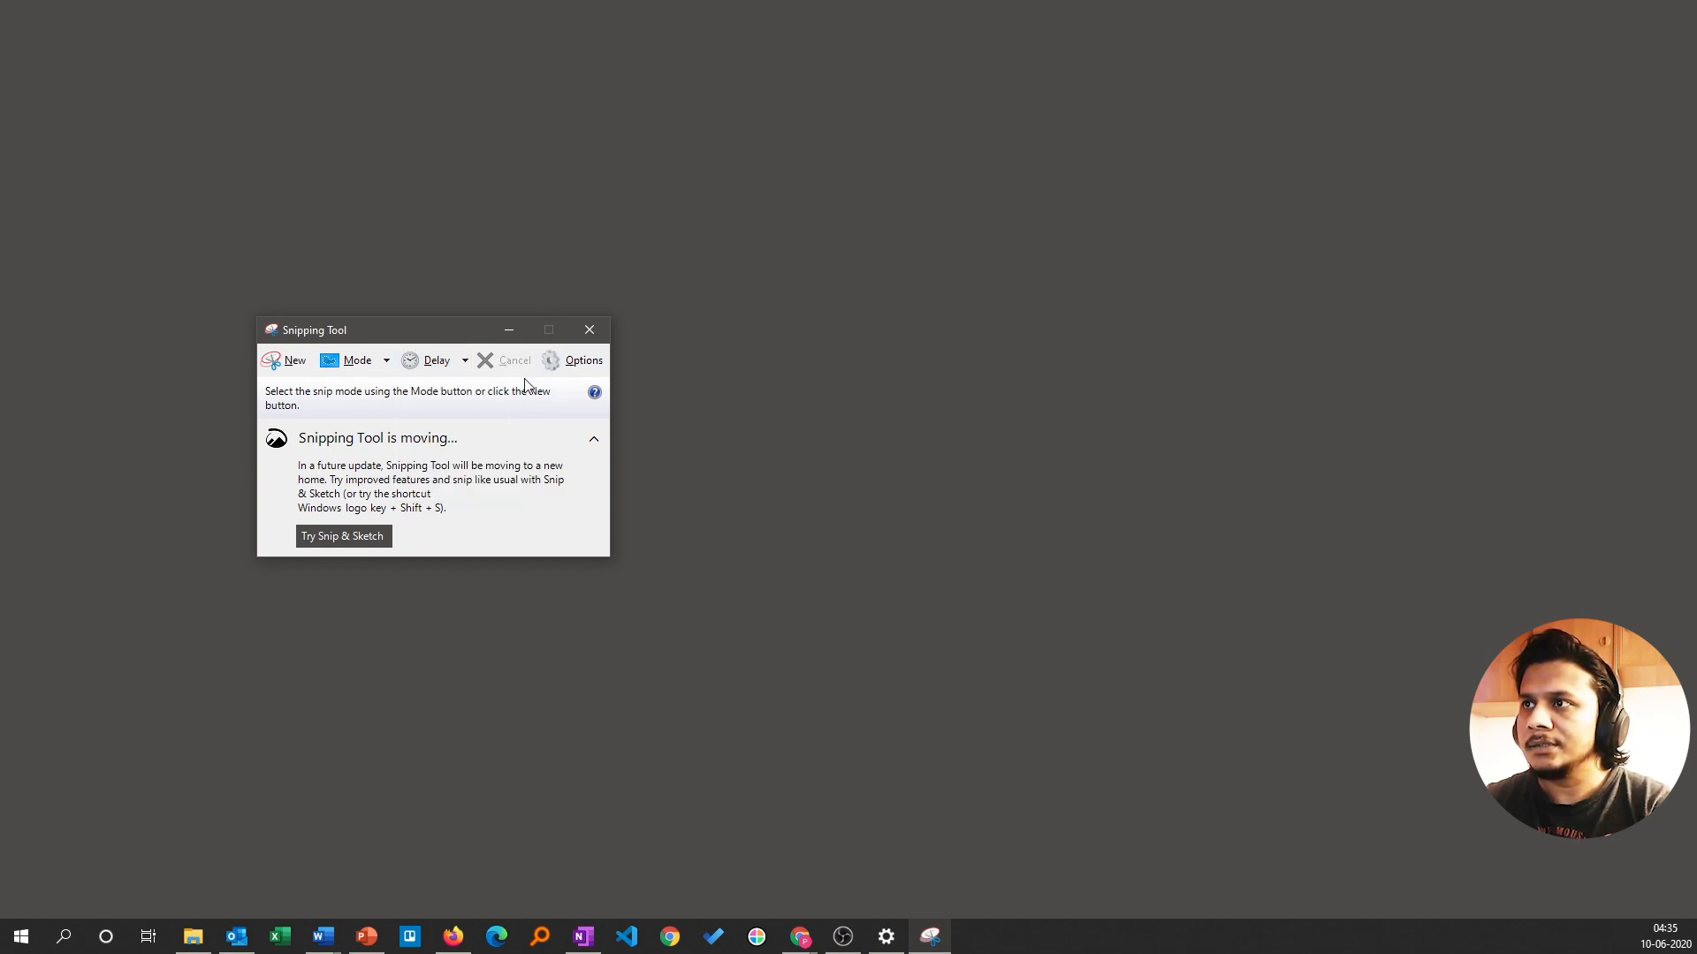
mouse_move(483, 443)
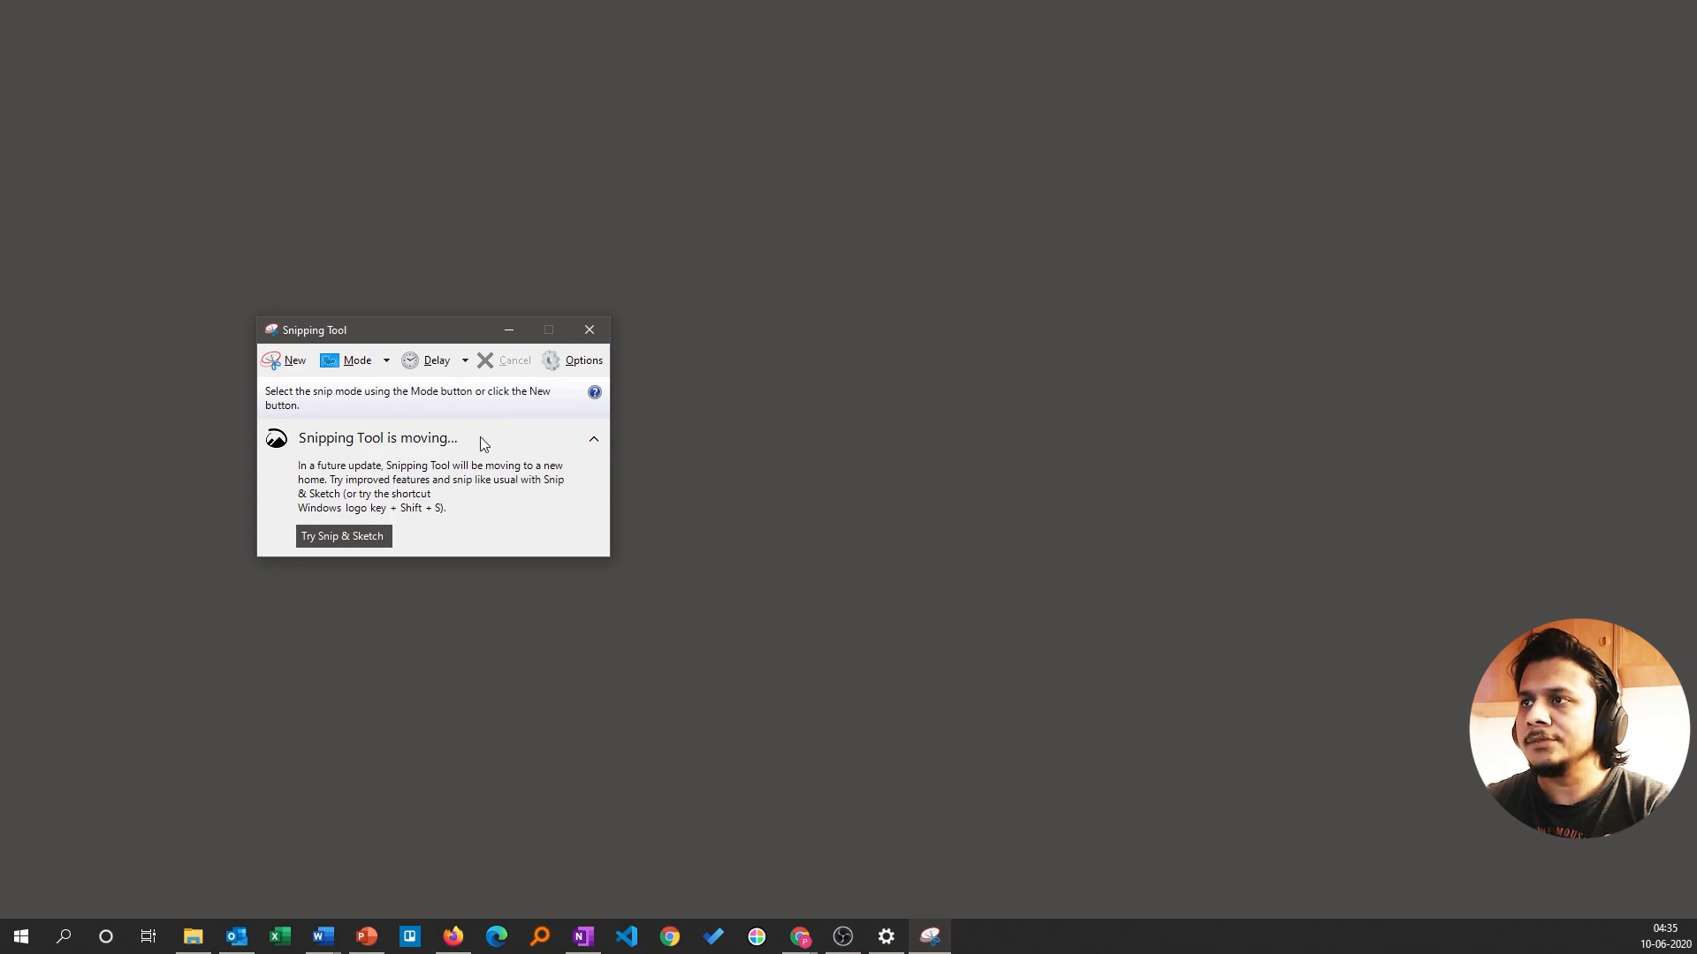
mouse_move(541, 409)
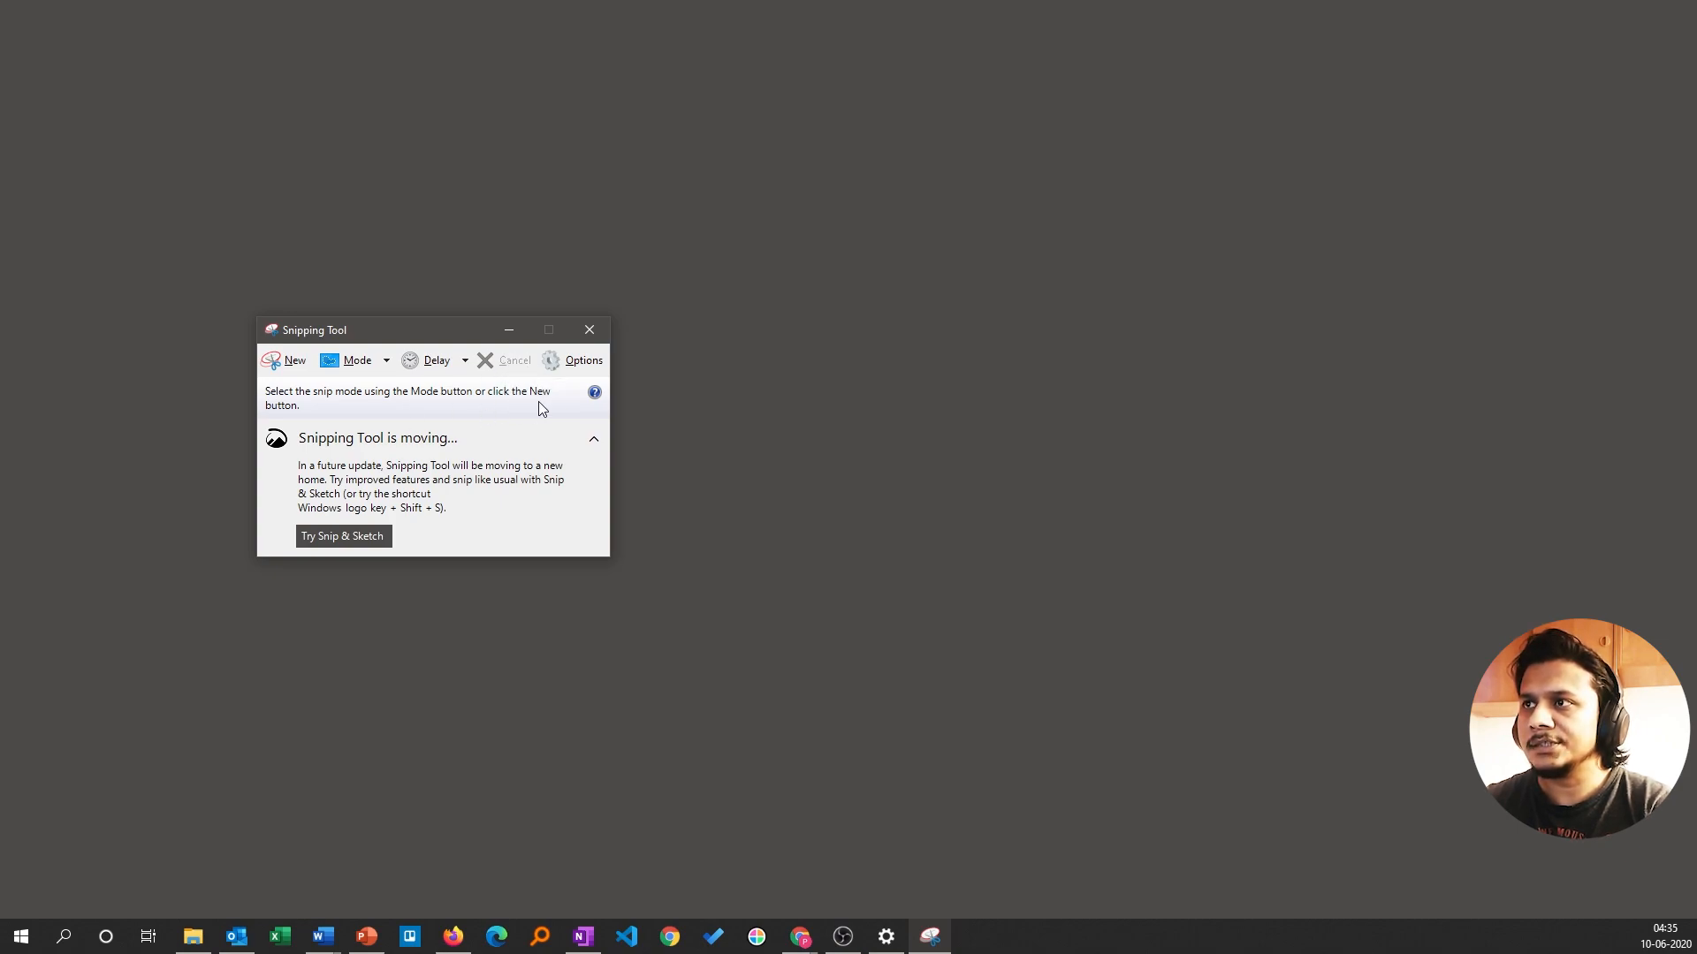
left_click(577, 361)
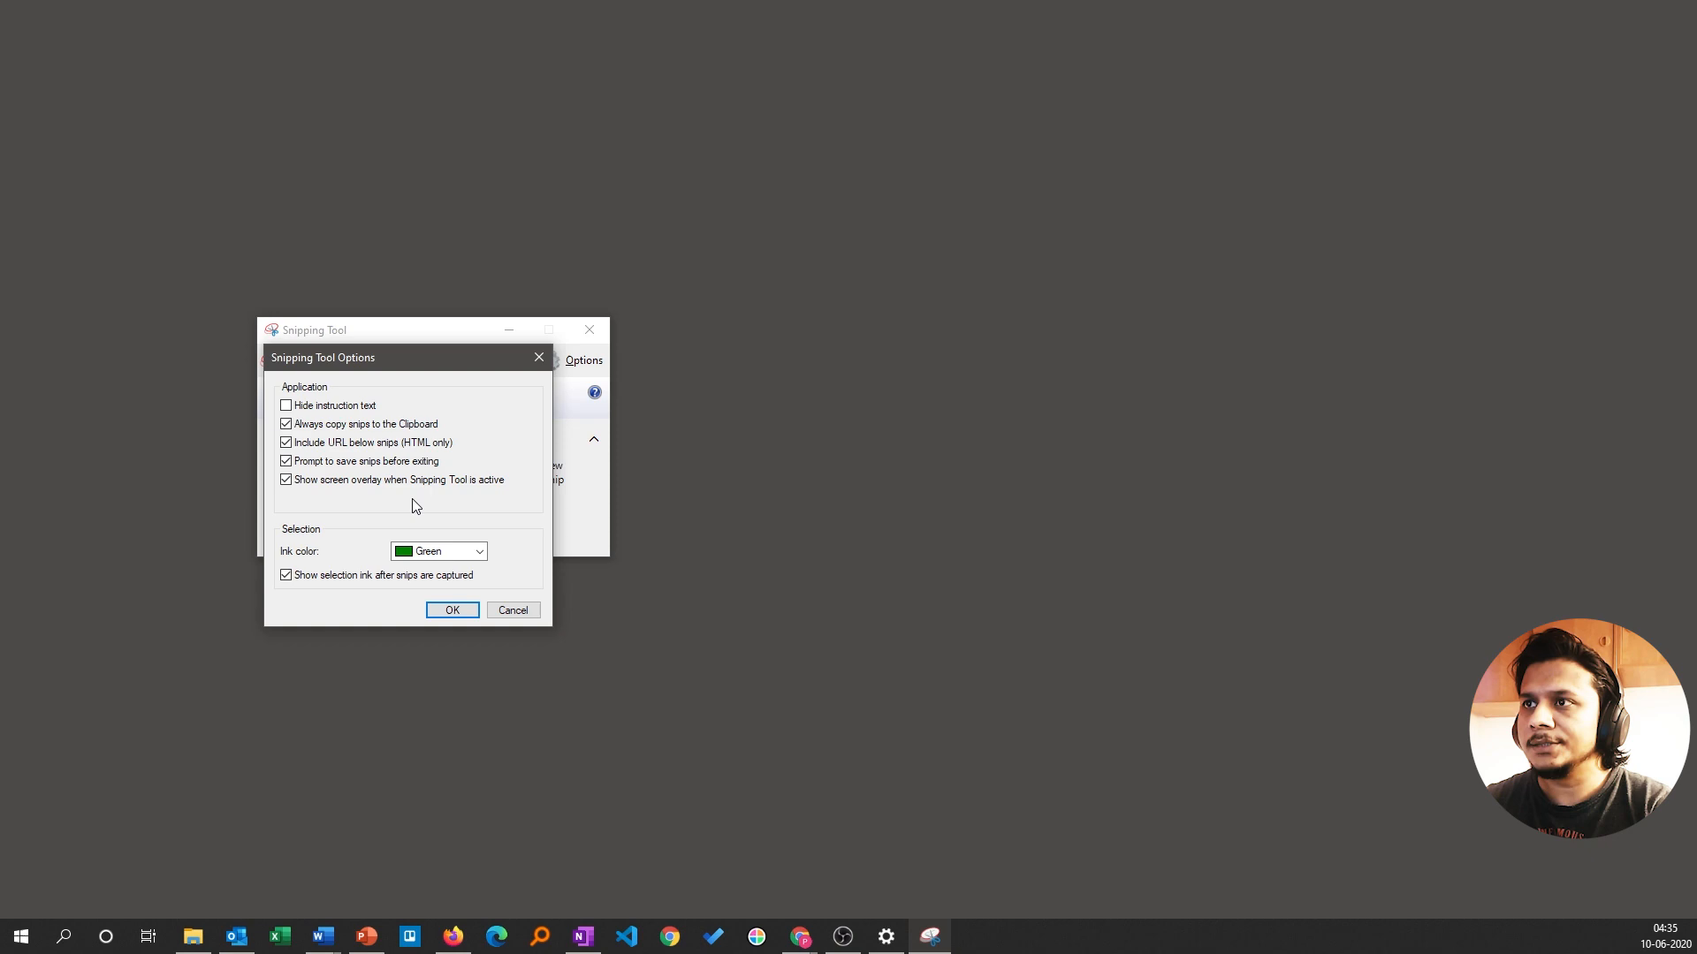
mouse_move(466, 463)
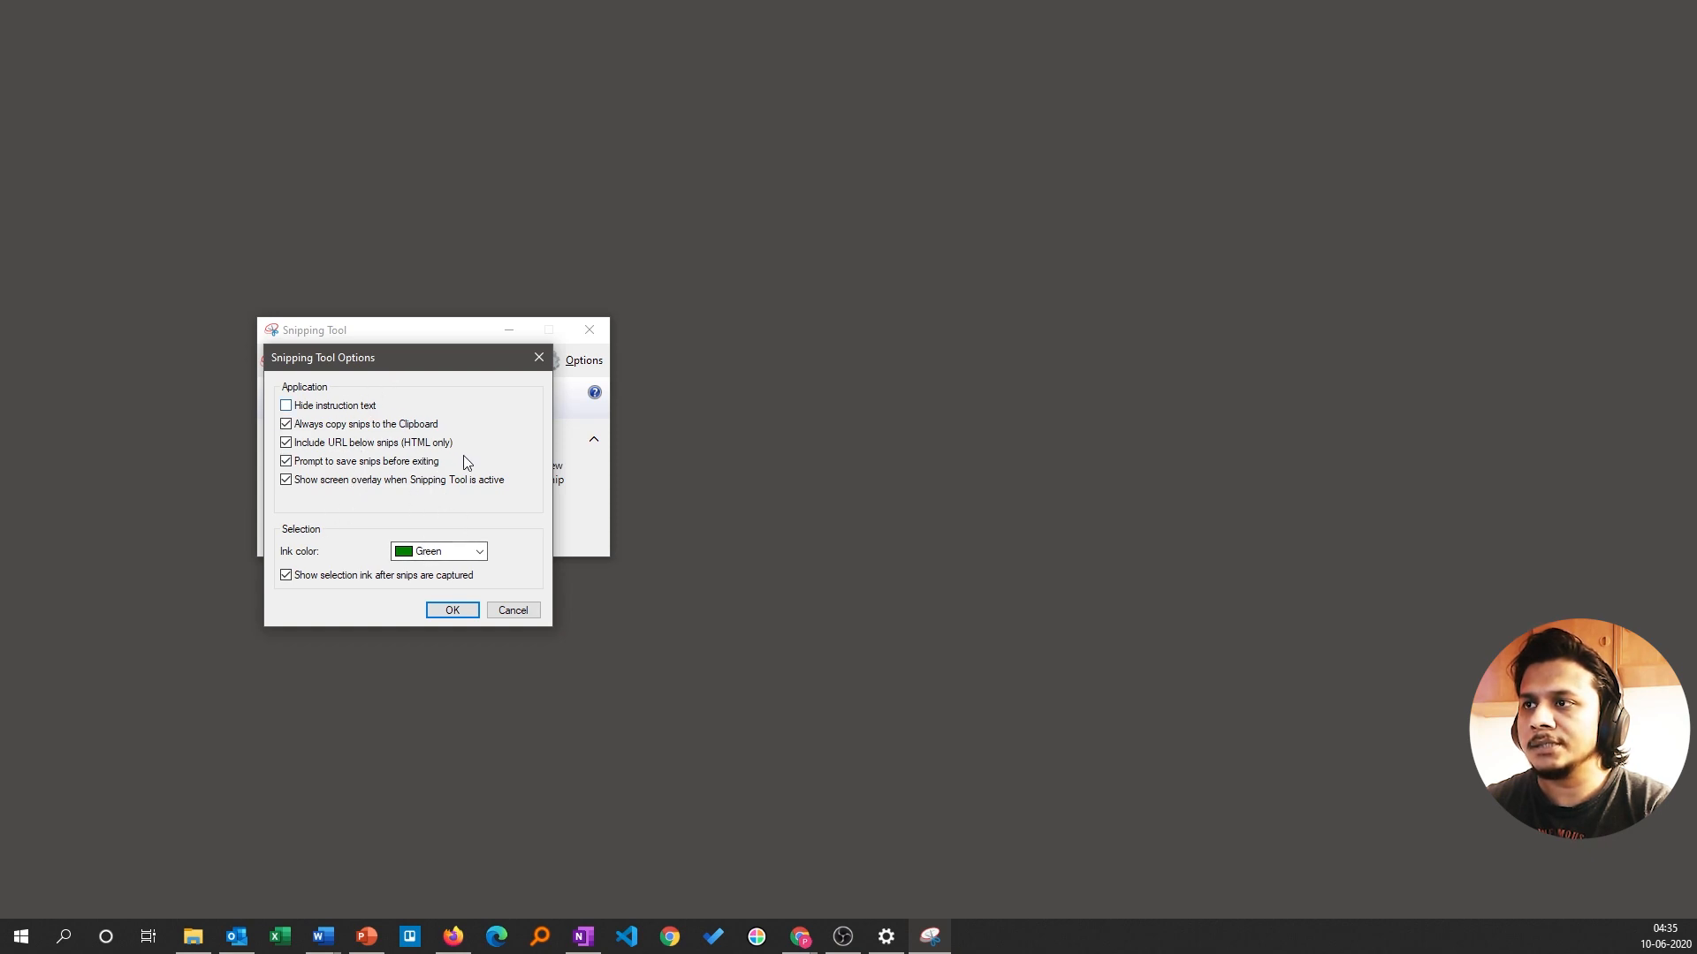
left_click(478, 552)
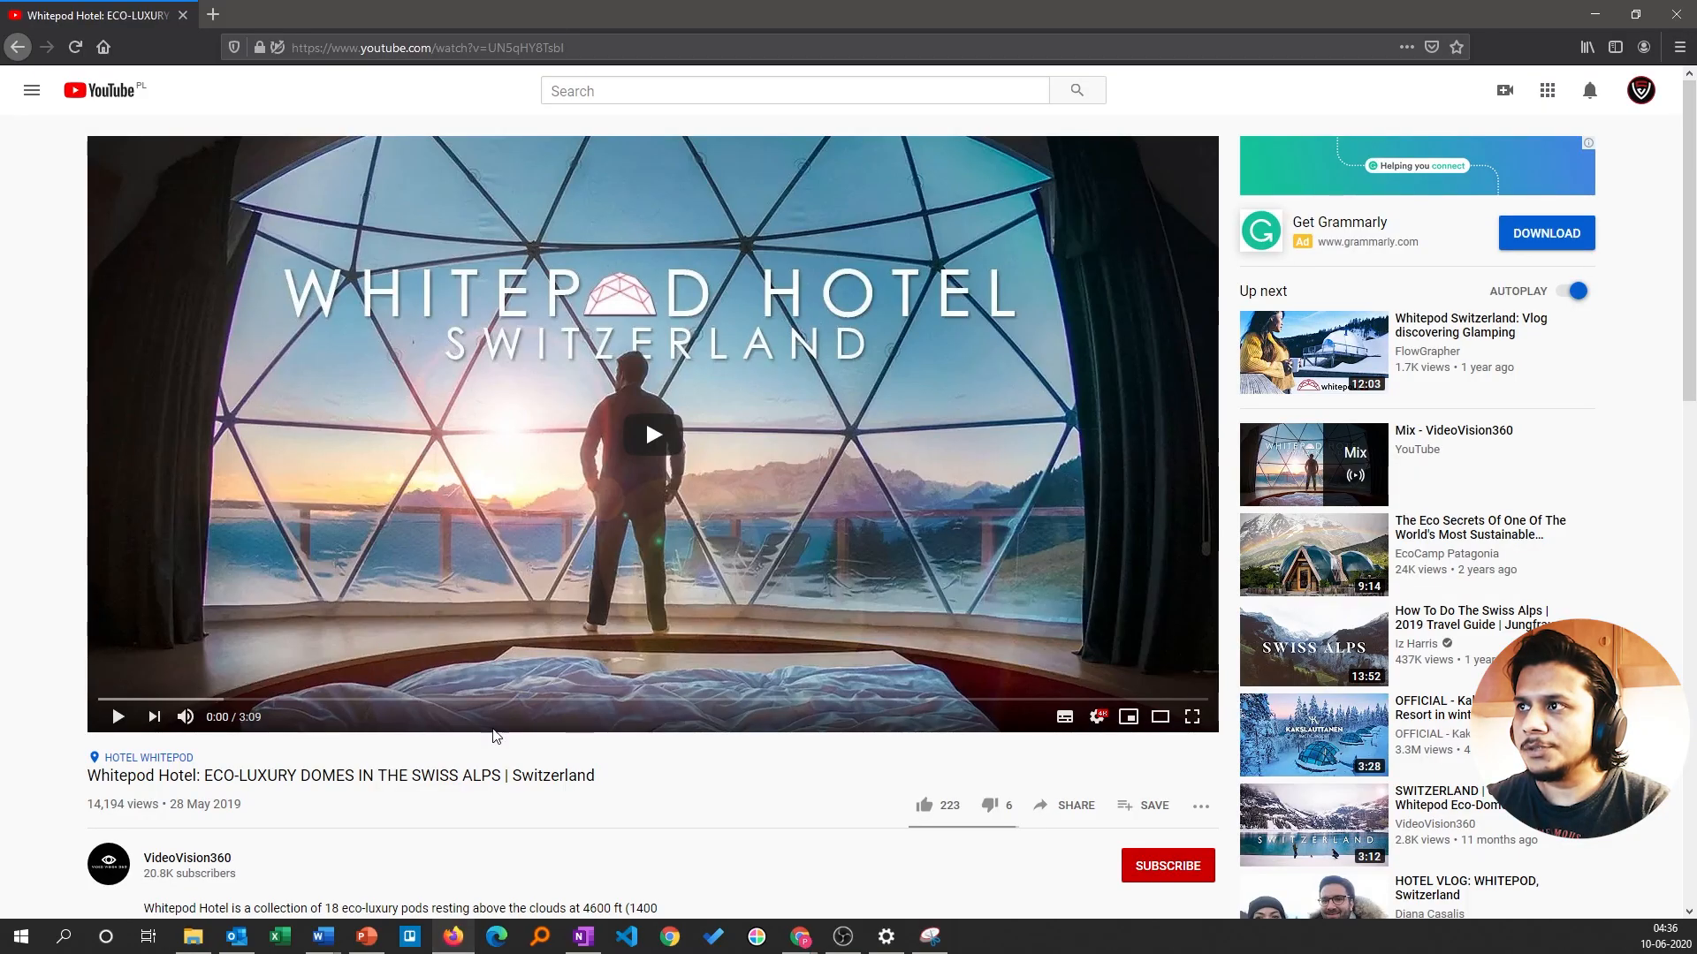
mouse_move(944, 890)
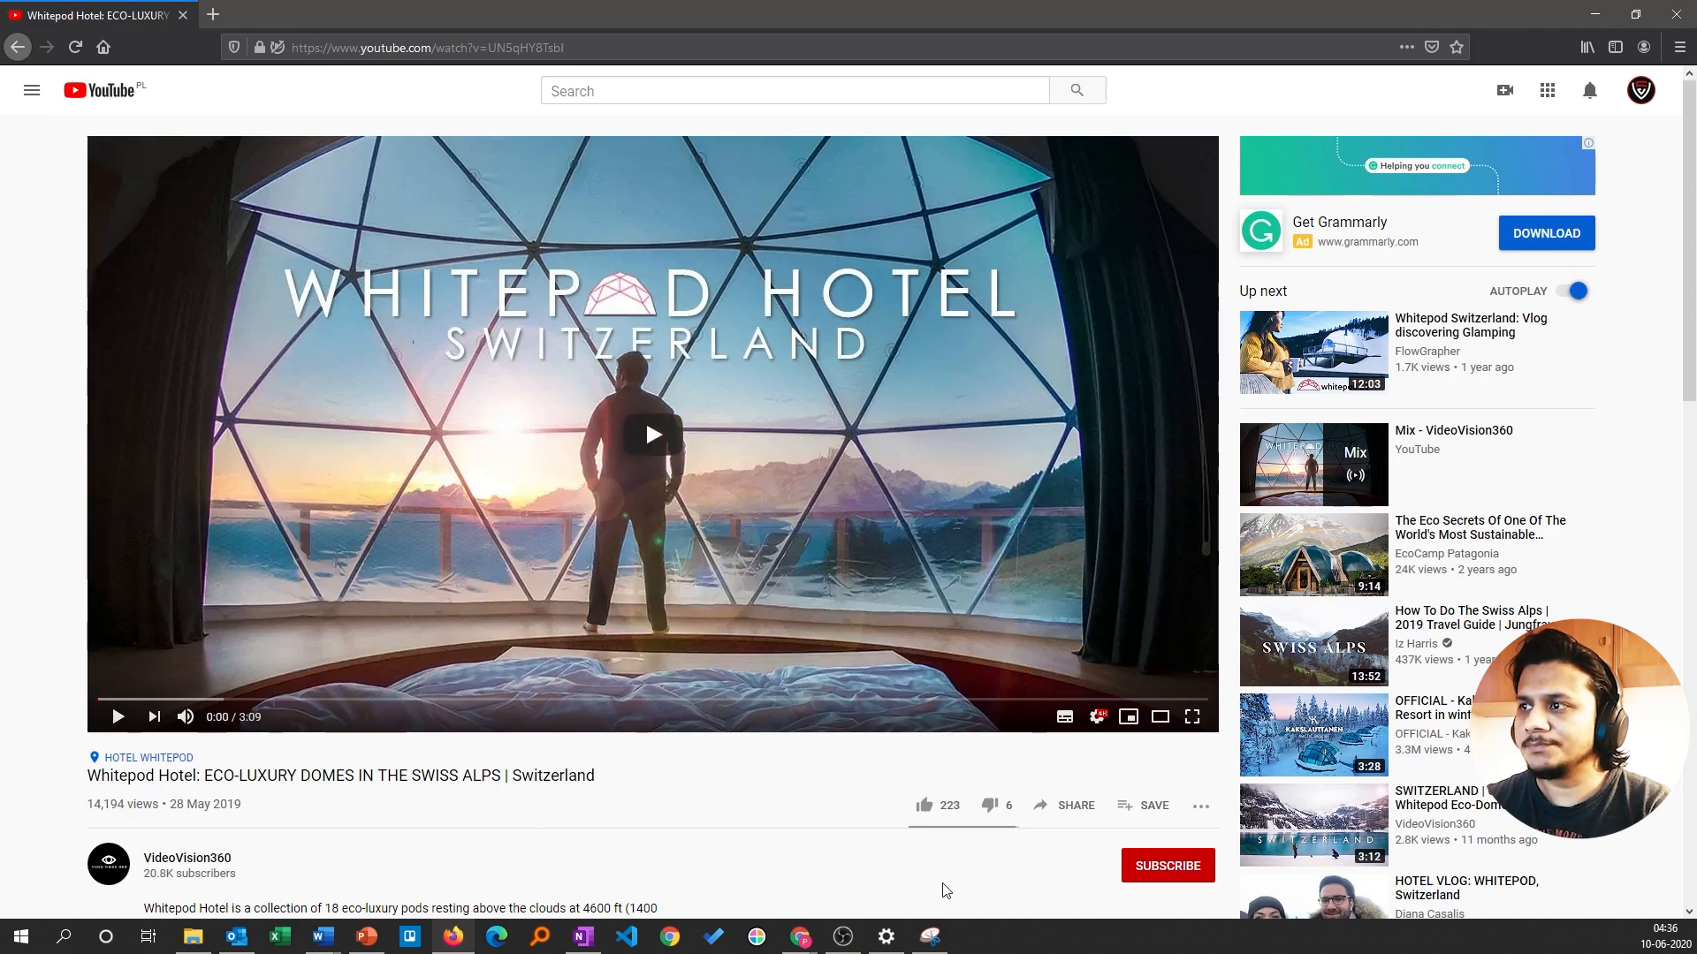
- Scroll down the YouTube page to bring the Whitepod Hotel video into view
scroll("down", 3)
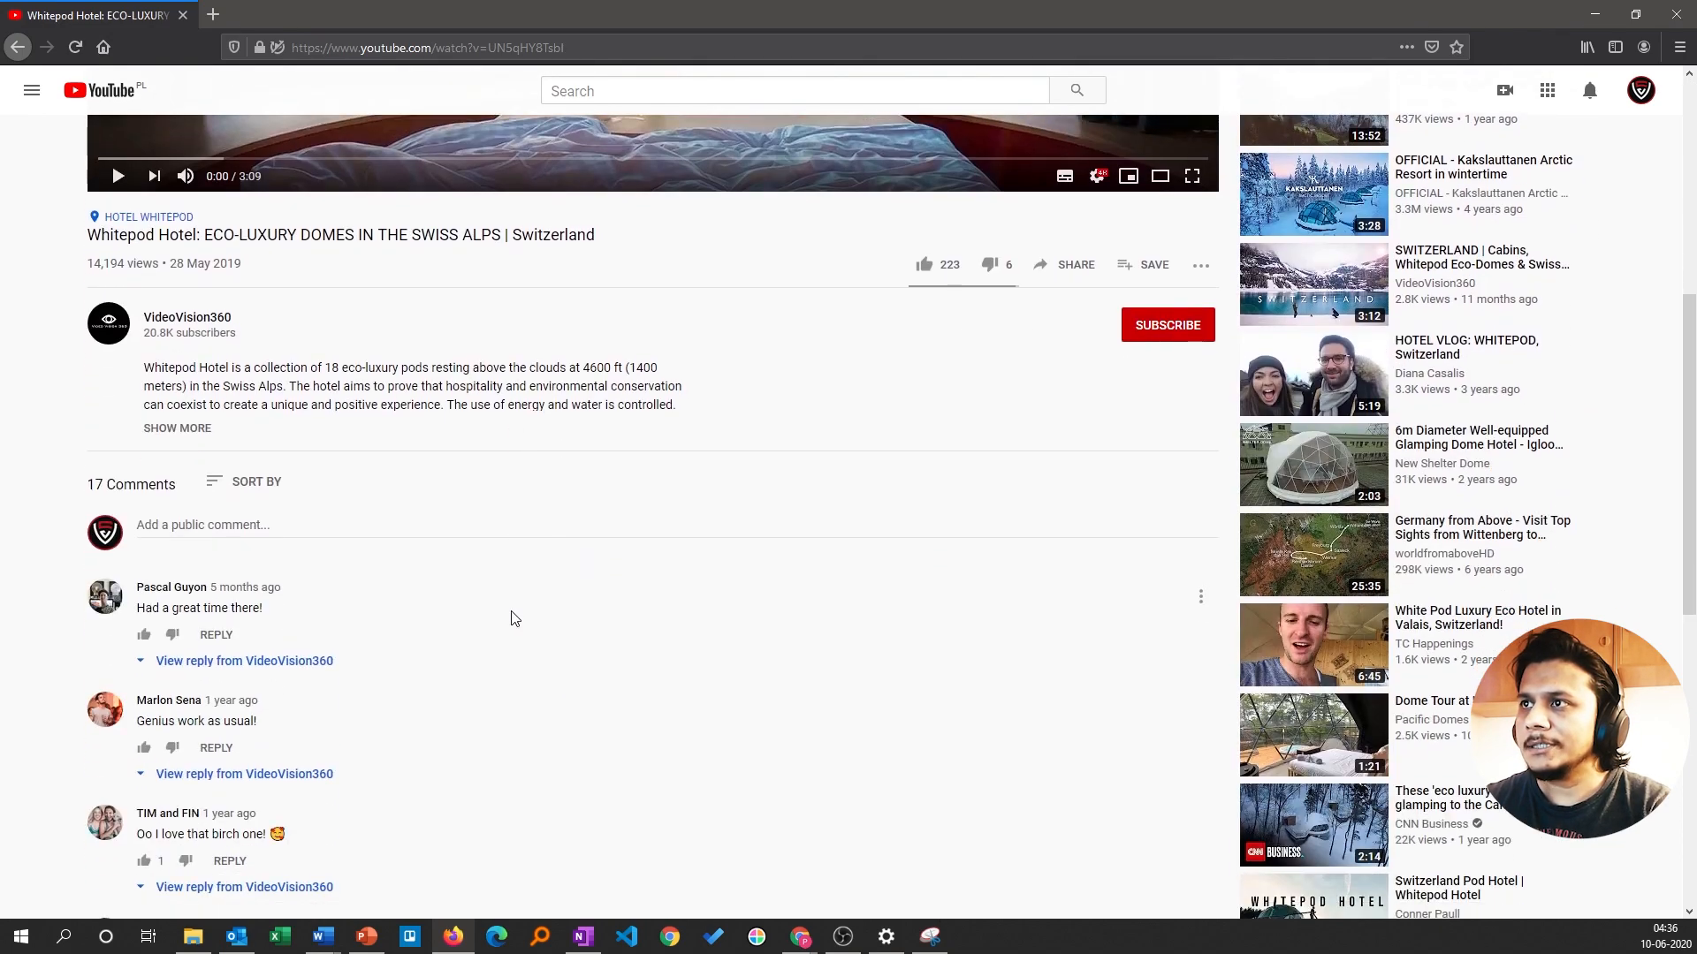
scroll("down", 3)
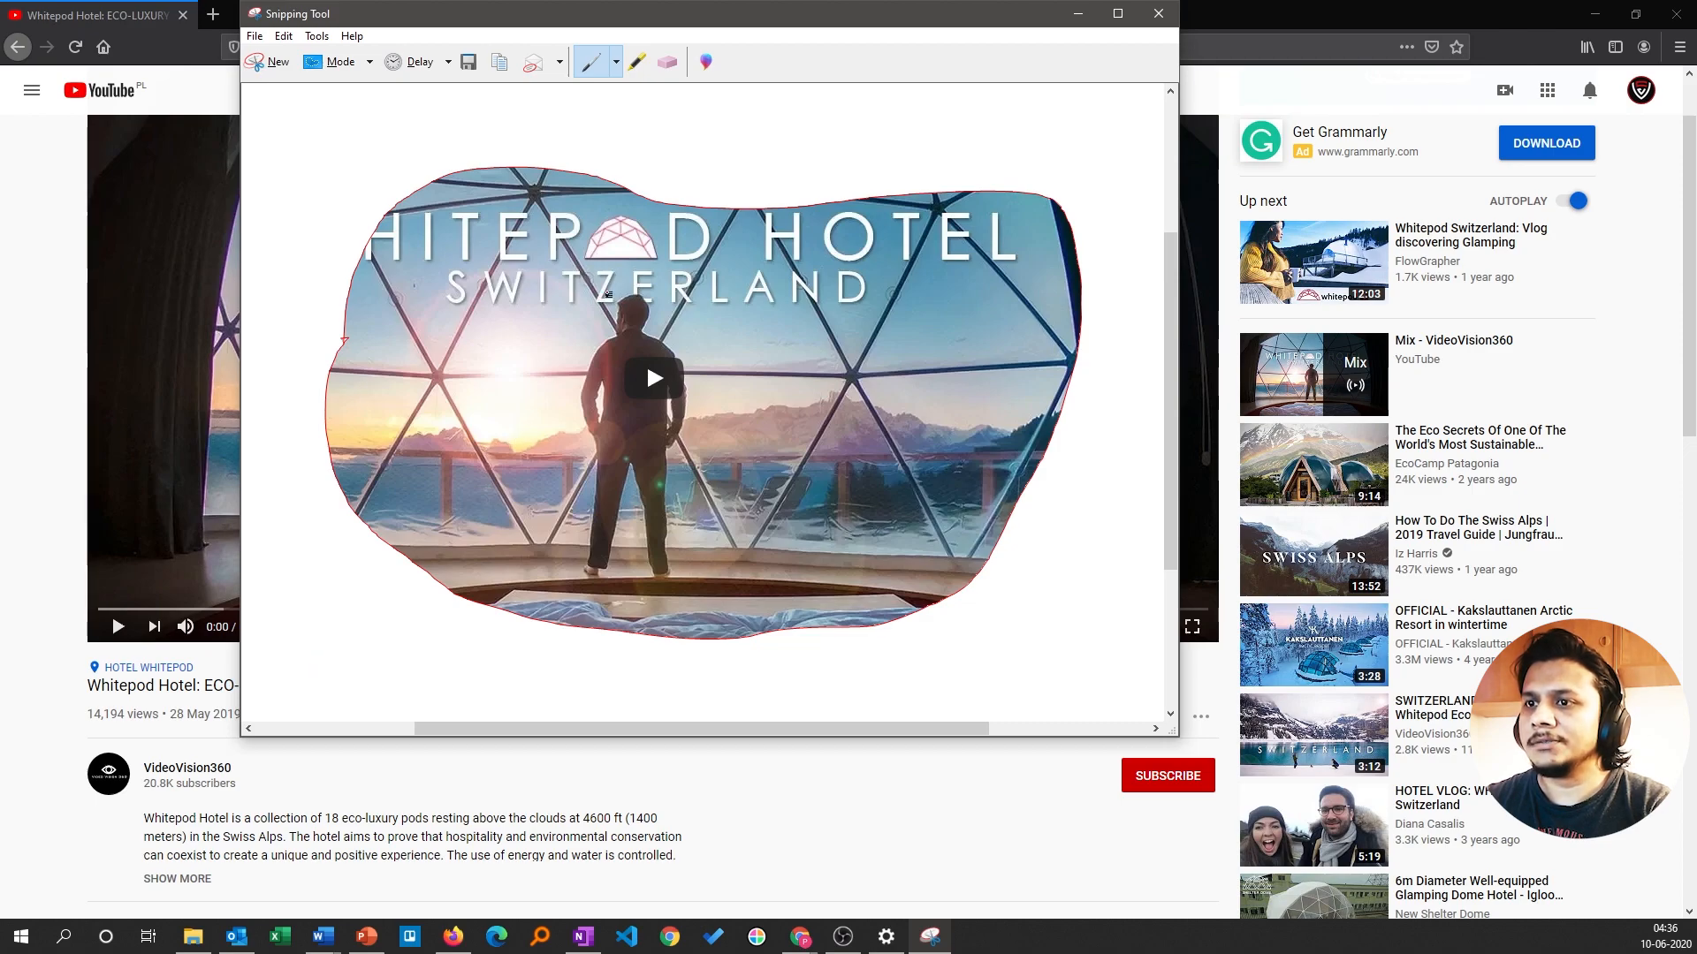
mouse_move(38, 917)
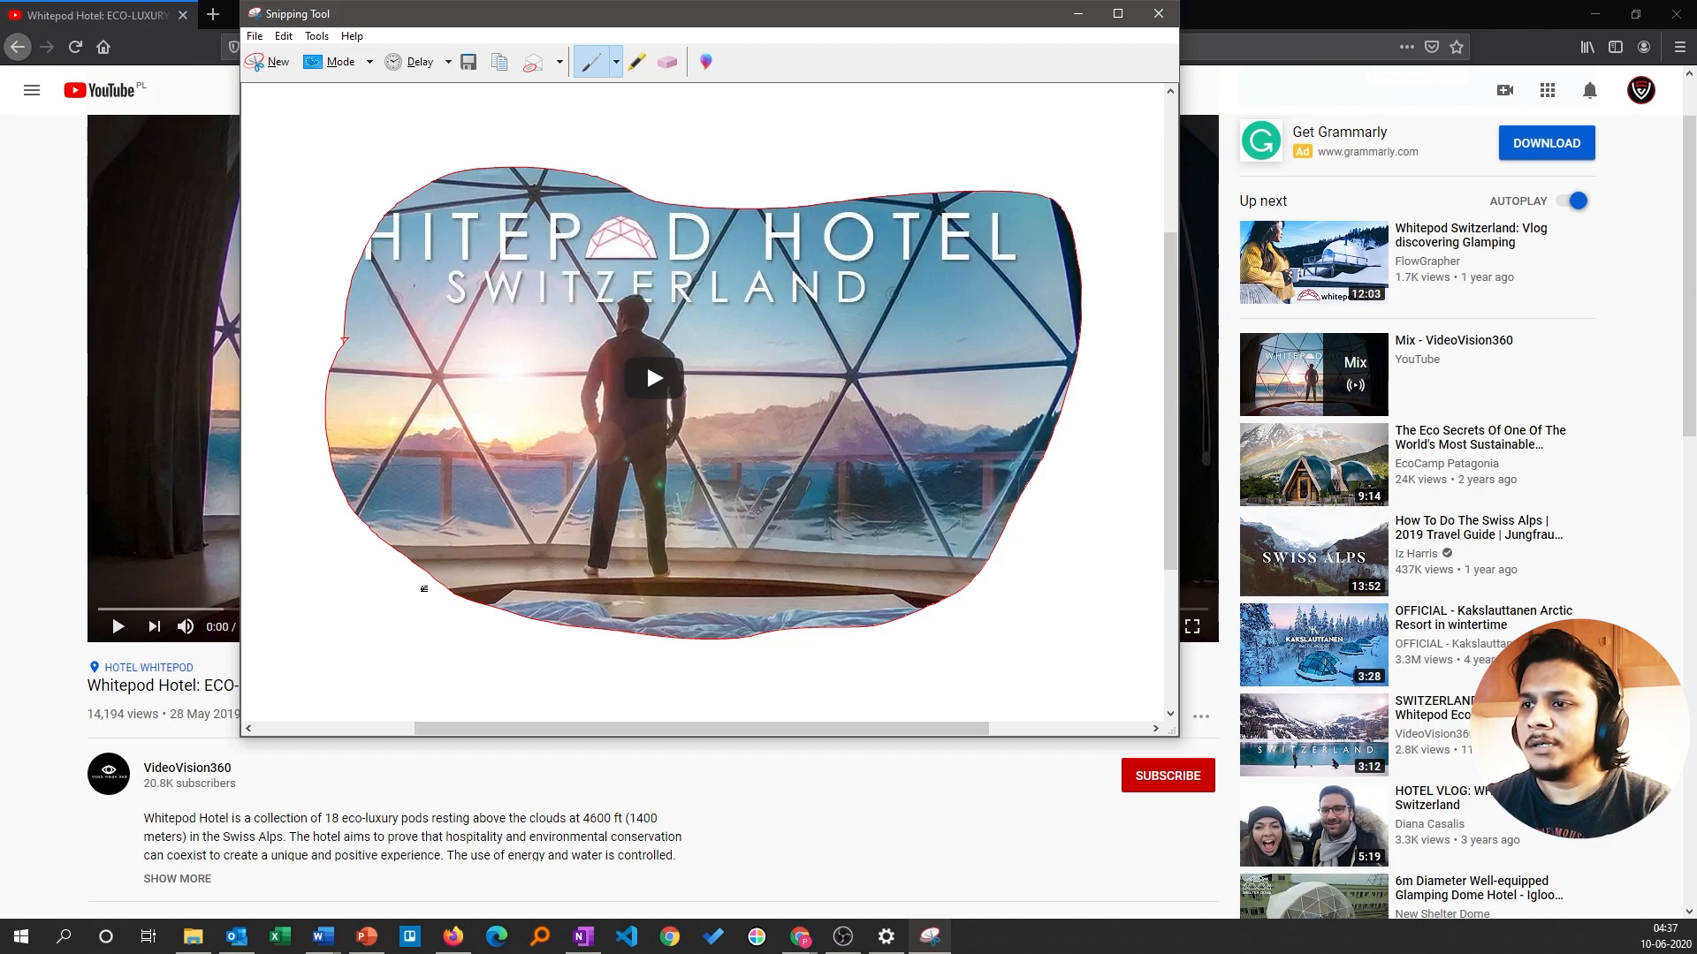
mouse_move(322, 935)
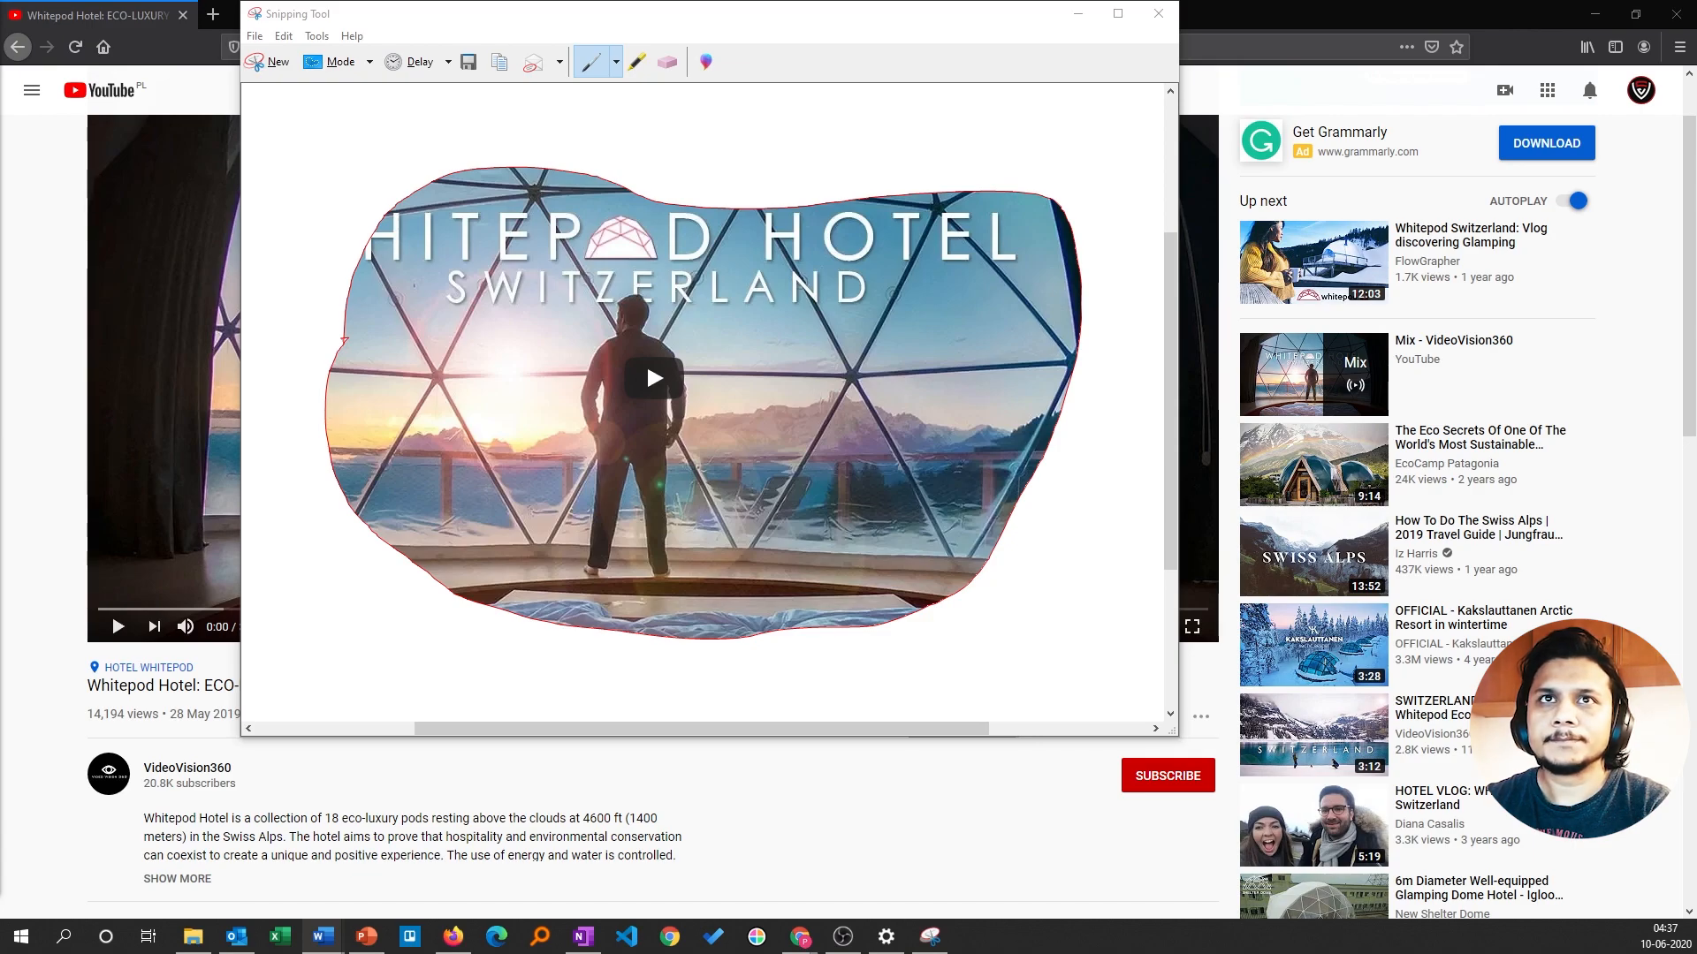
- Paste the free-form hotel snip into the blank Word document and inspect the picture's options
left_click(320, 936)
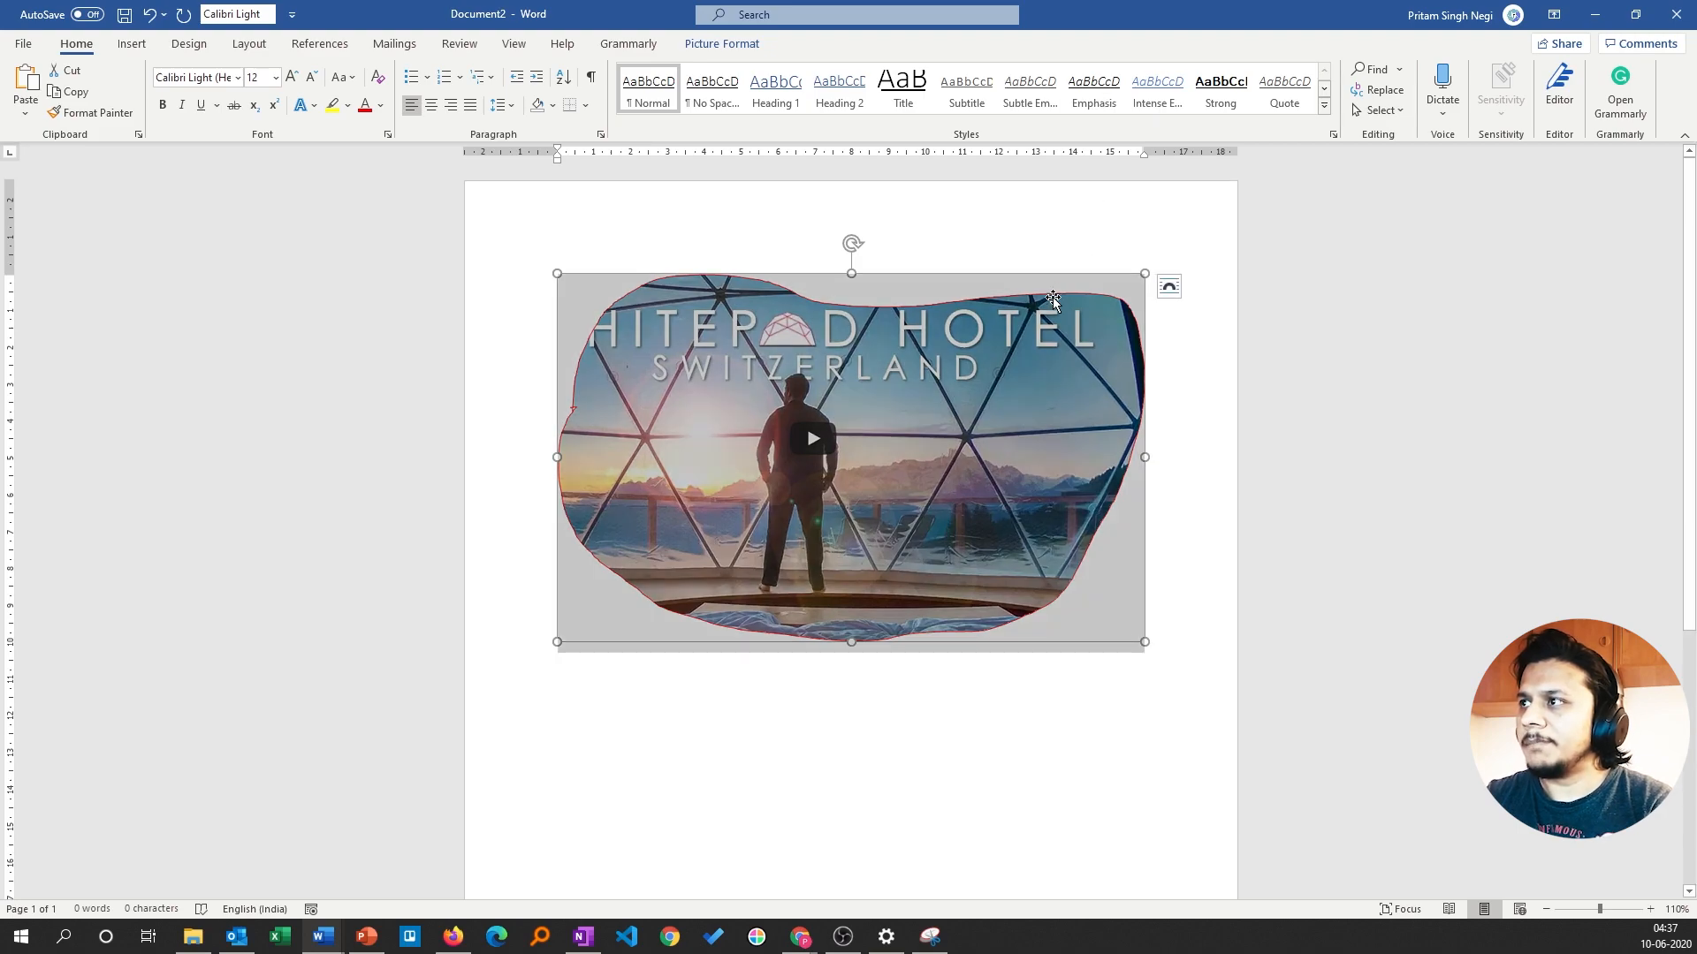
mouse_move(1061, 300)
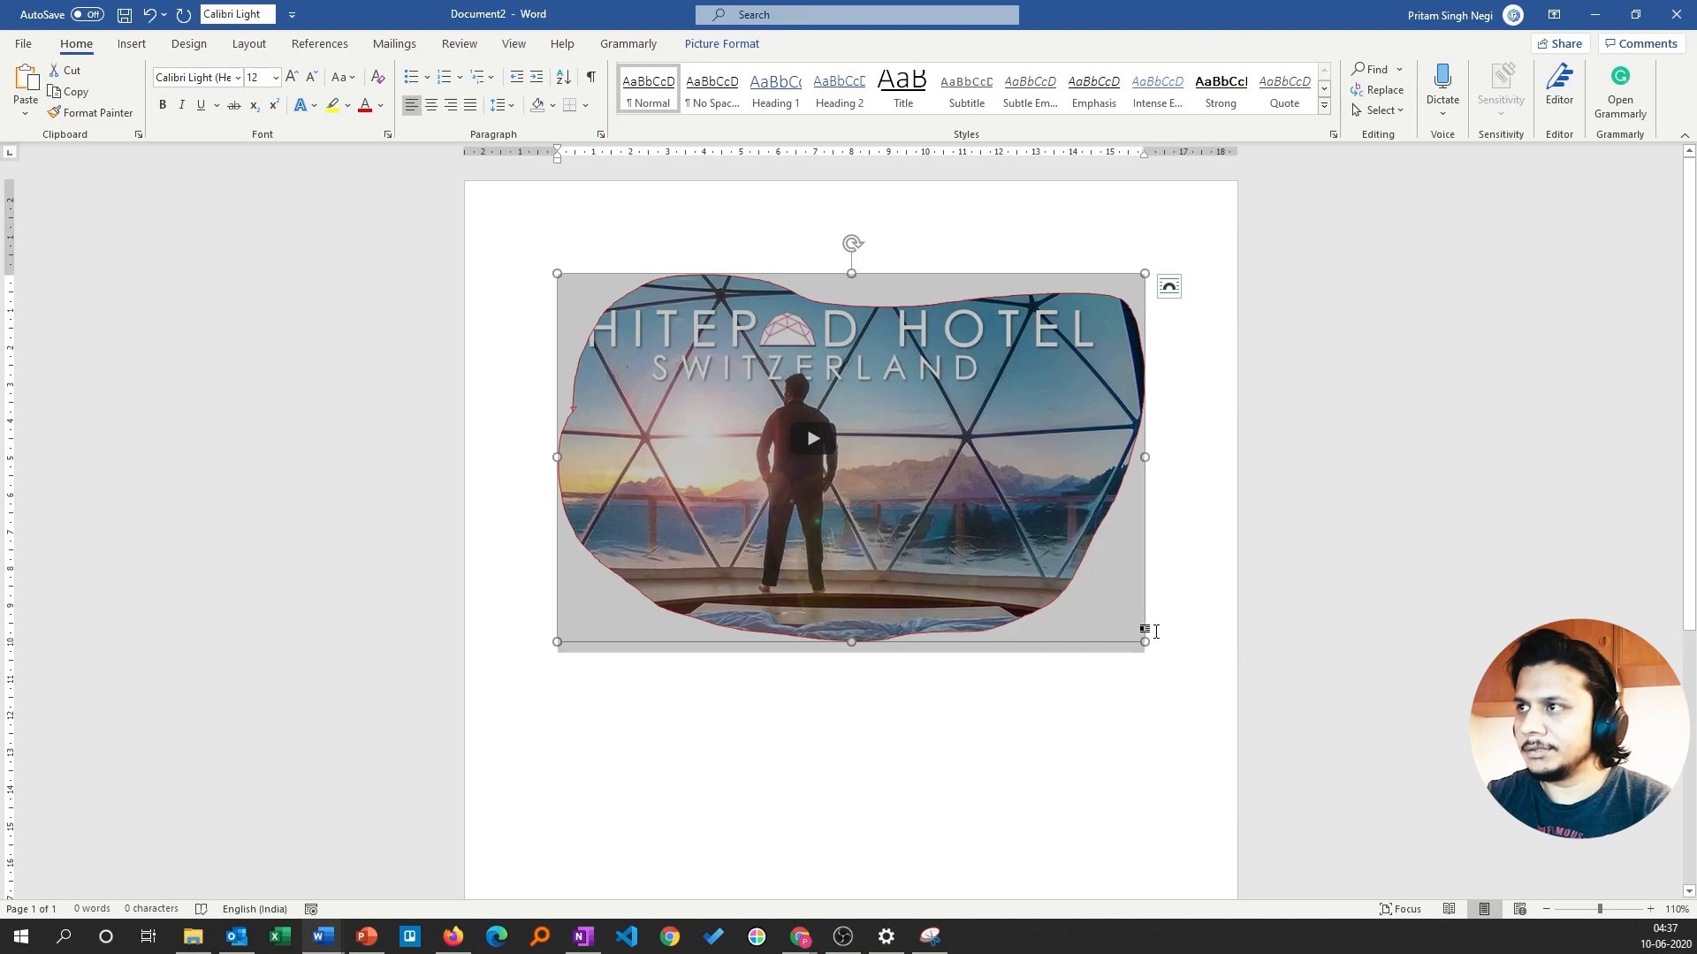
right_click(724, 356)
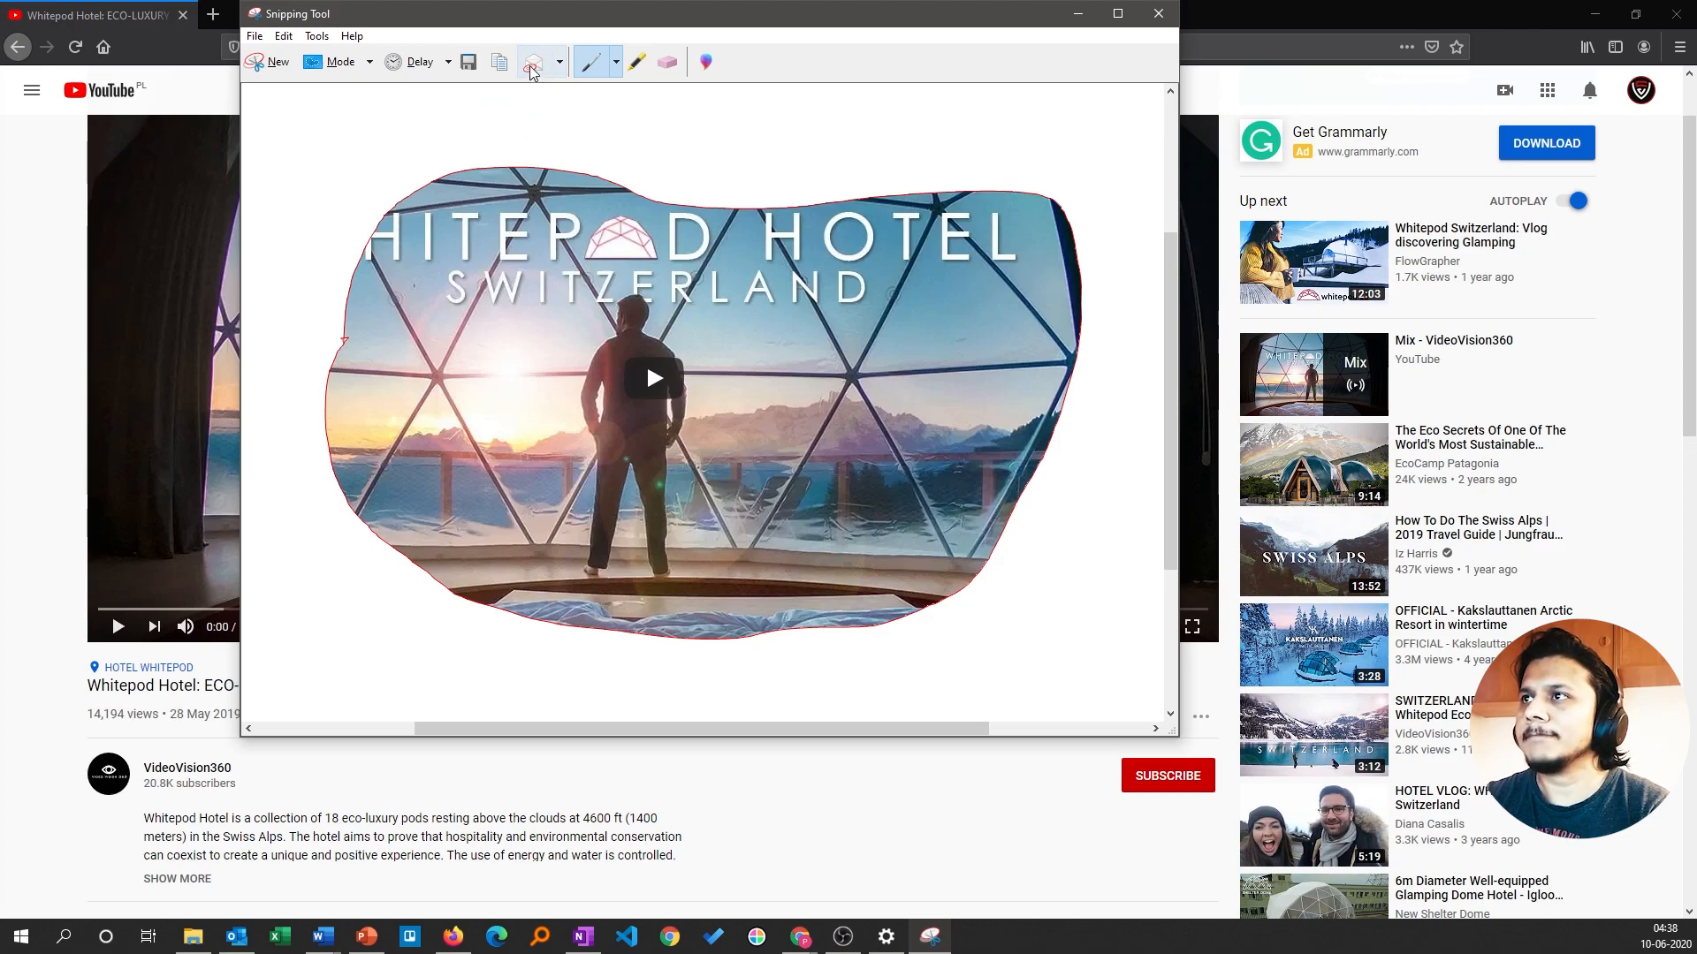
- Send the hotel snip into a new Outlook email and begin entering the recipient
left_click(531, 61)
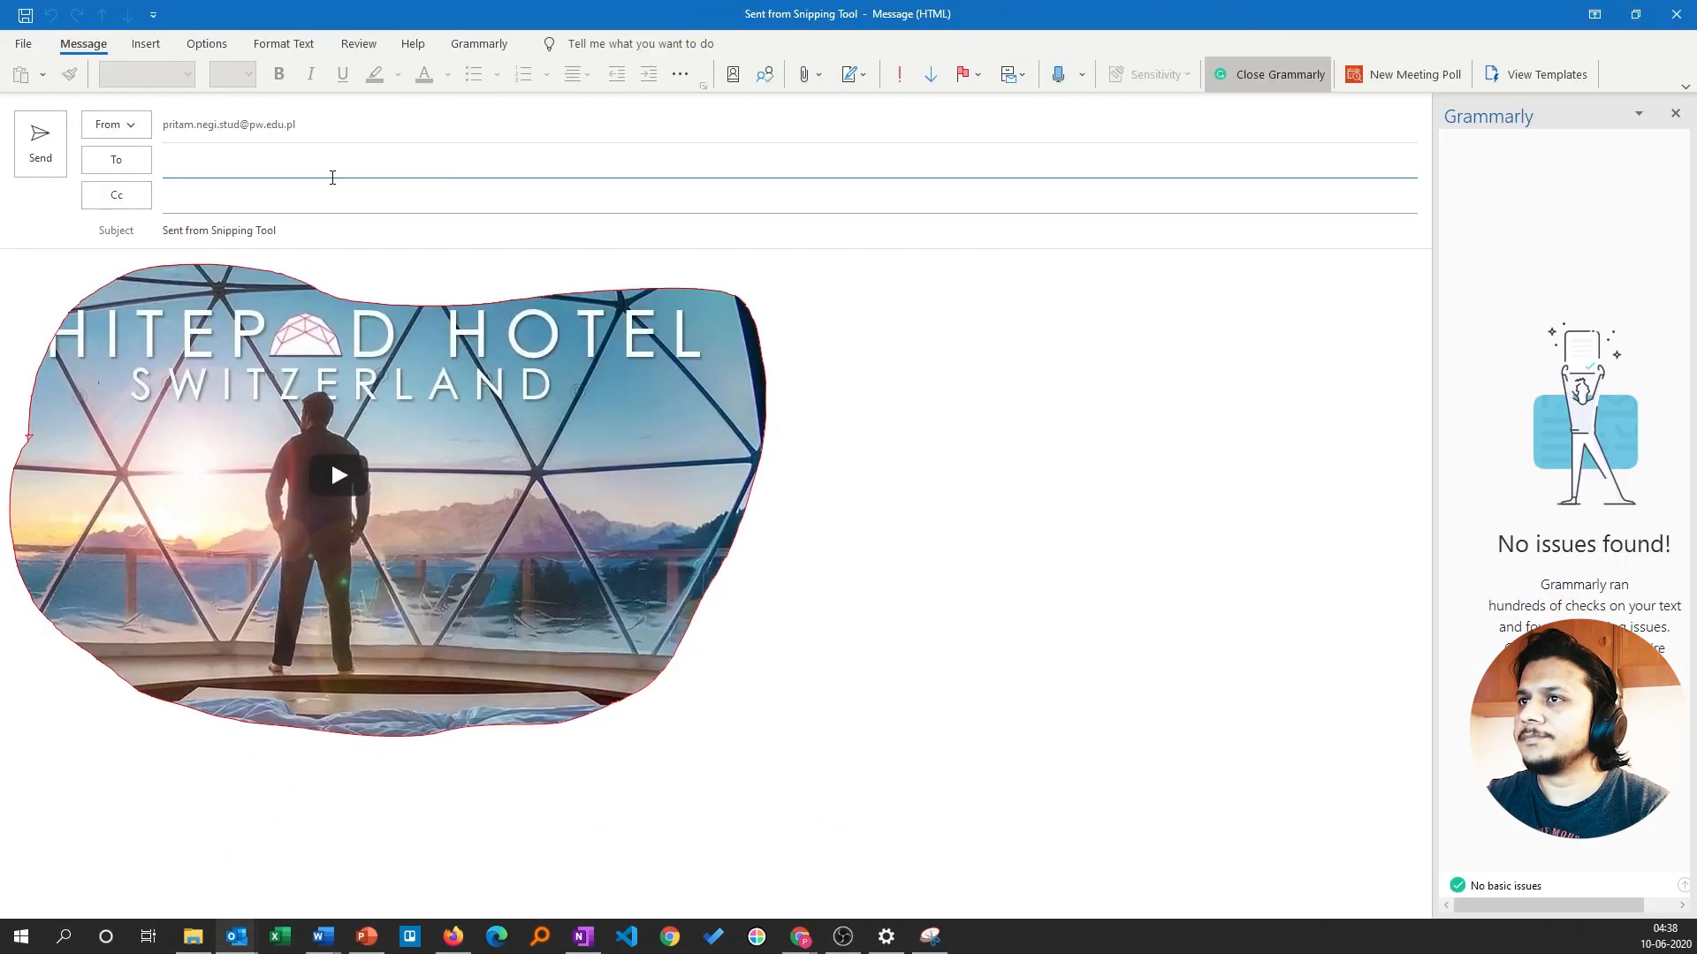
left_click(766, 730)
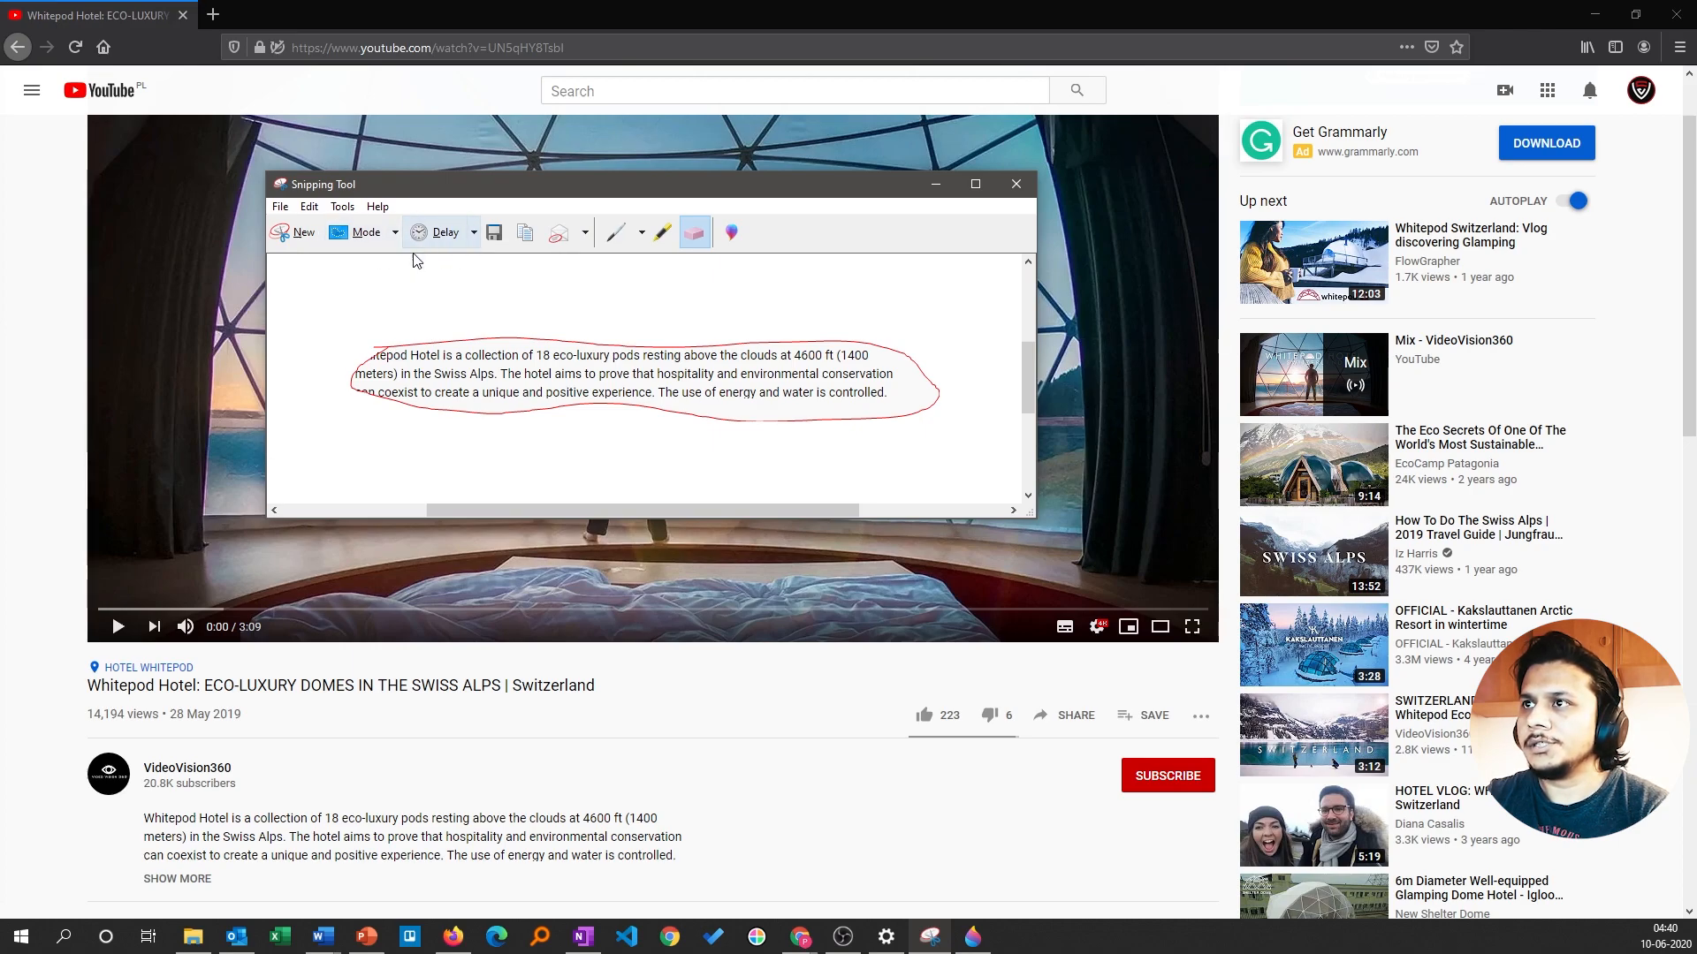
- Snip the Whitepod Hotel video with its title and description from YouTube
left_click(395, 232)
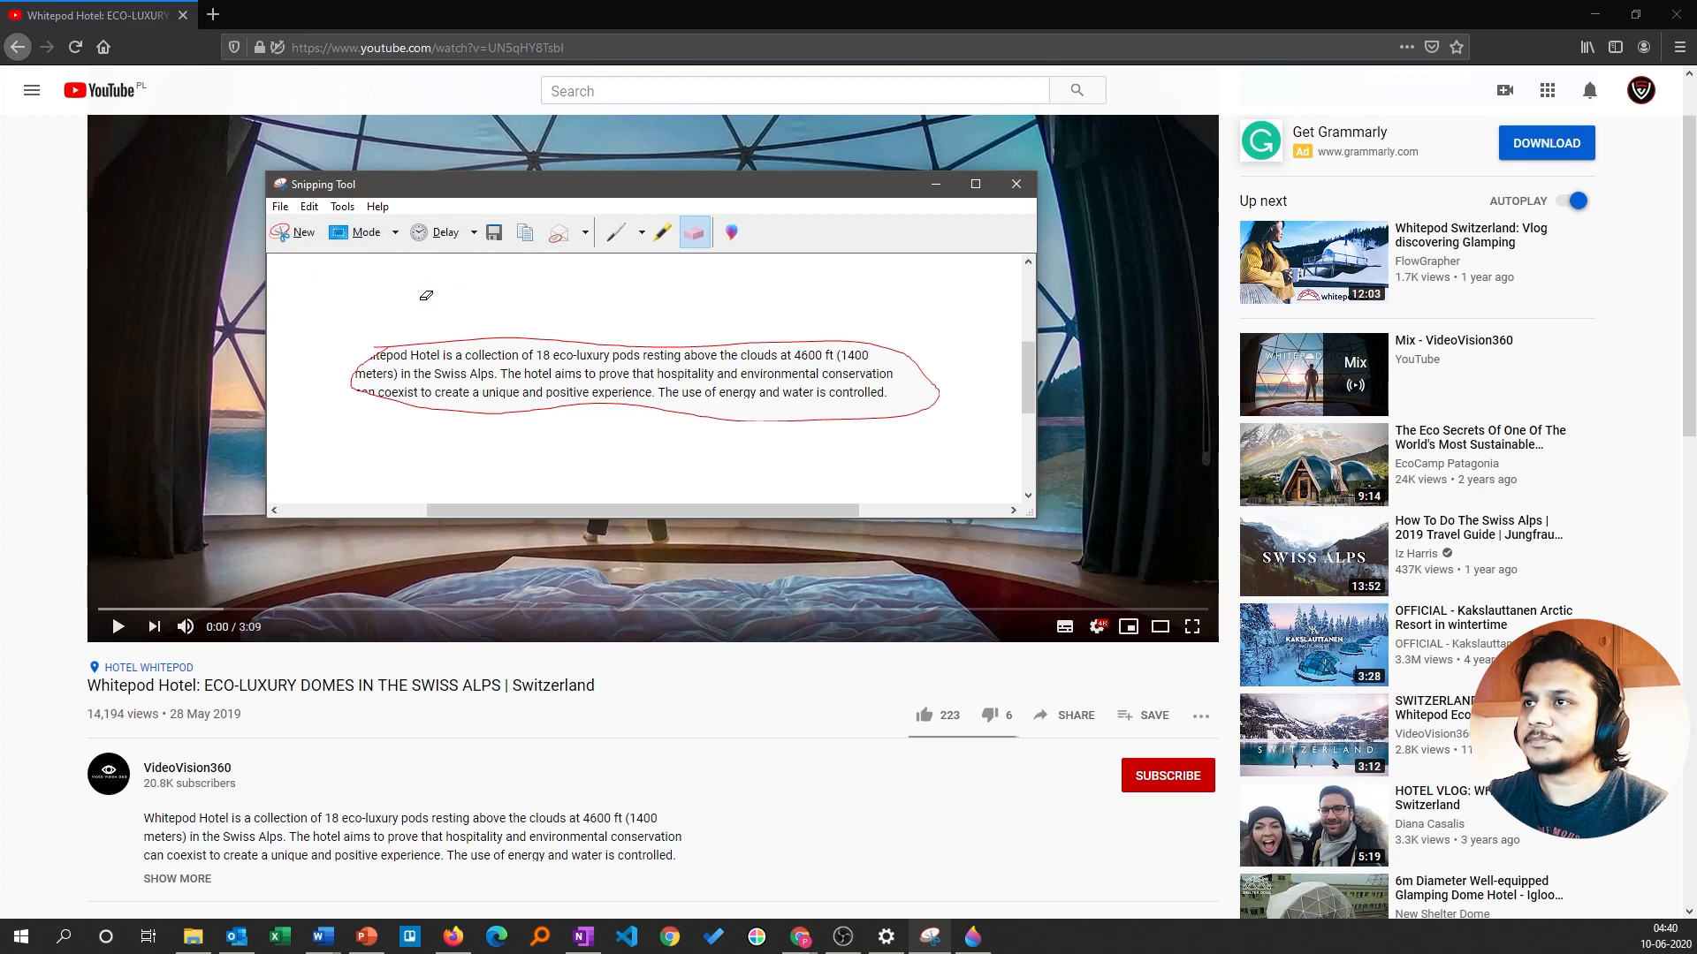
mouse_move(350, 258)
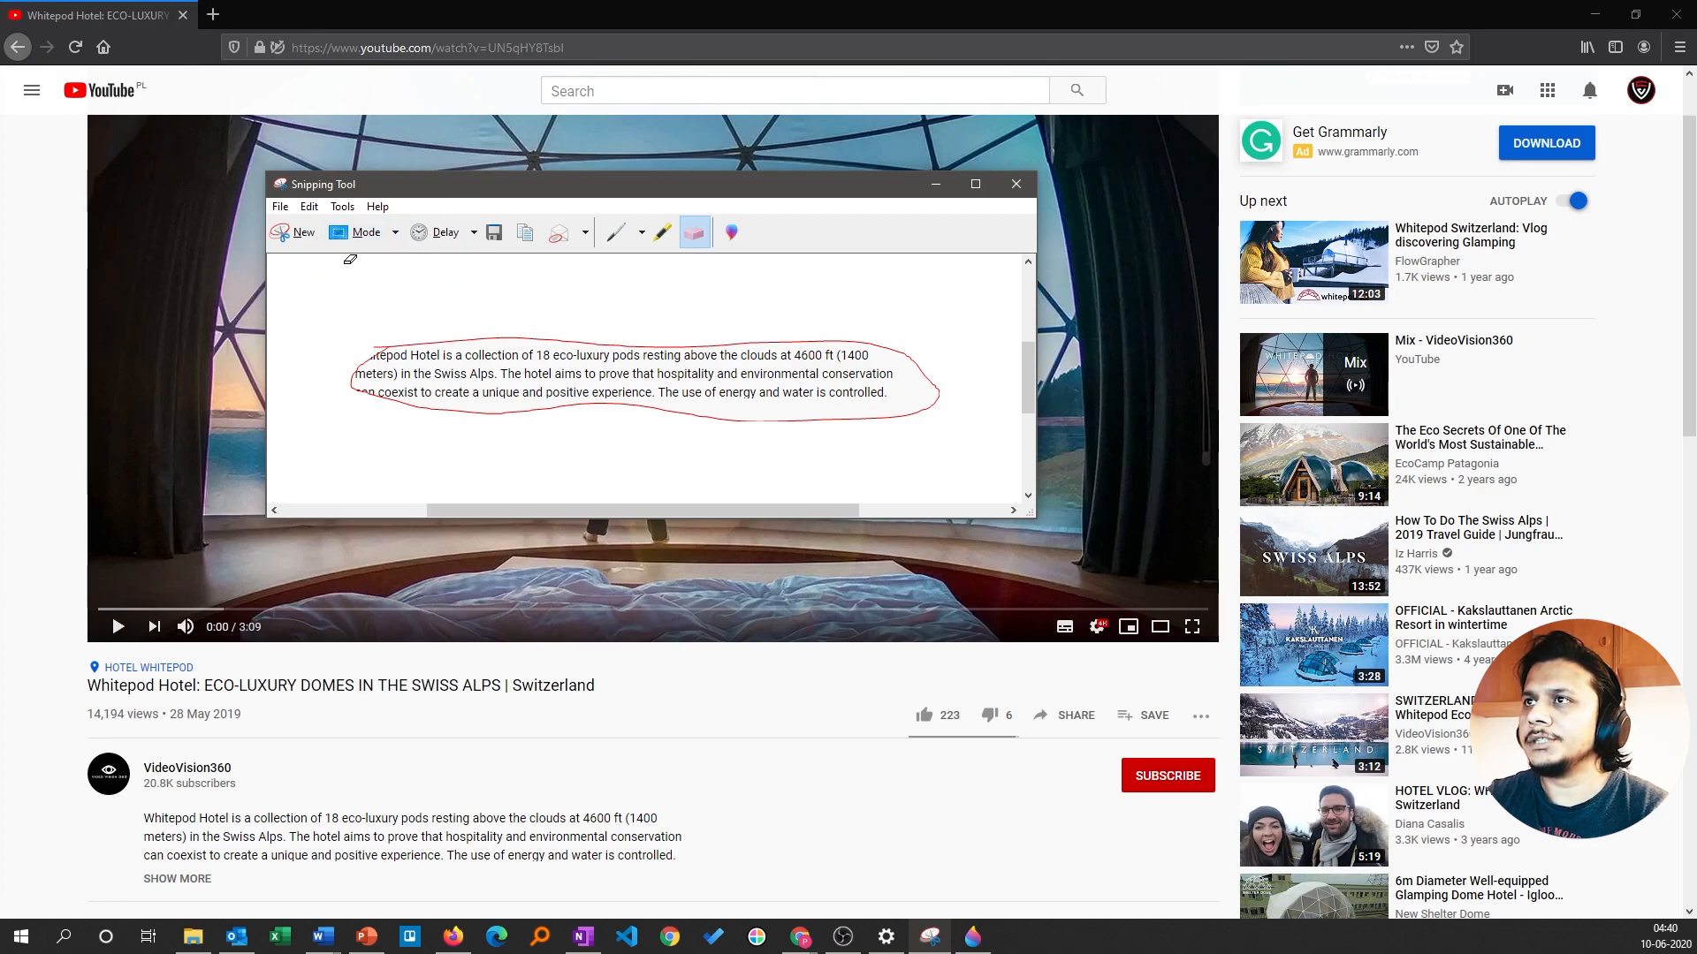
left_click(304, 232)
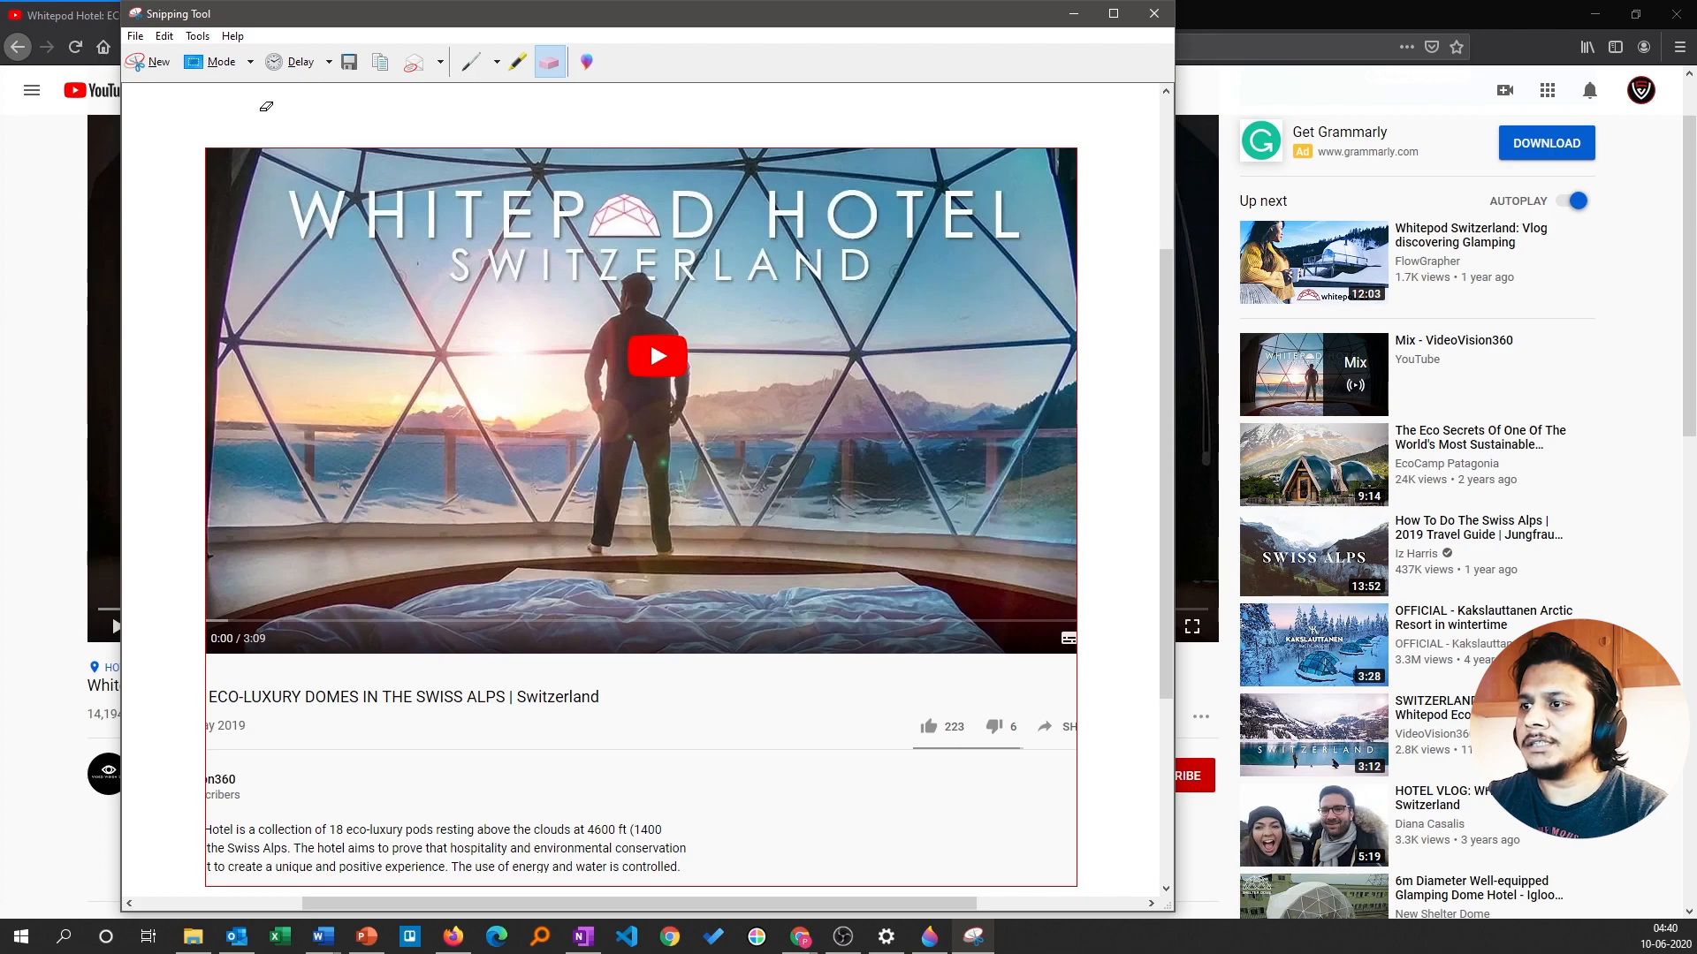
mouse_move(644, 478)
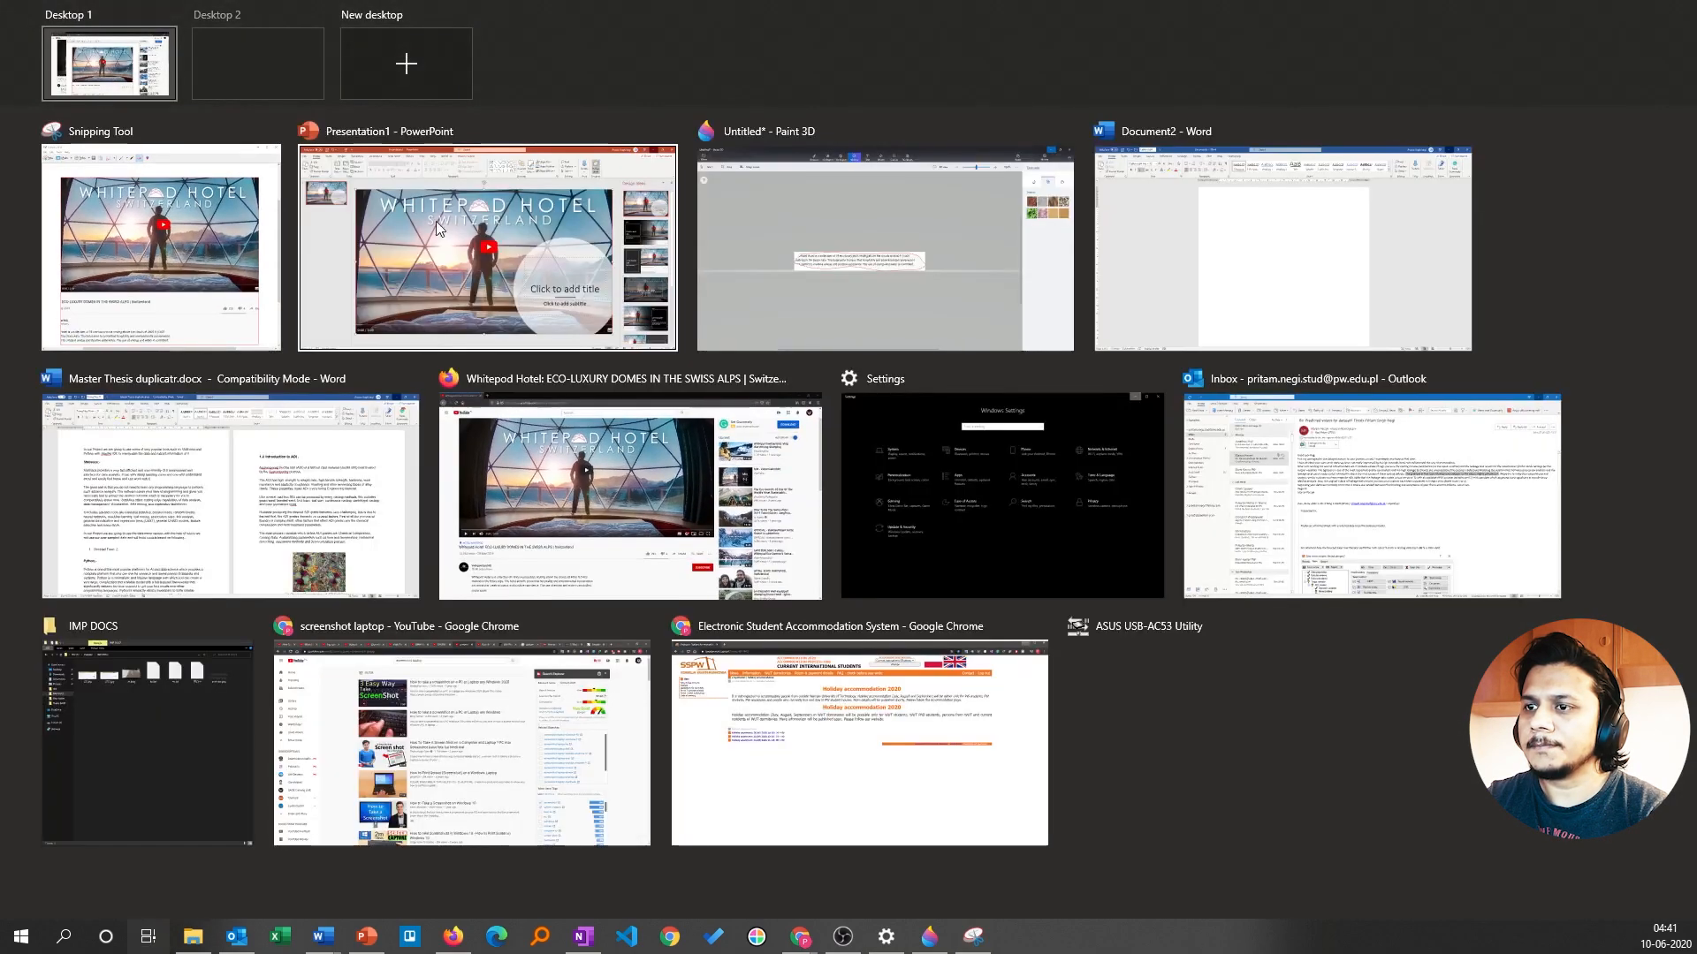
mouse_move(744, 246)
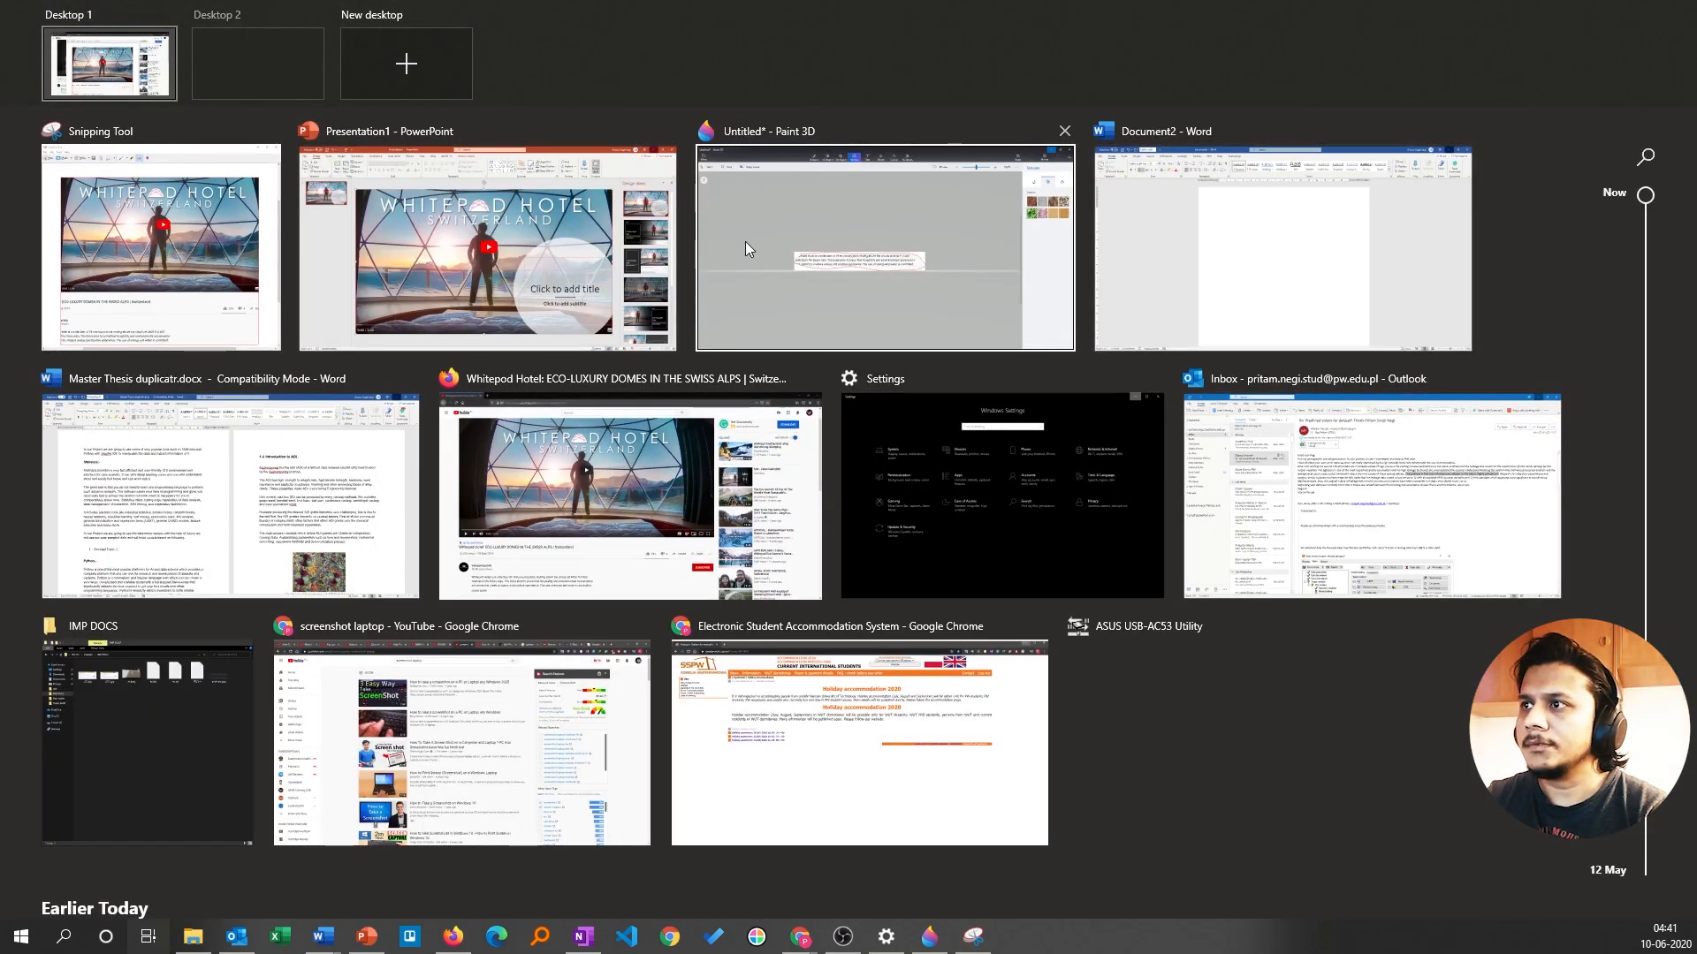
mouse_move(909, 286)
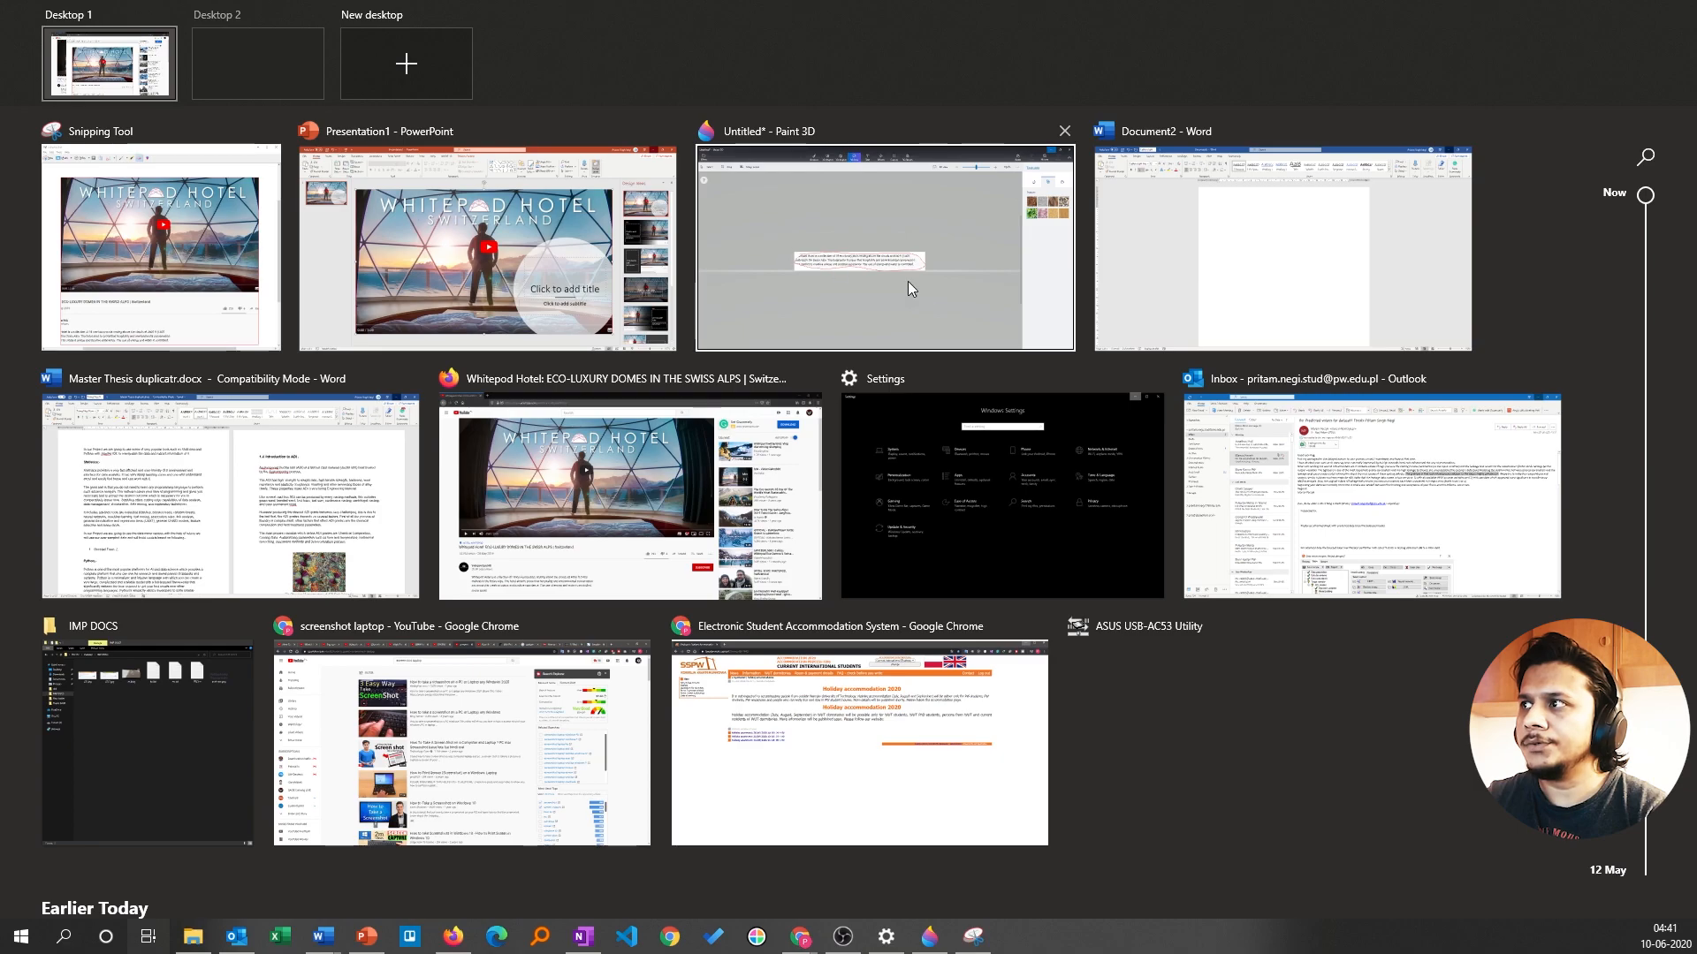
- Bring the Paint 3D window forward and start a window-mode snip of it
left_click(881, 245)
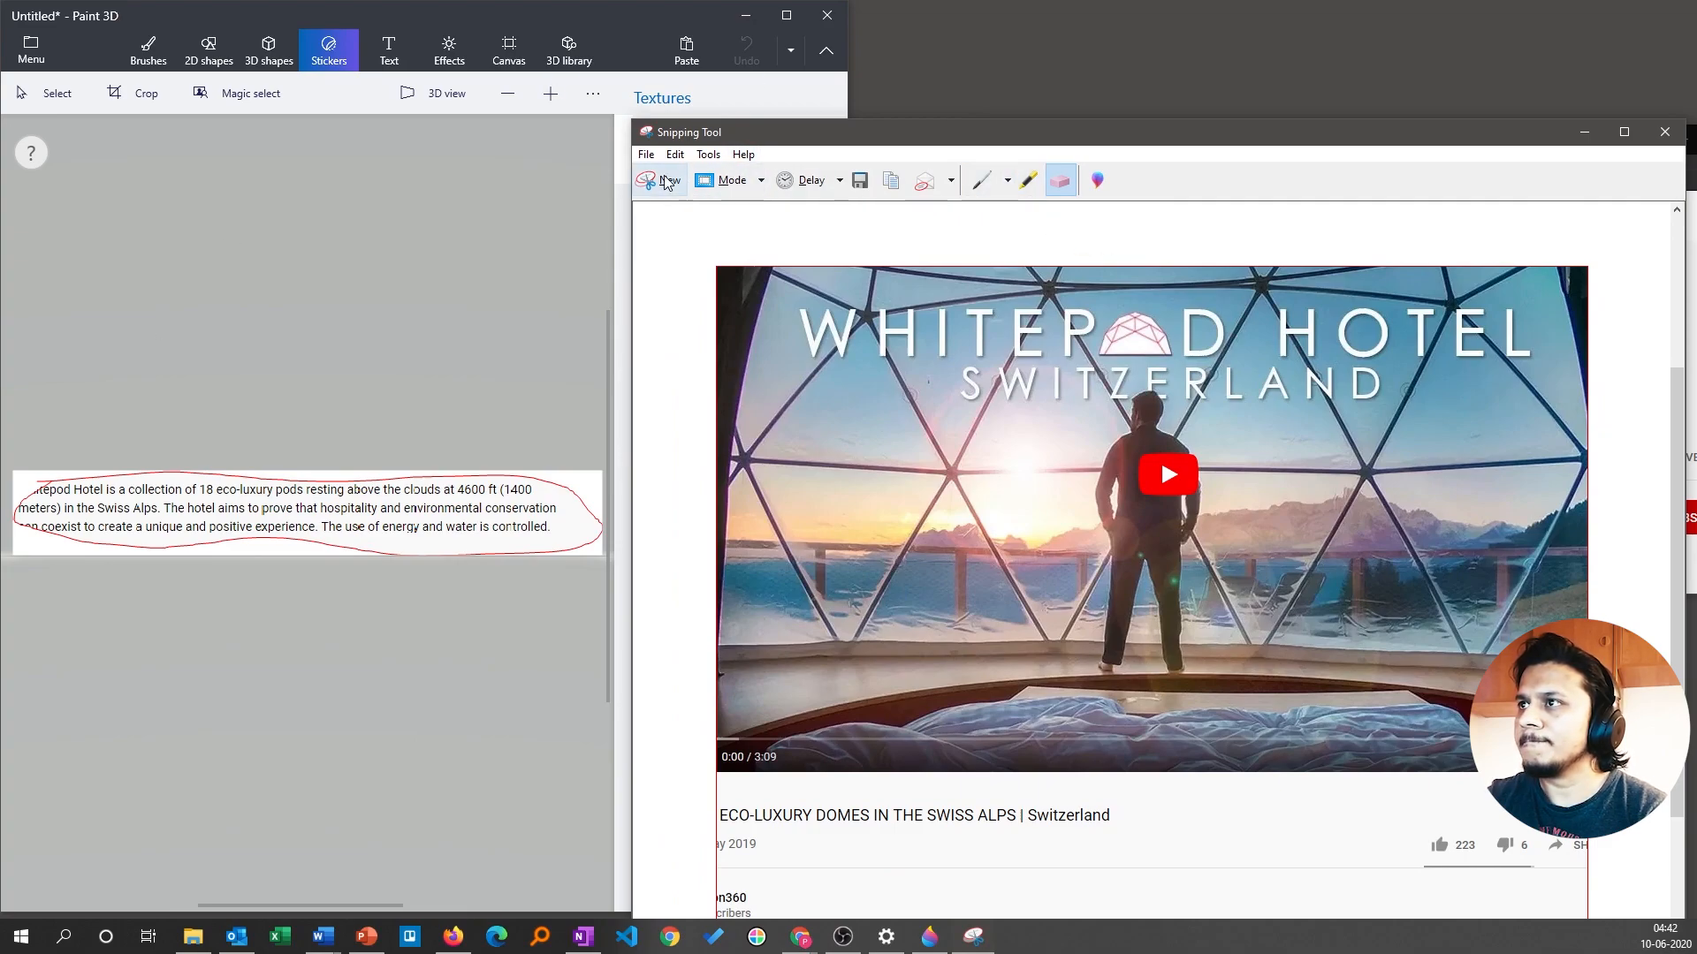
left_click(660, 179)
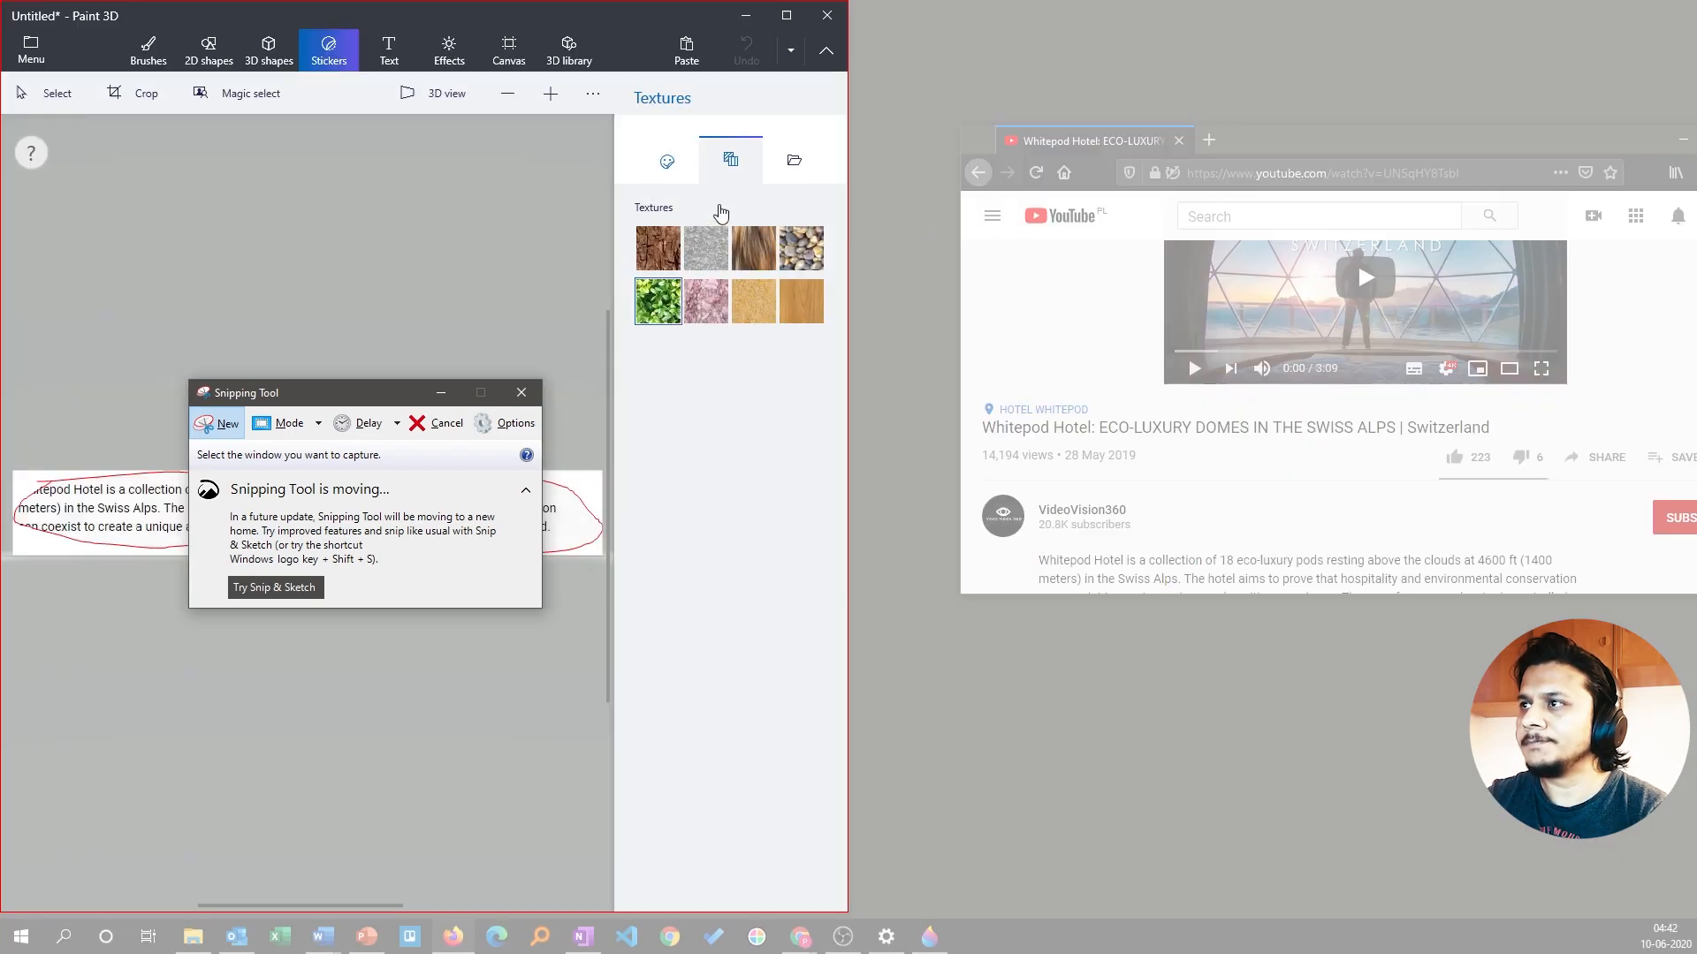
mouse_move(527, 179)
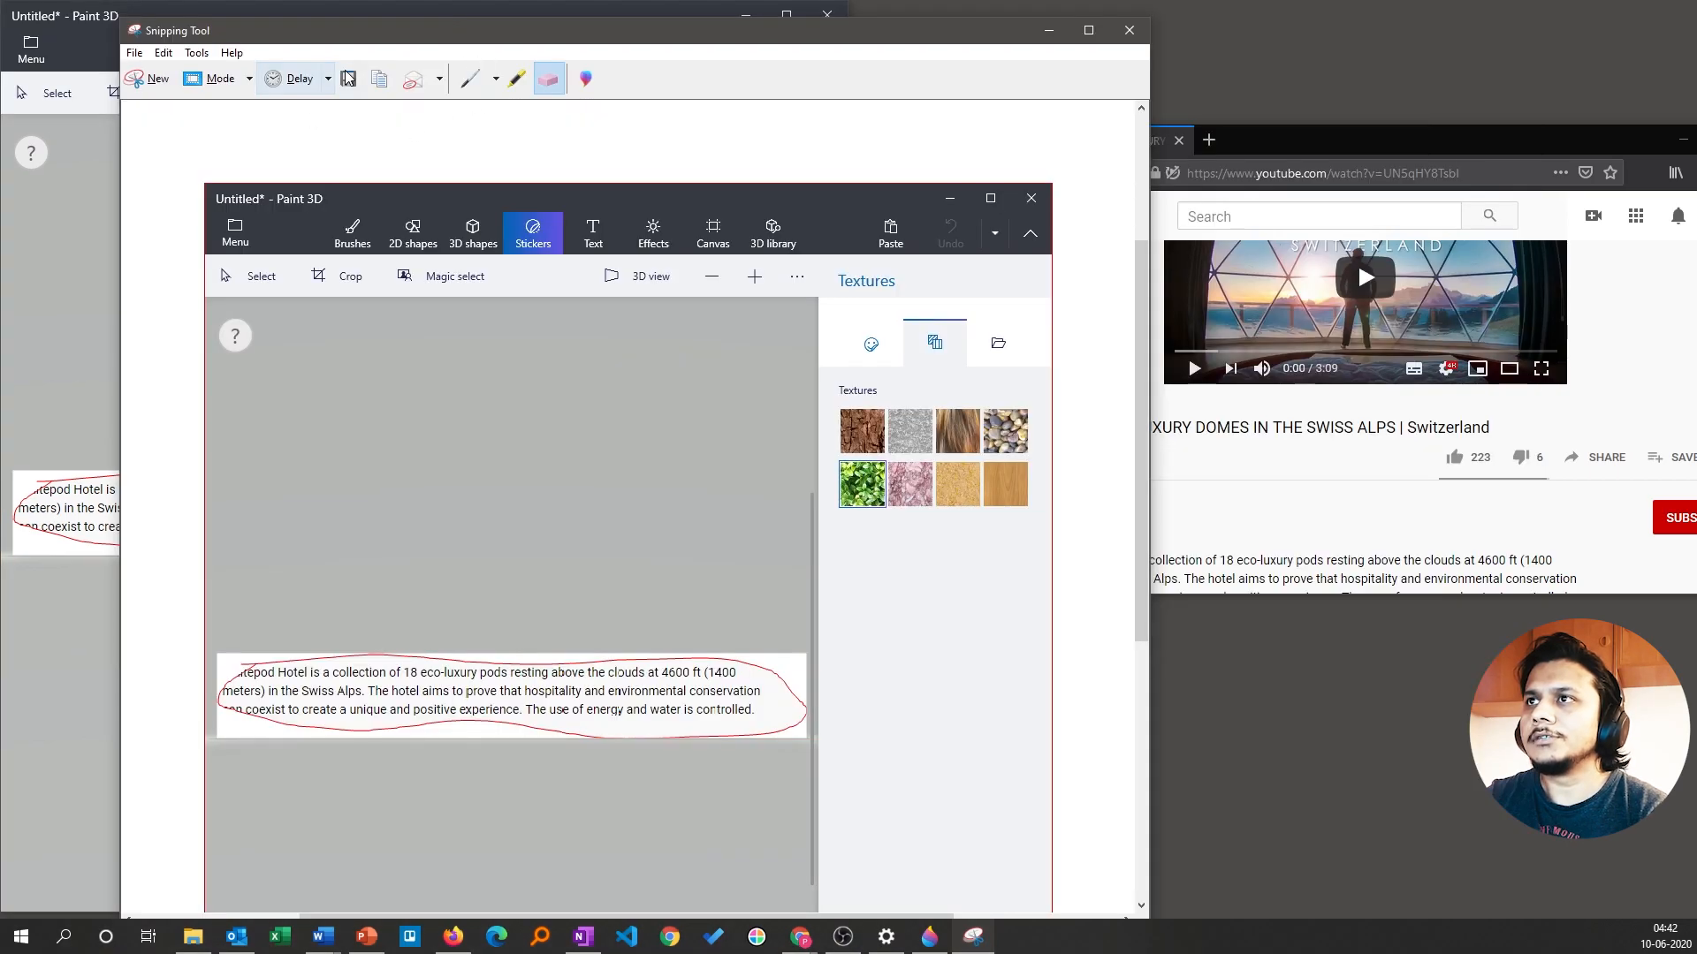
- Set the snip delay to 3 seconds and start a delayed new snip
left_click(327, 78)
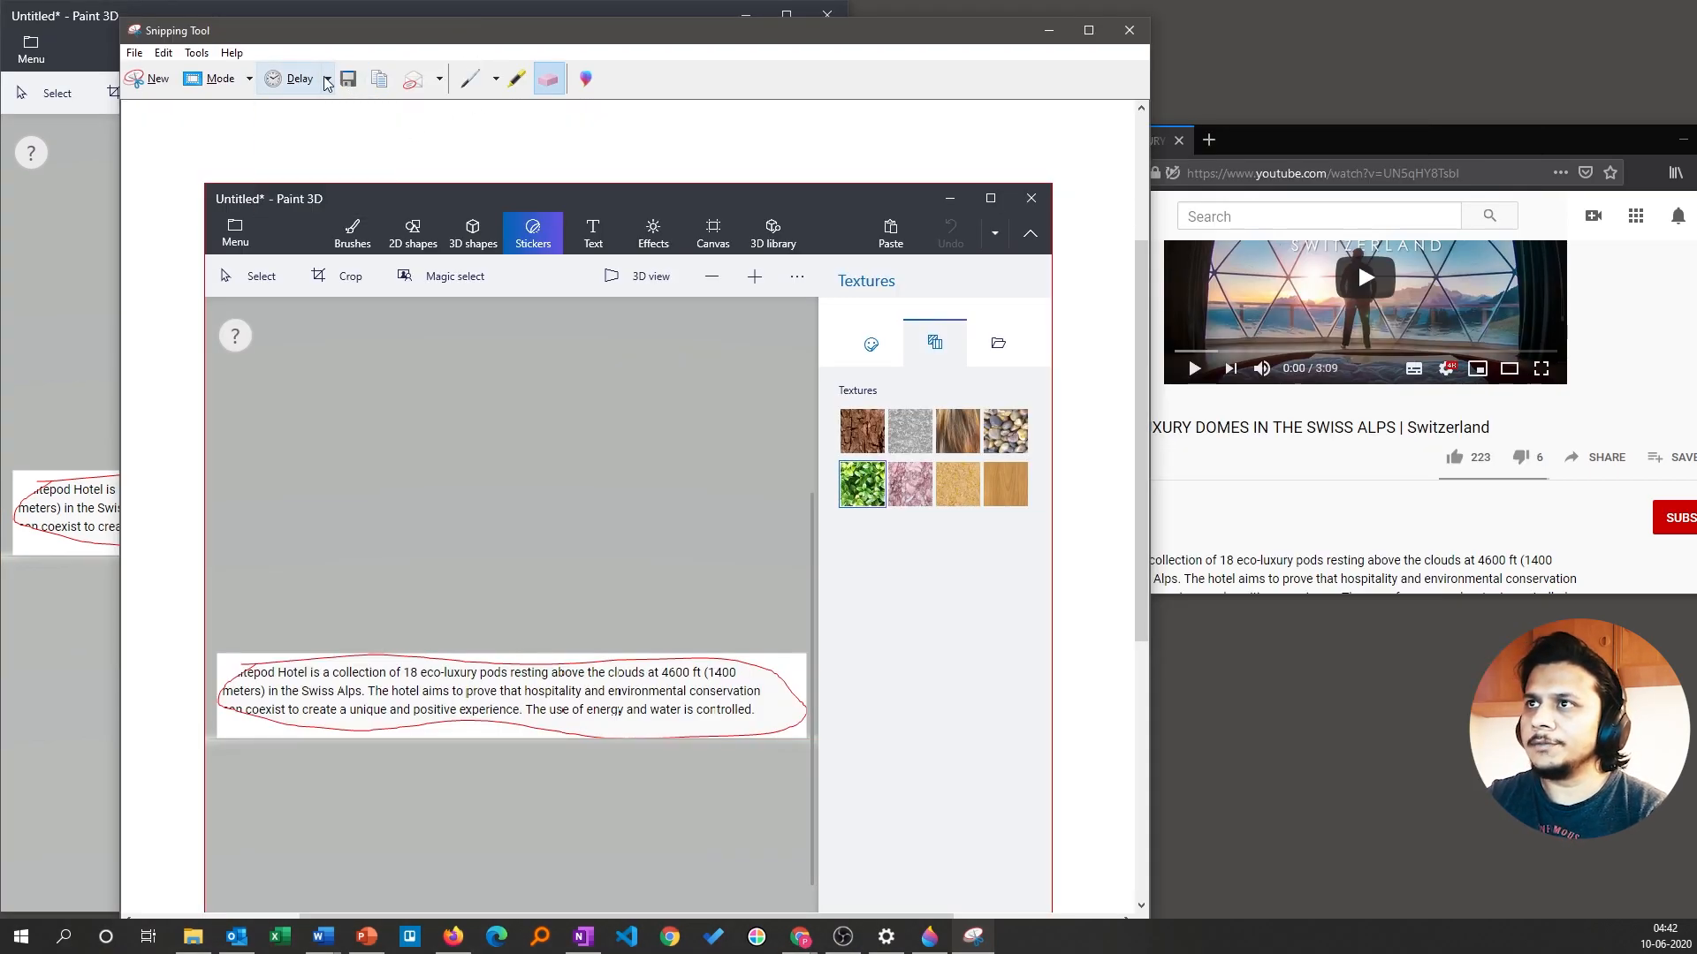
left_click(300, 78)
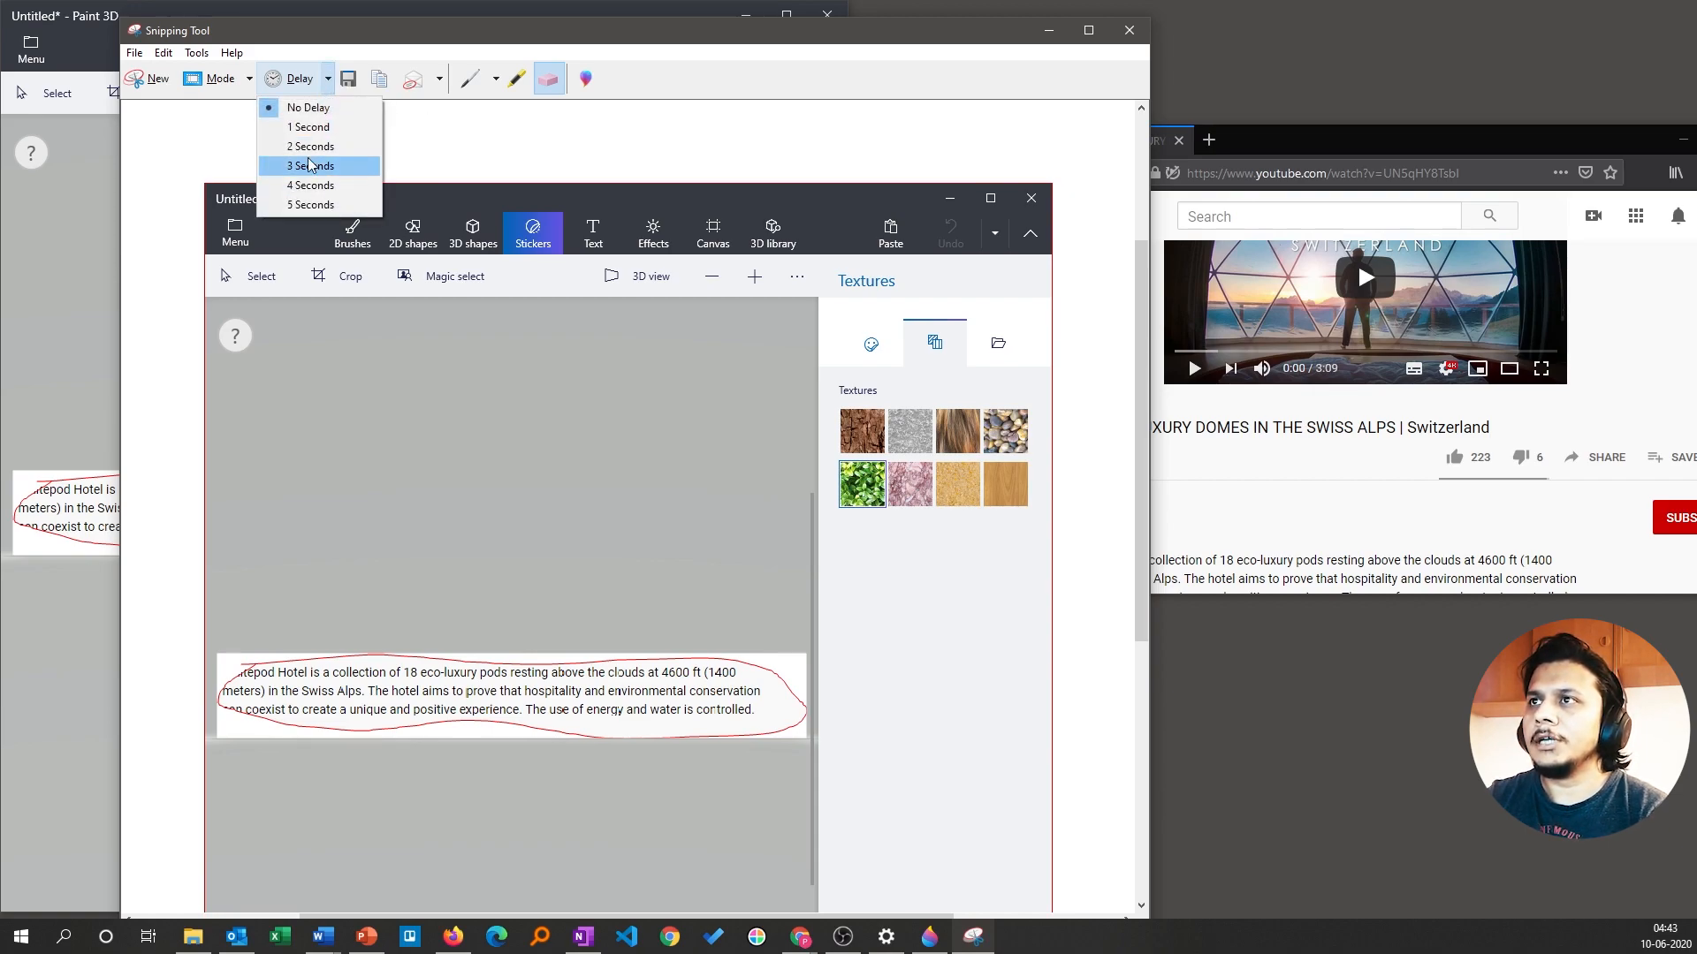
left_click(312, 165)
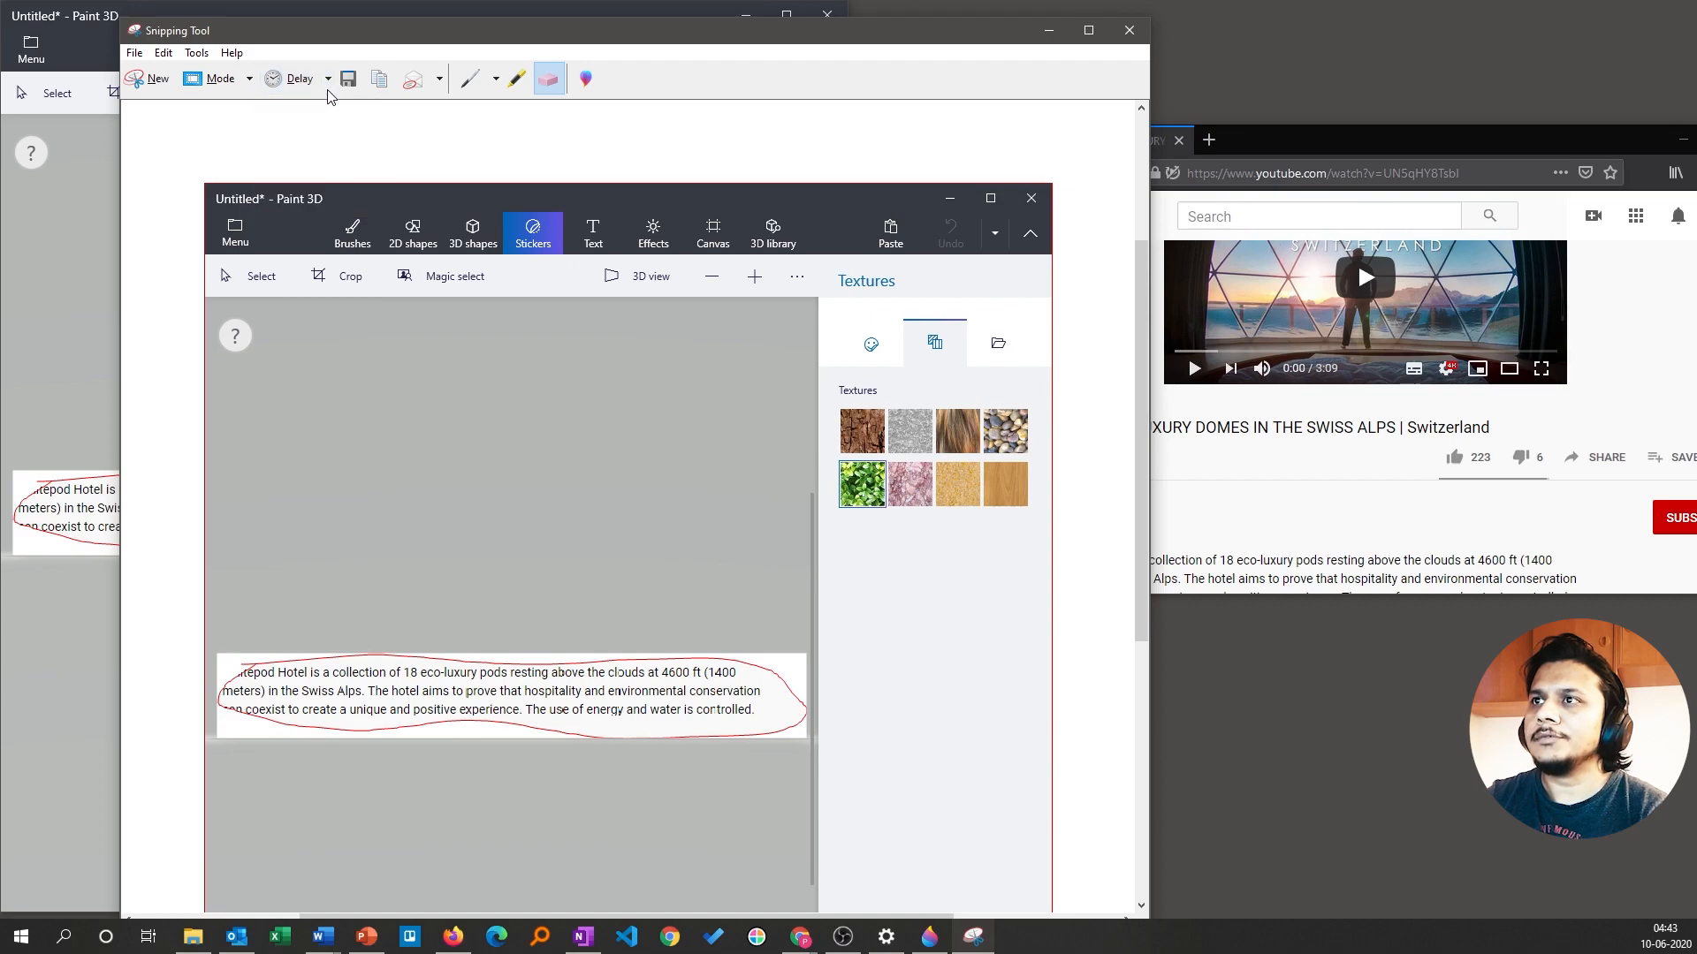
left_click(326, 78)
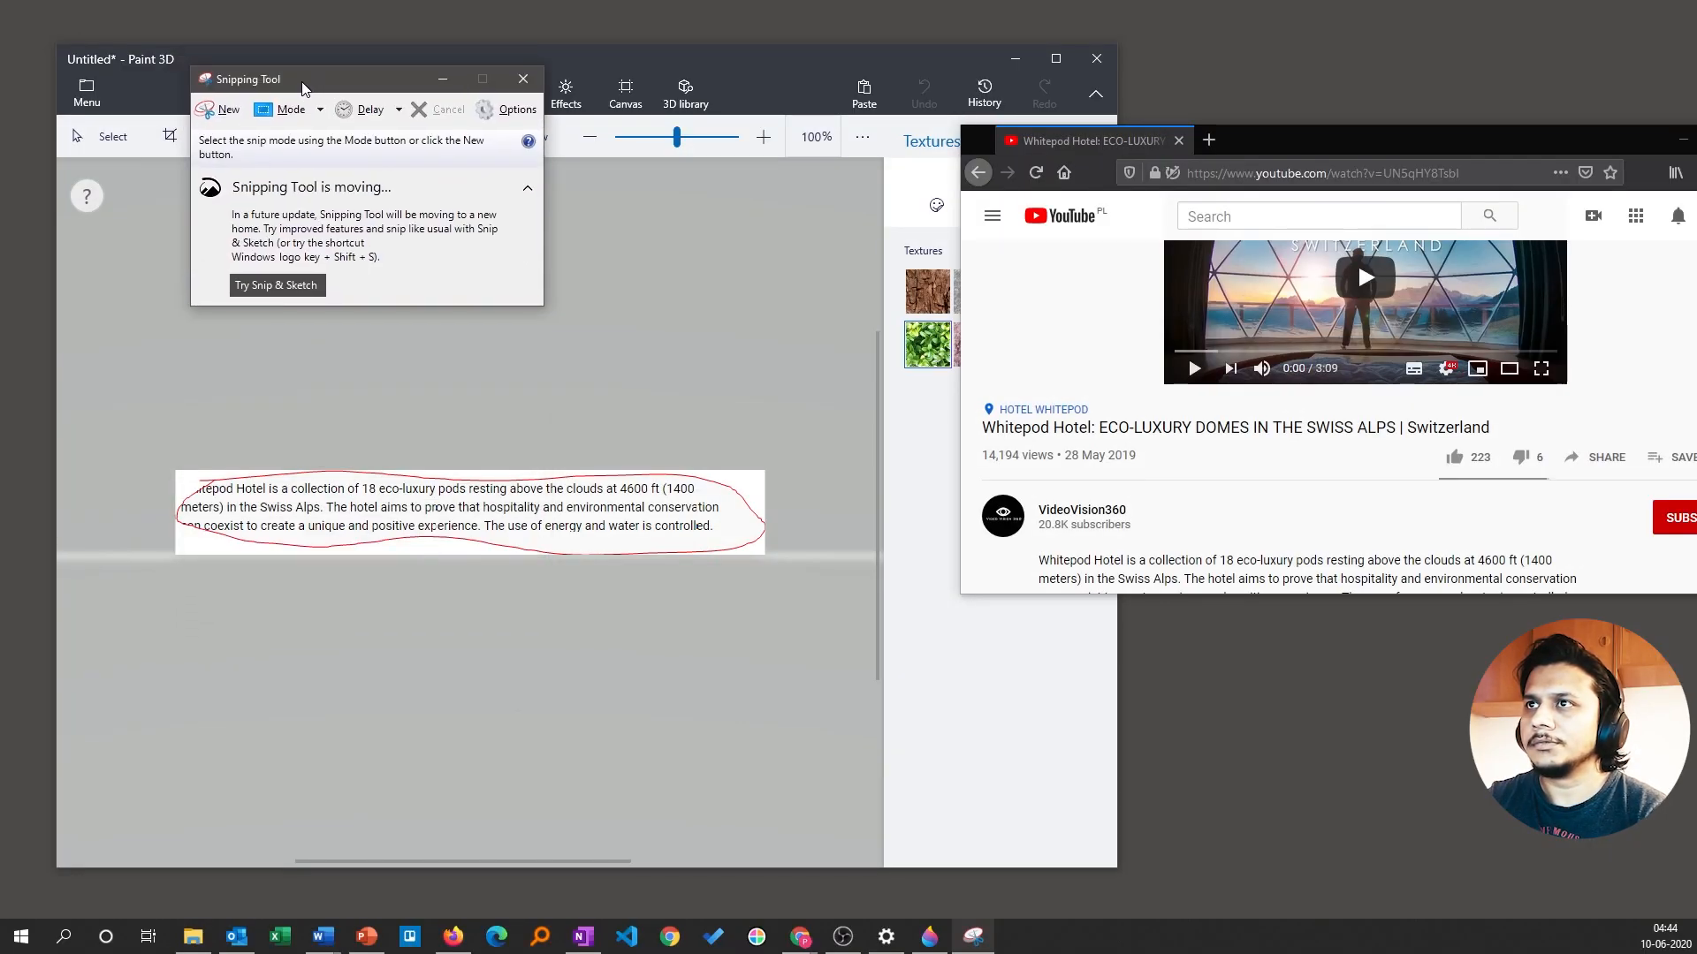
mouse_move(220, 109)
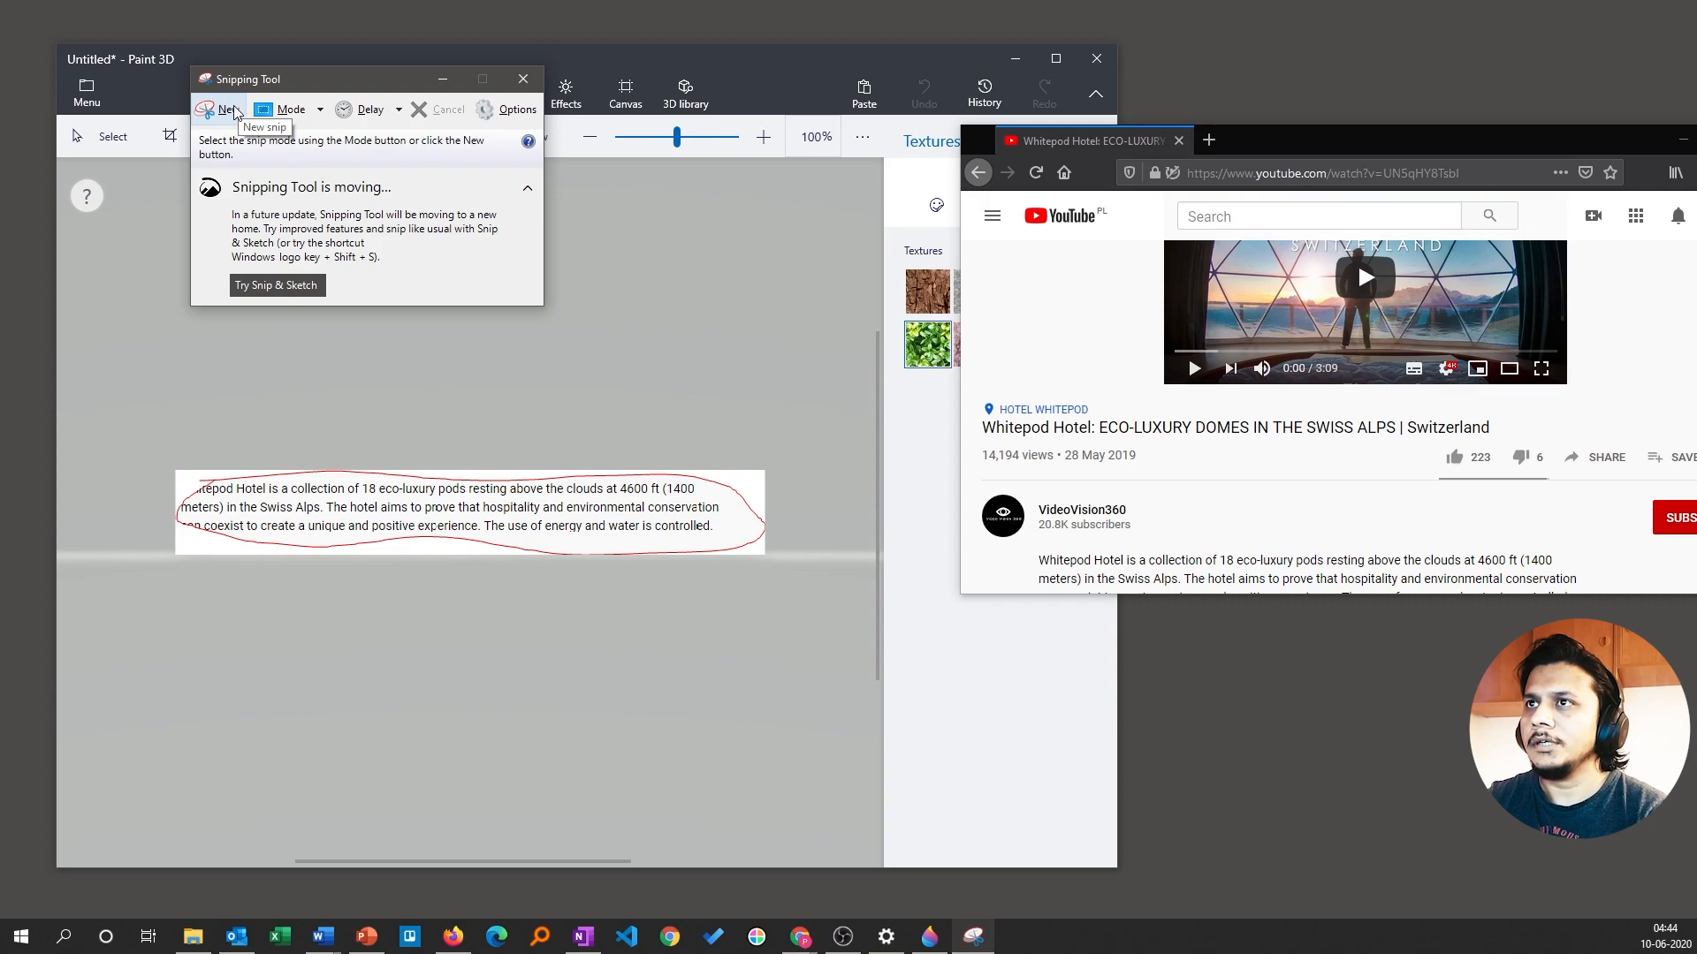
left_click(522, 78)
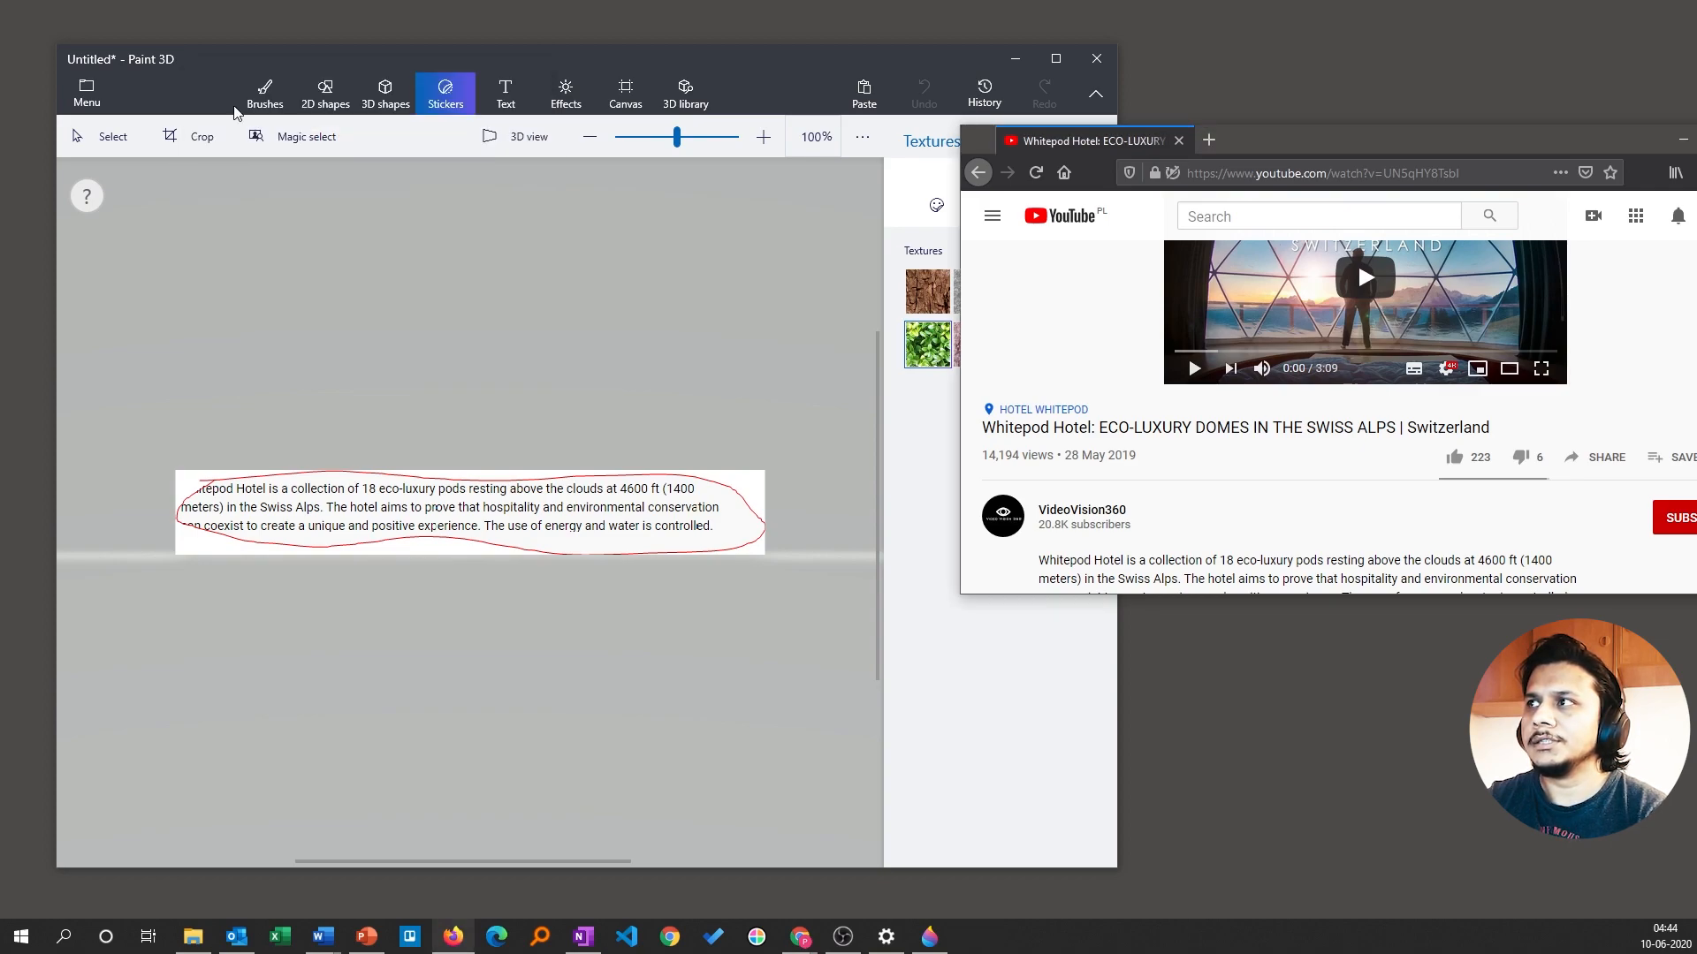
mouse_move(401, 76)
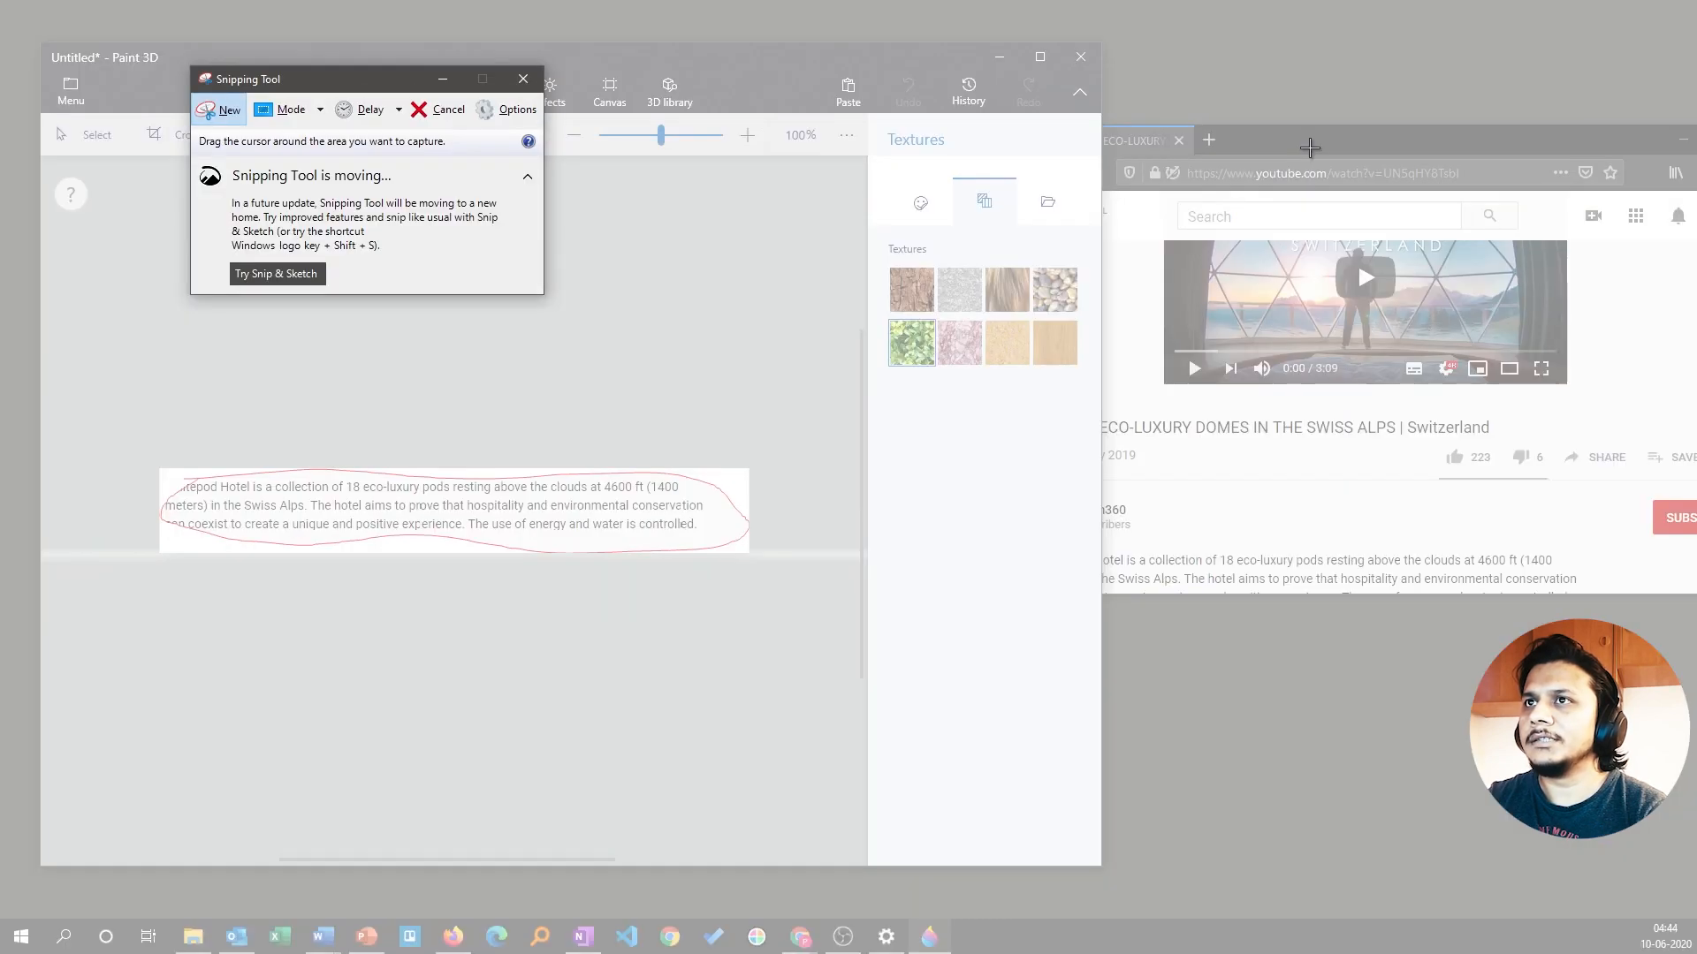
mouse_move(16, 19)
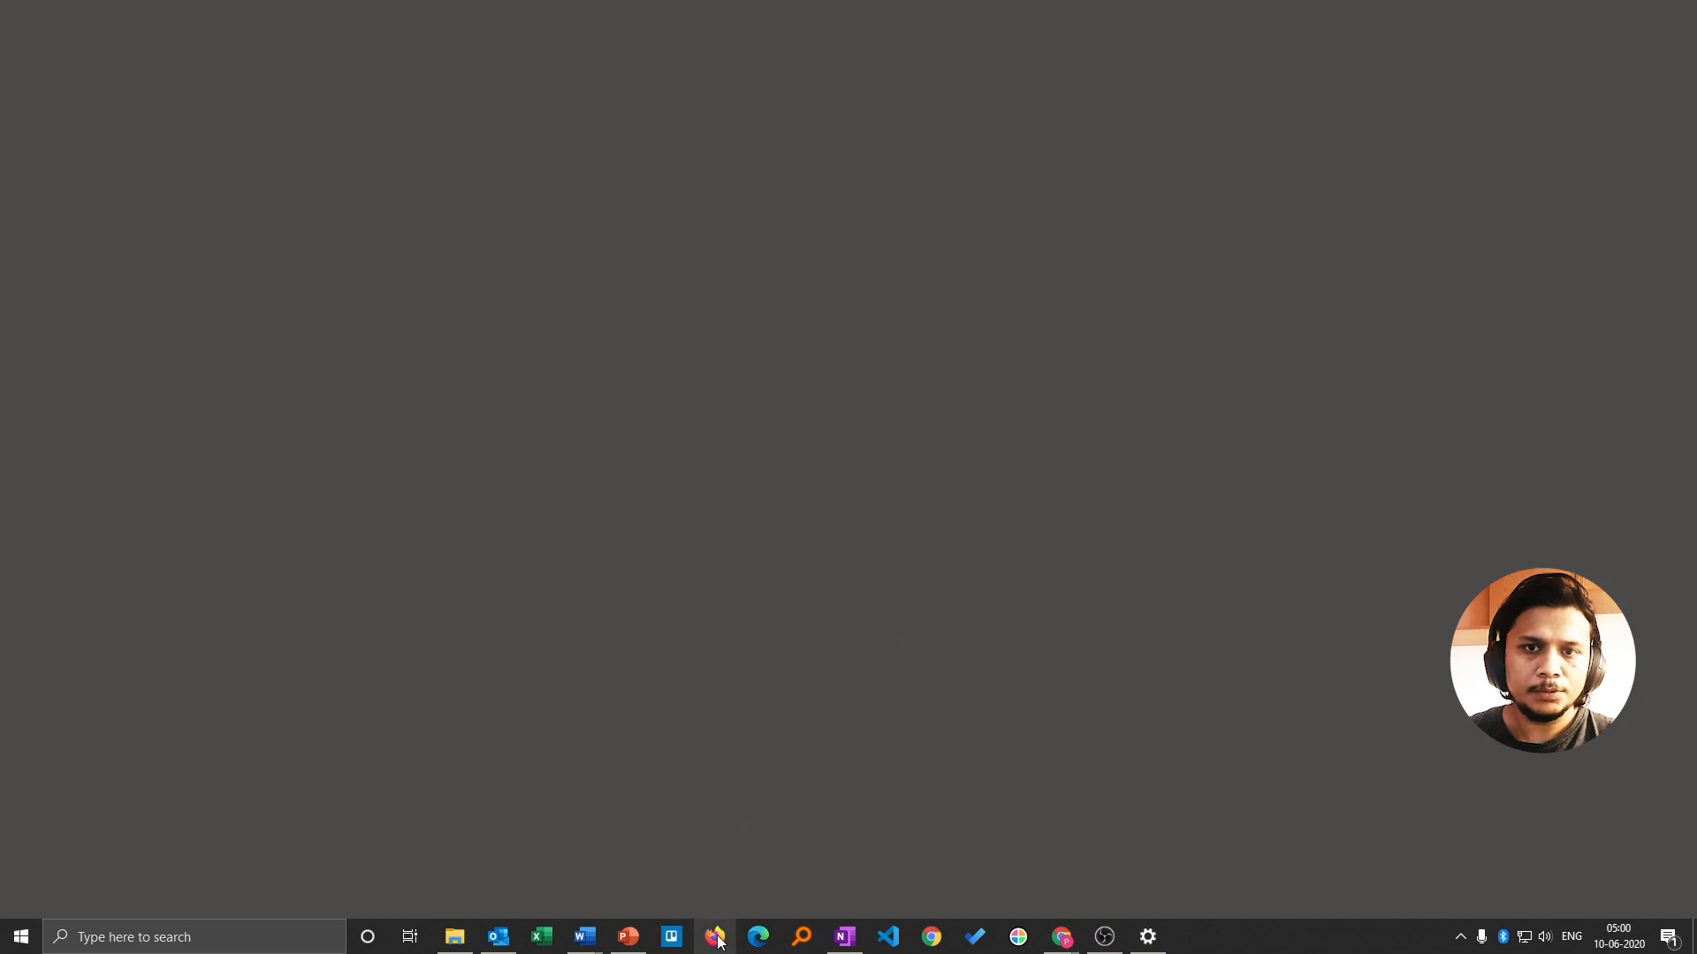
- Search Google in Firefox for 'green shot download' and open the Downloads - Greenshot result
left_click(713, 936)
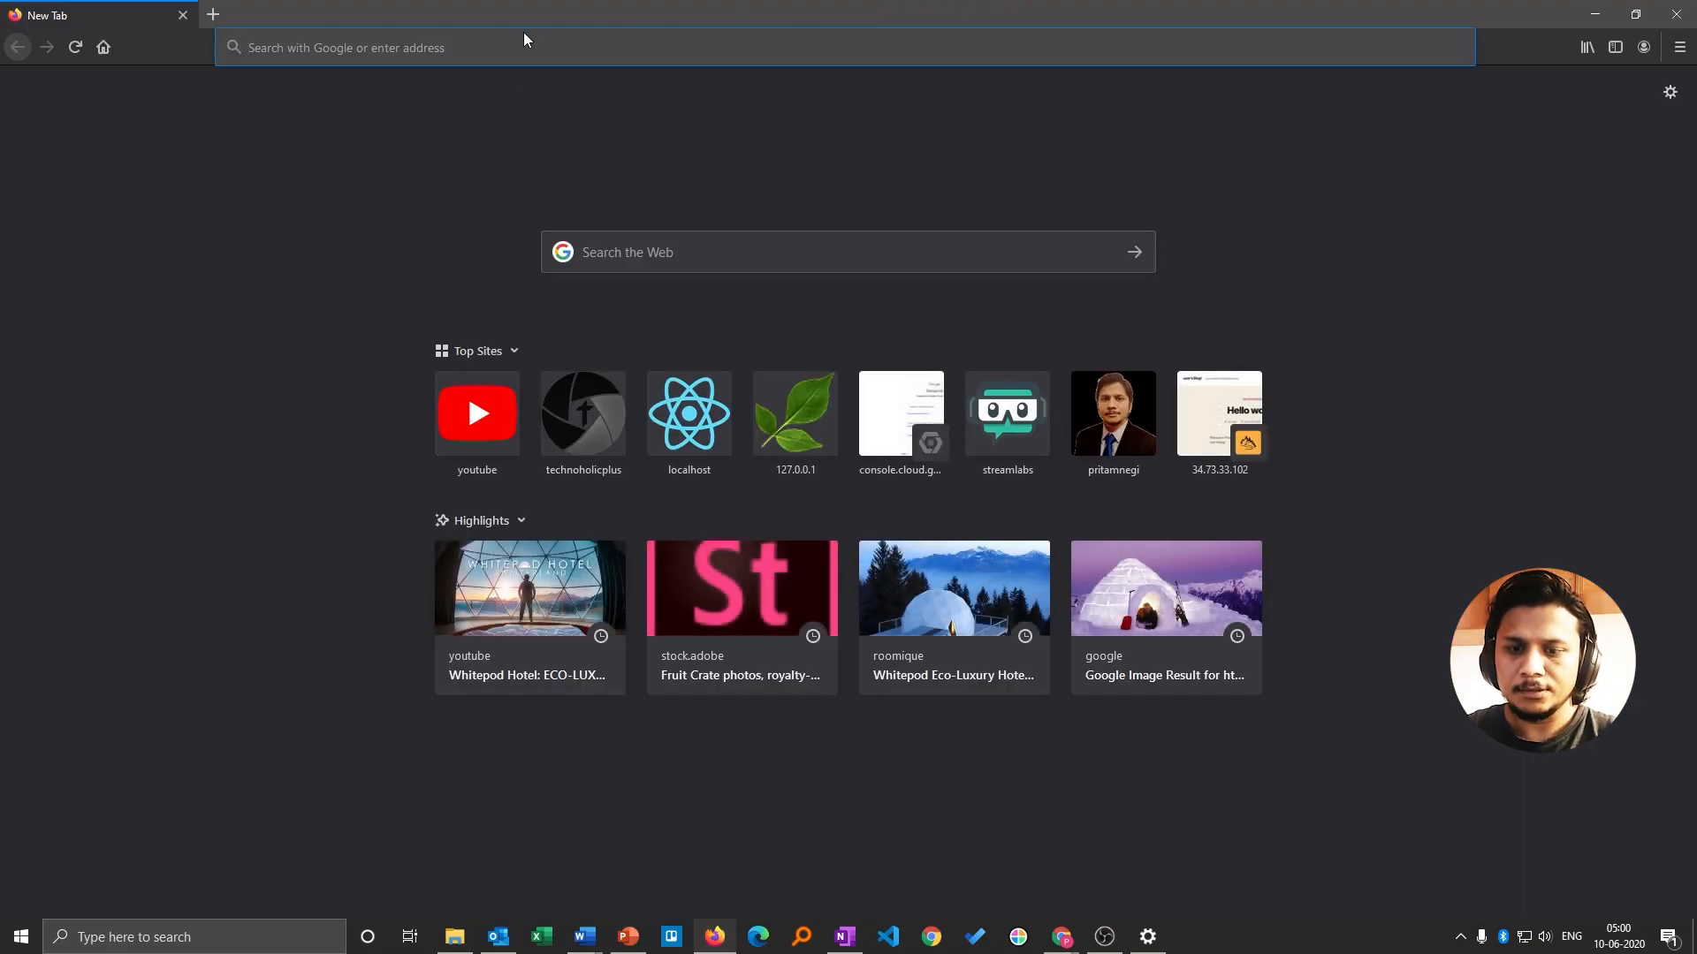
type("green shot")
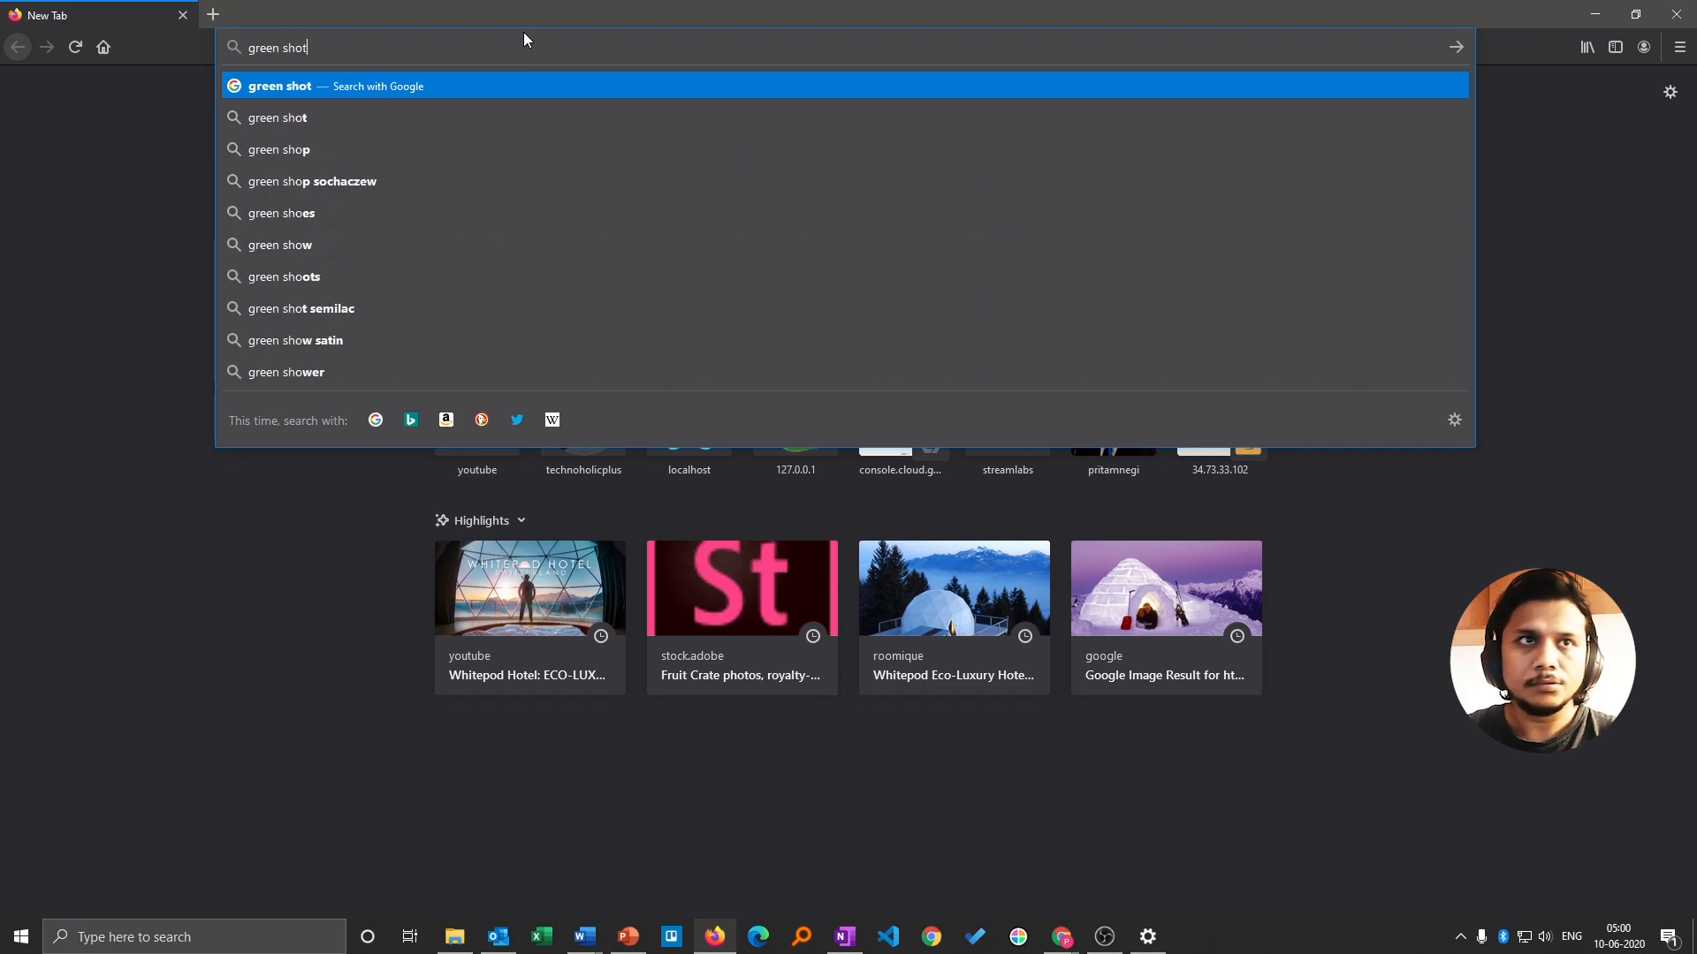
type("do")
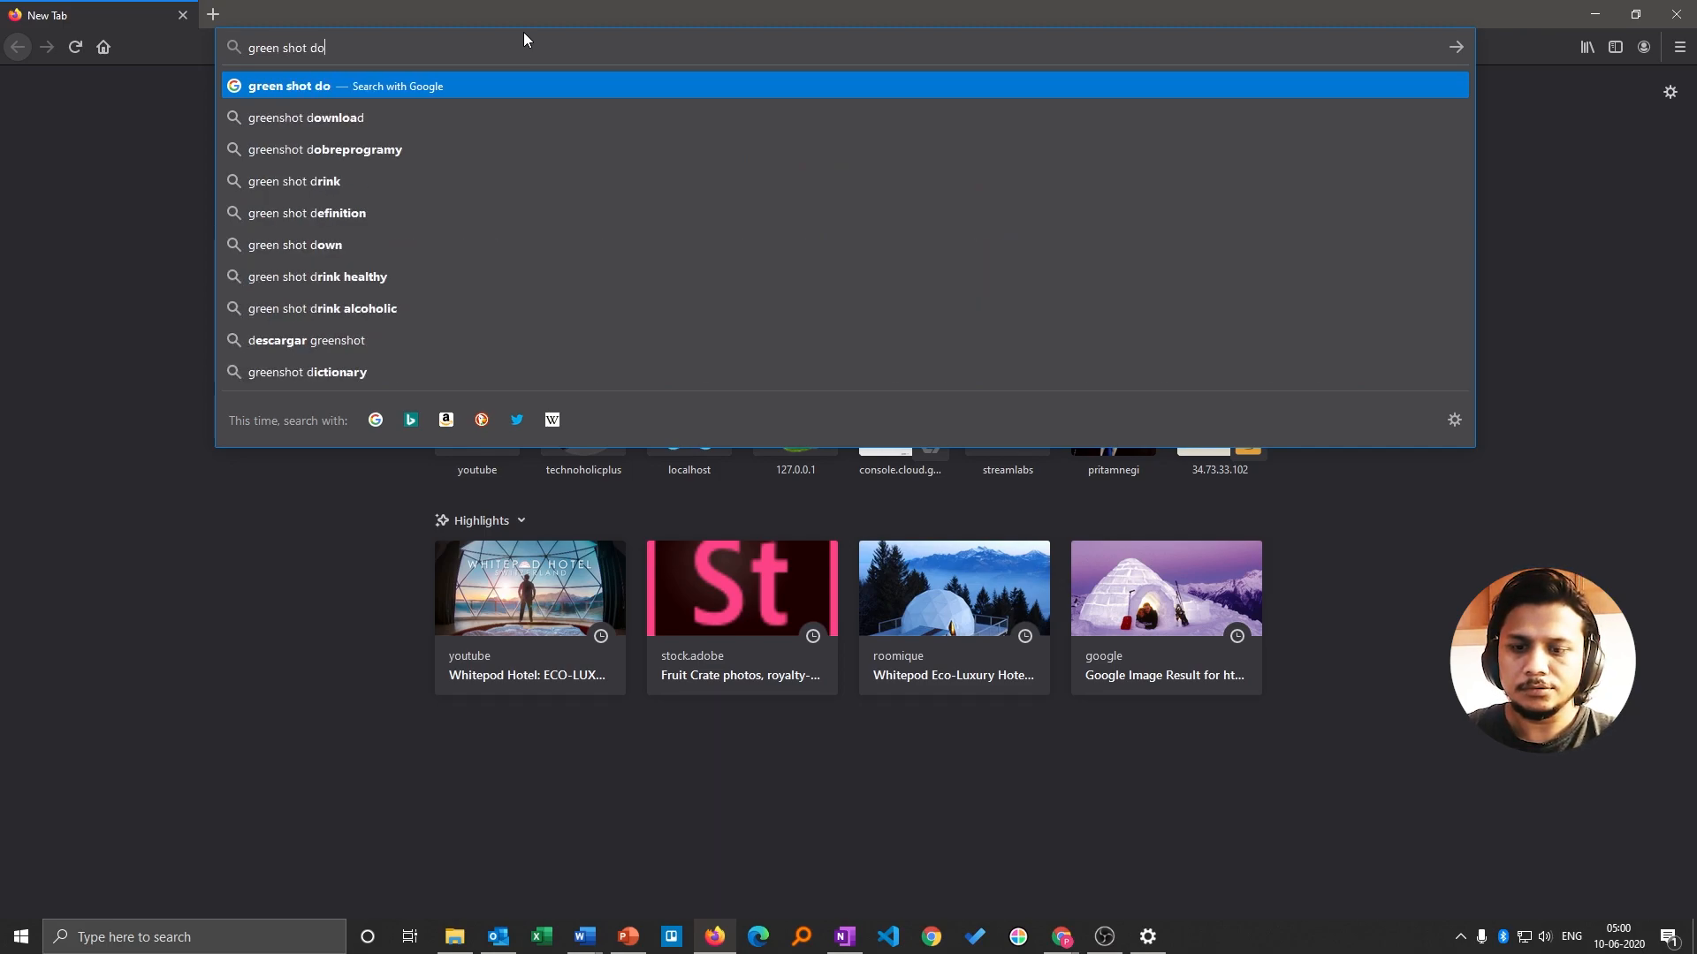
key("Return")
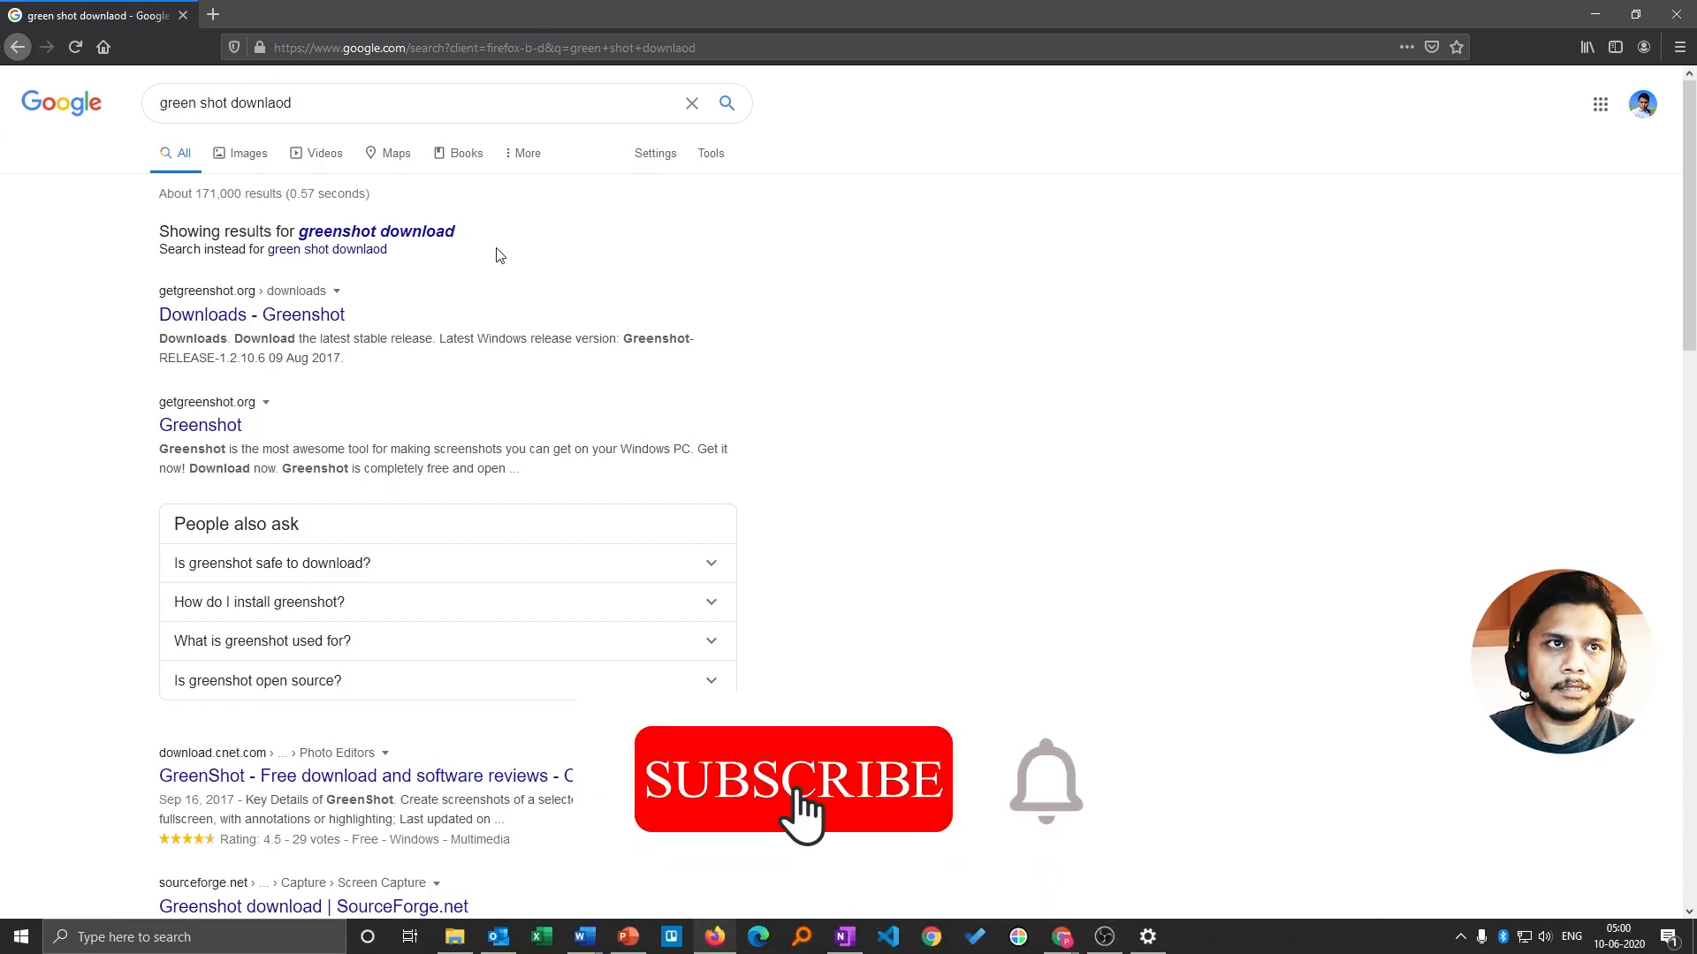
left_click(792, 780)
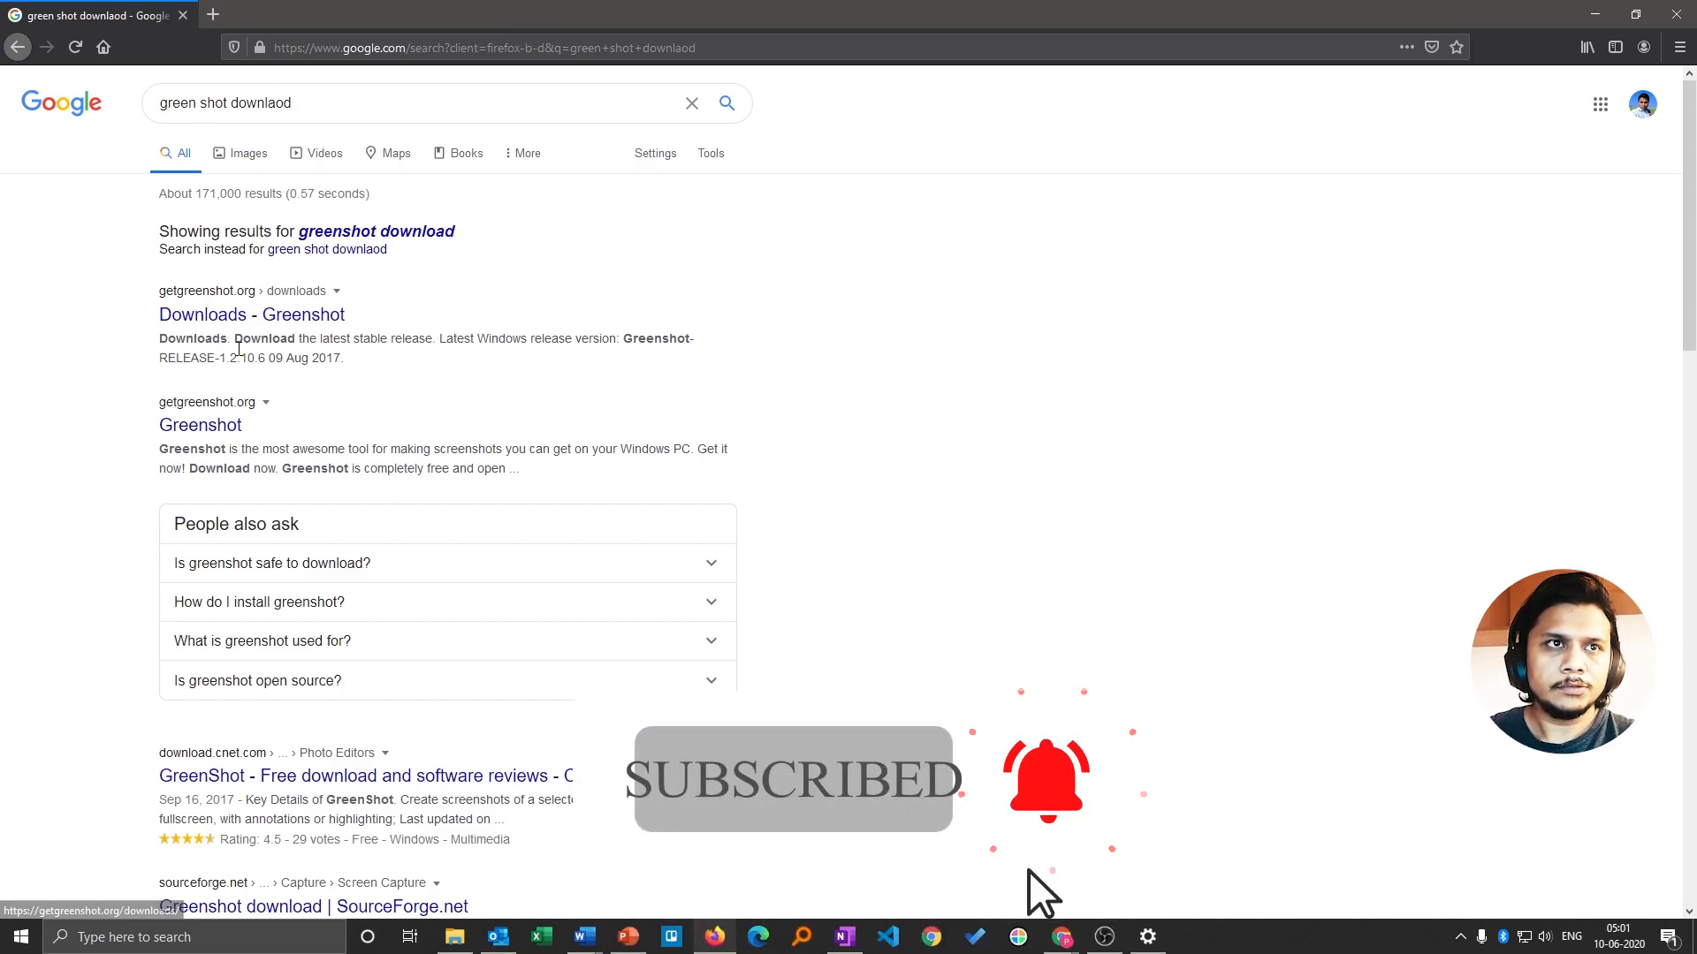
left_click(251, 314)
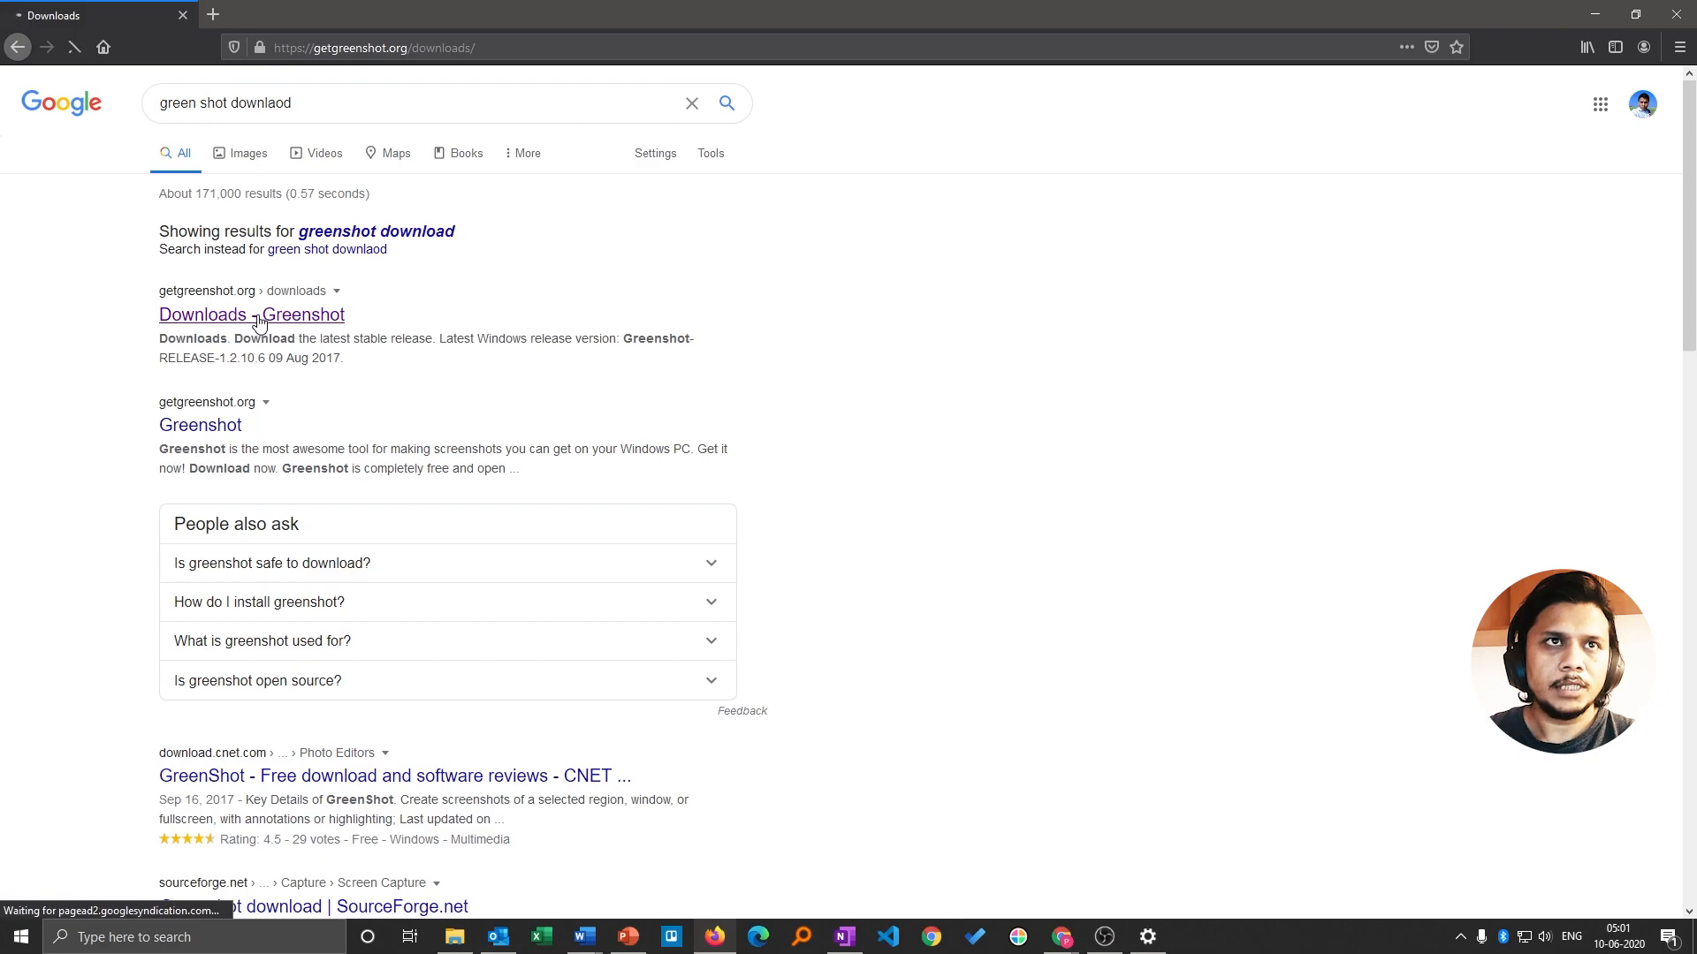
- Download the latest stable Greenshot Windows release and run the saved installer
left_click(251, 314)
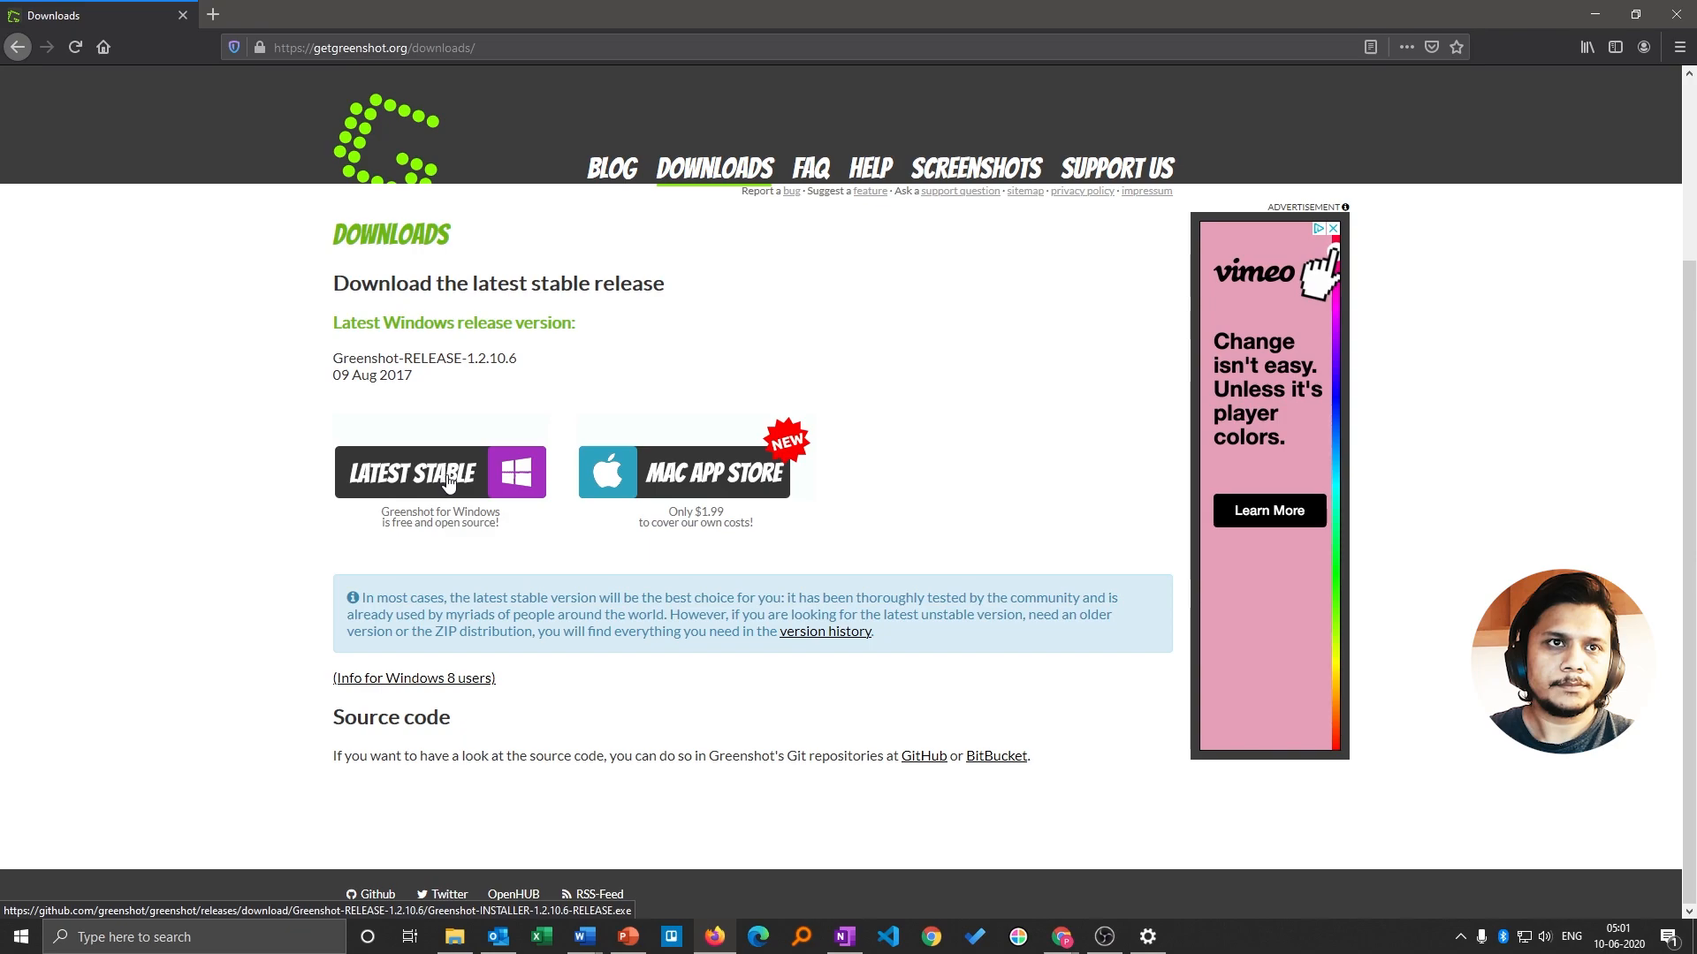
left_click(440, 472)
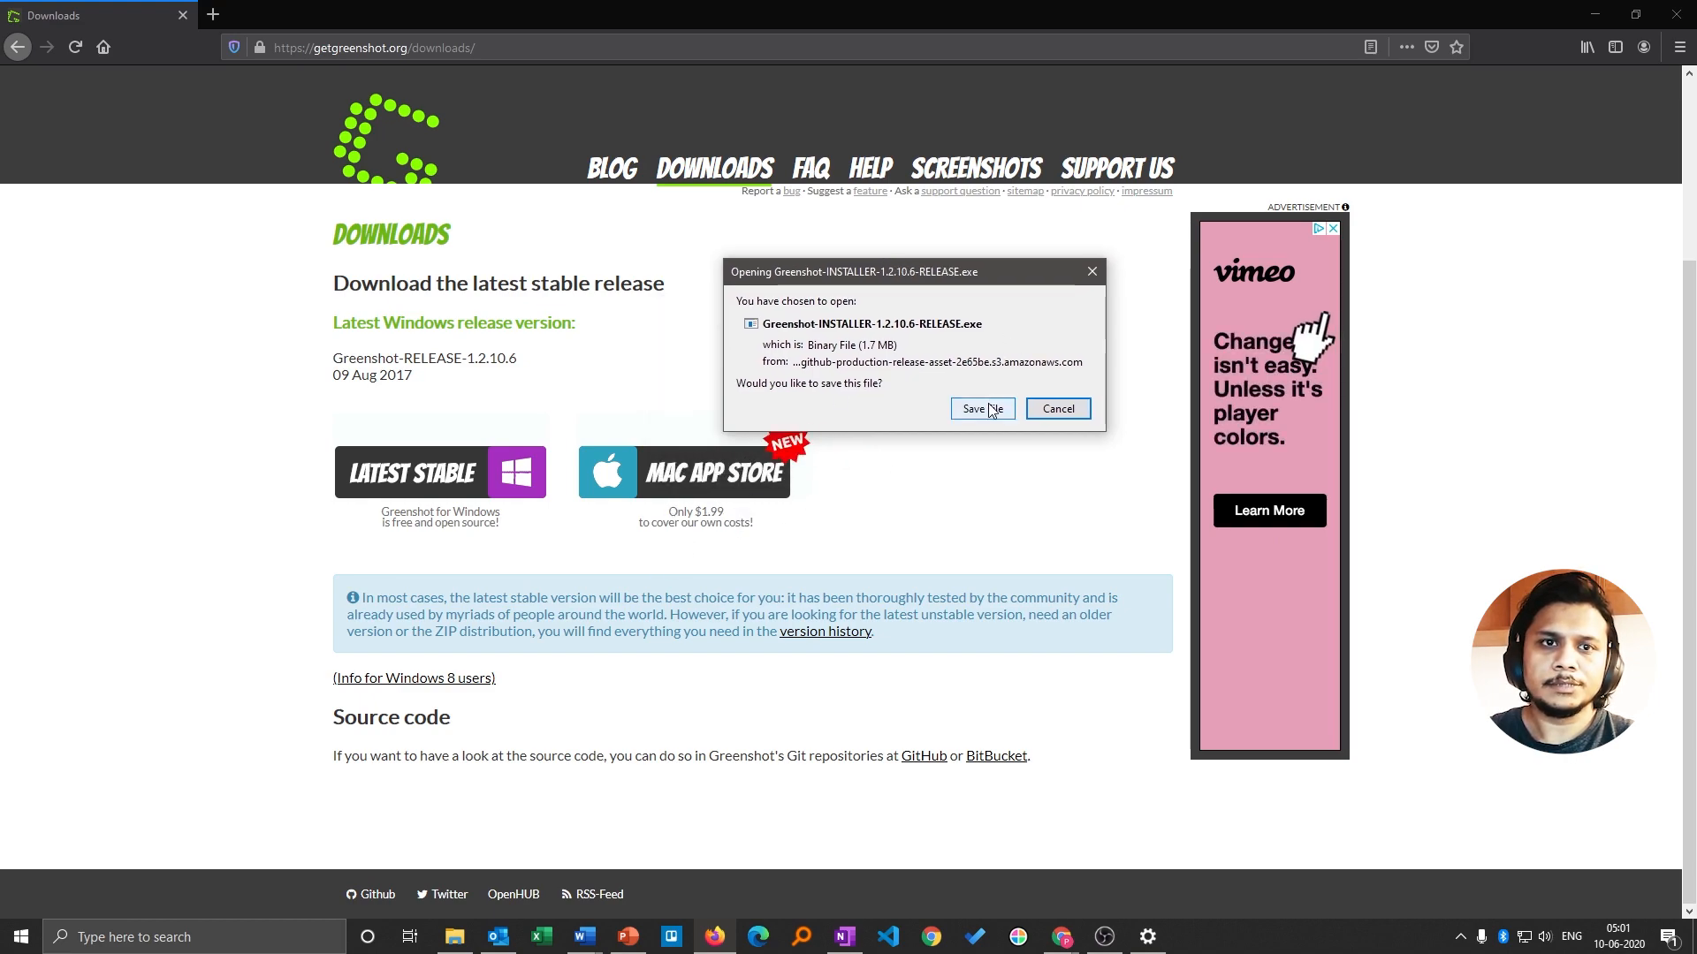
left_click(979, 409)
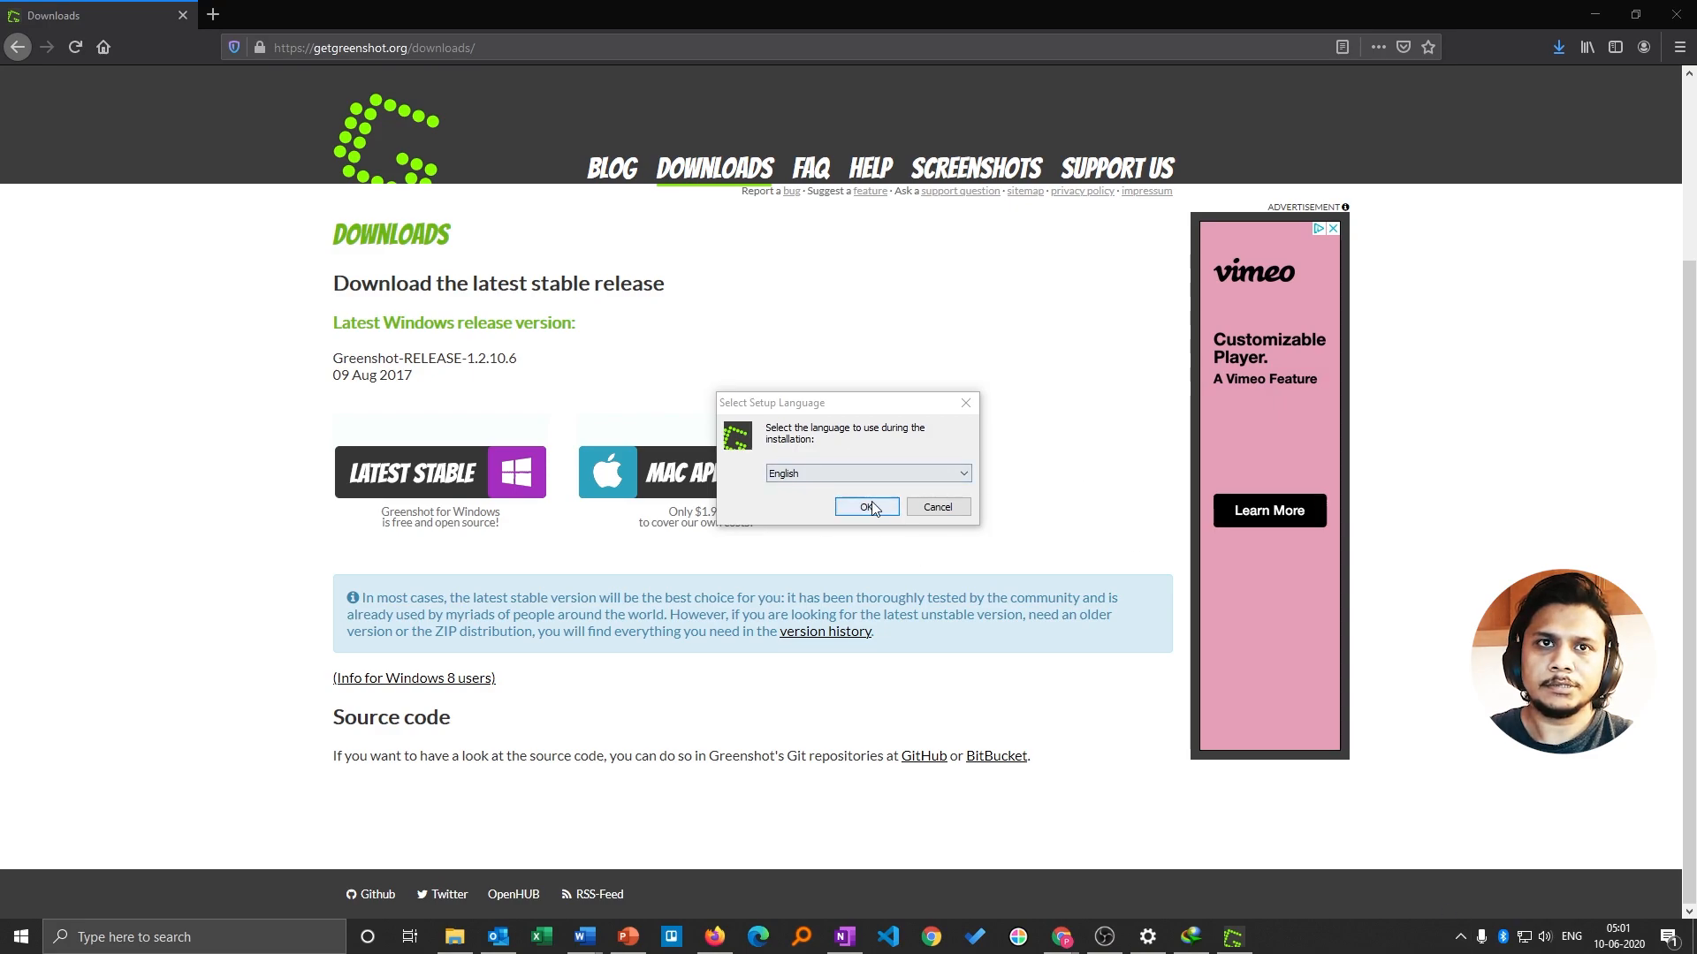
- Choose English setup, accept the license, and keep the default components
left_click(866, 506)
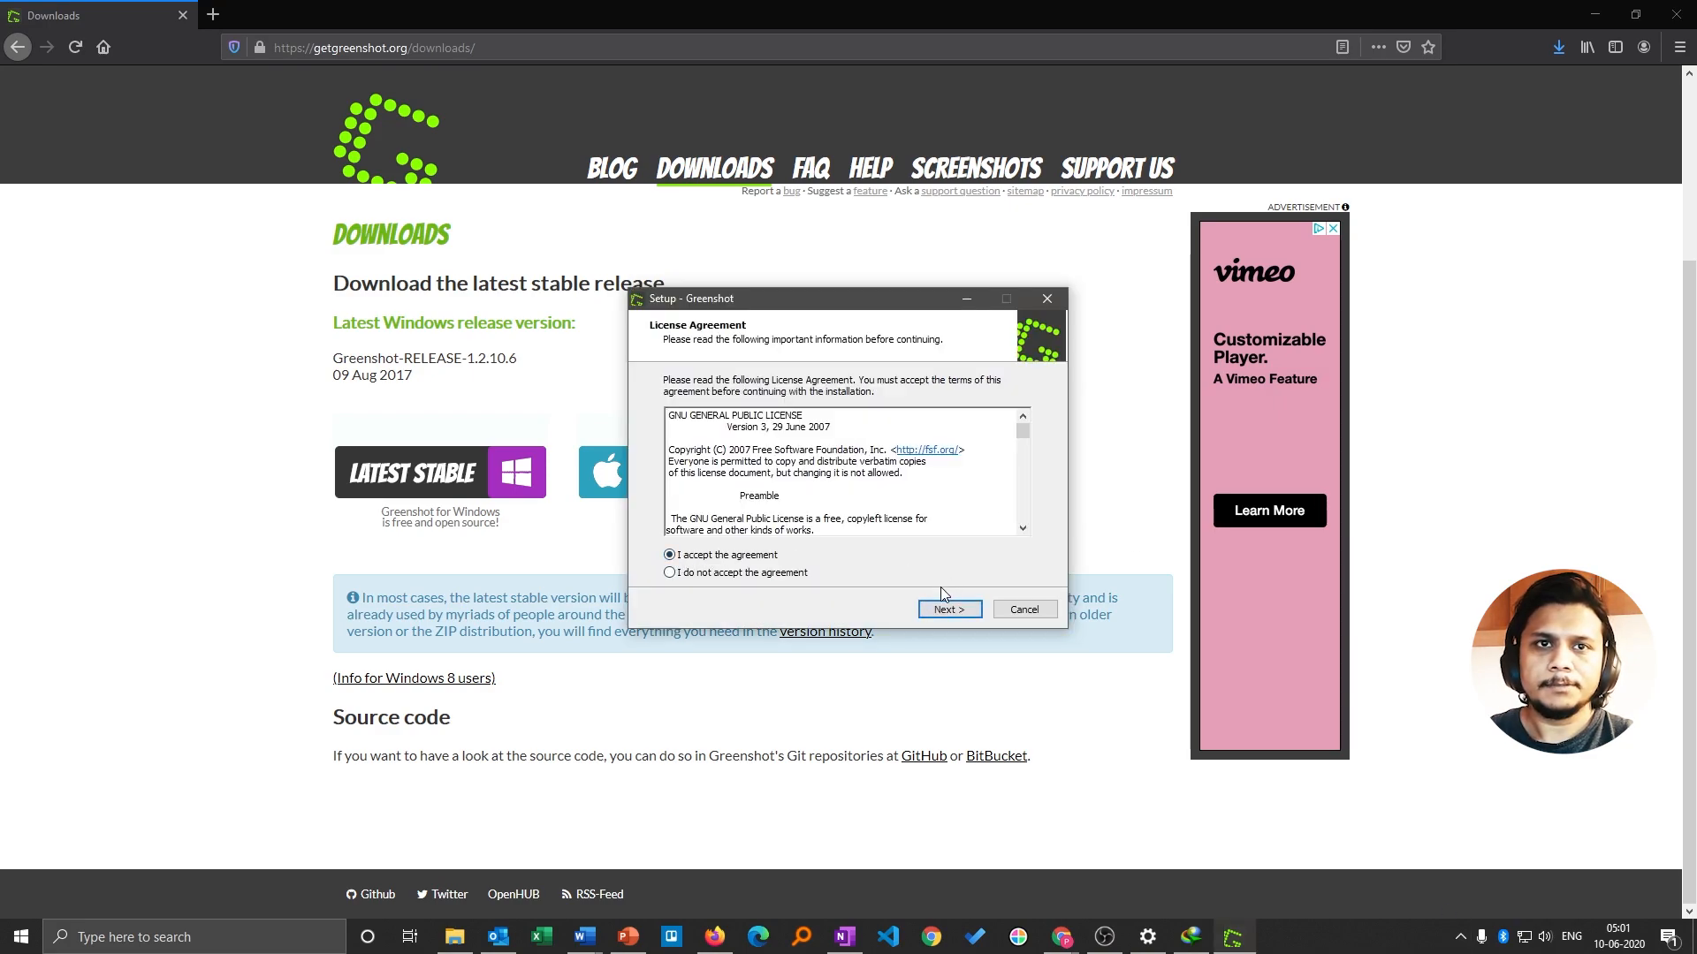
left_click(946, 607)
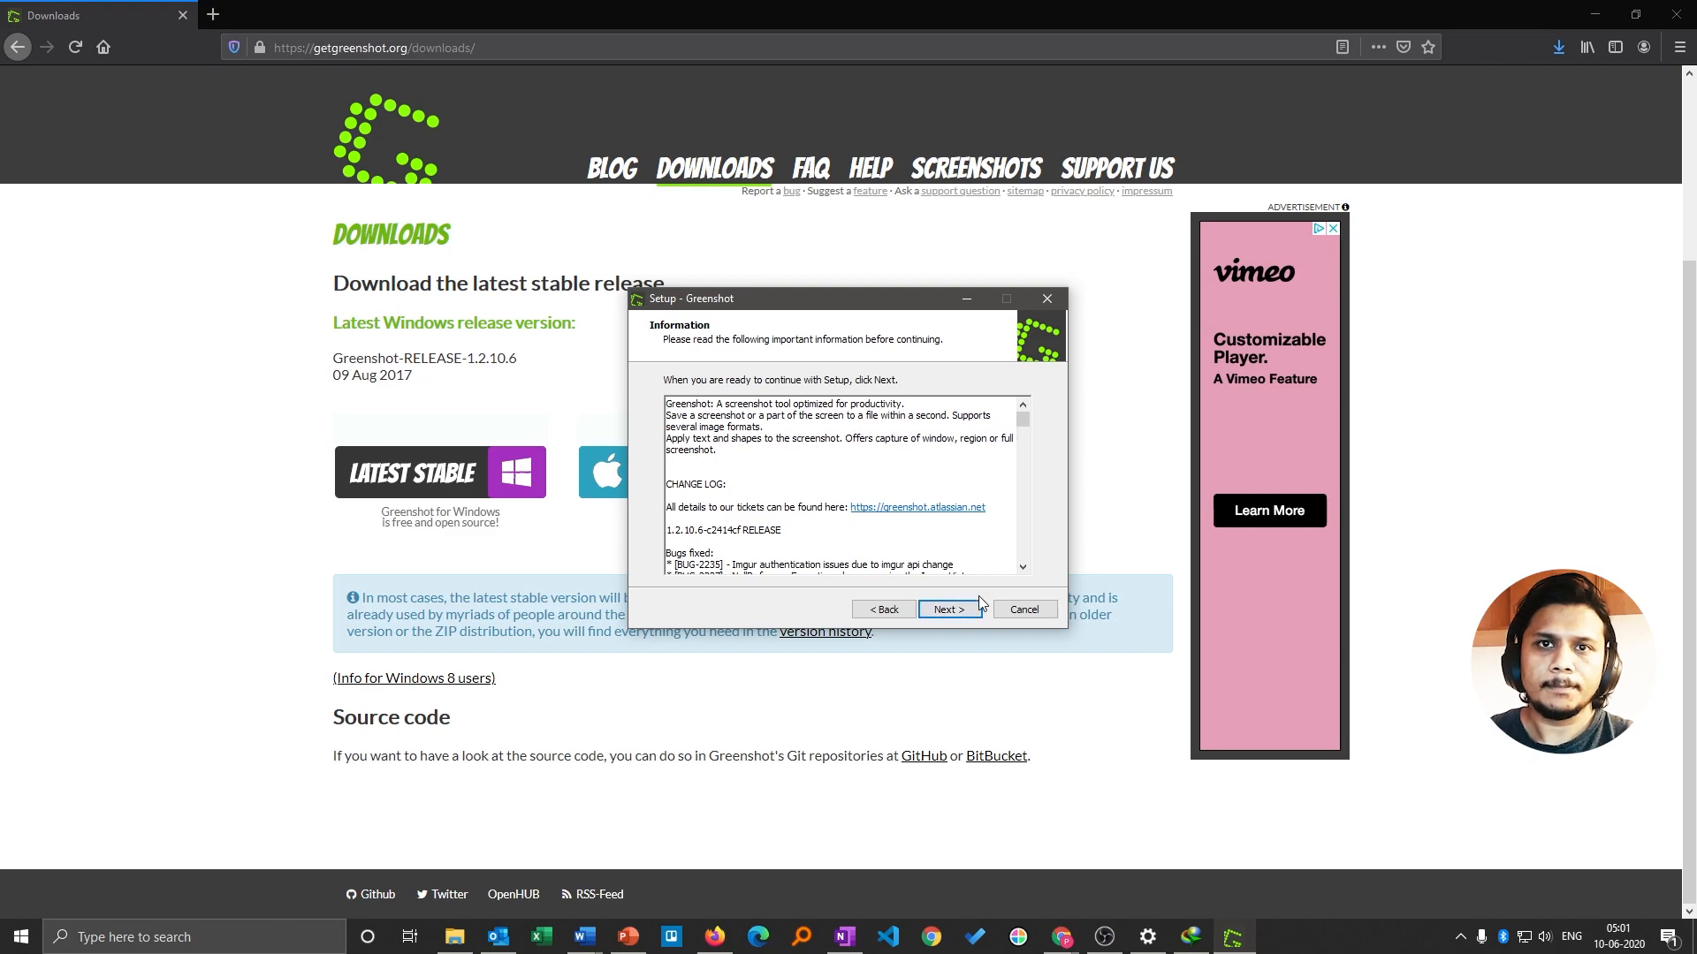
left_click(947, 609)
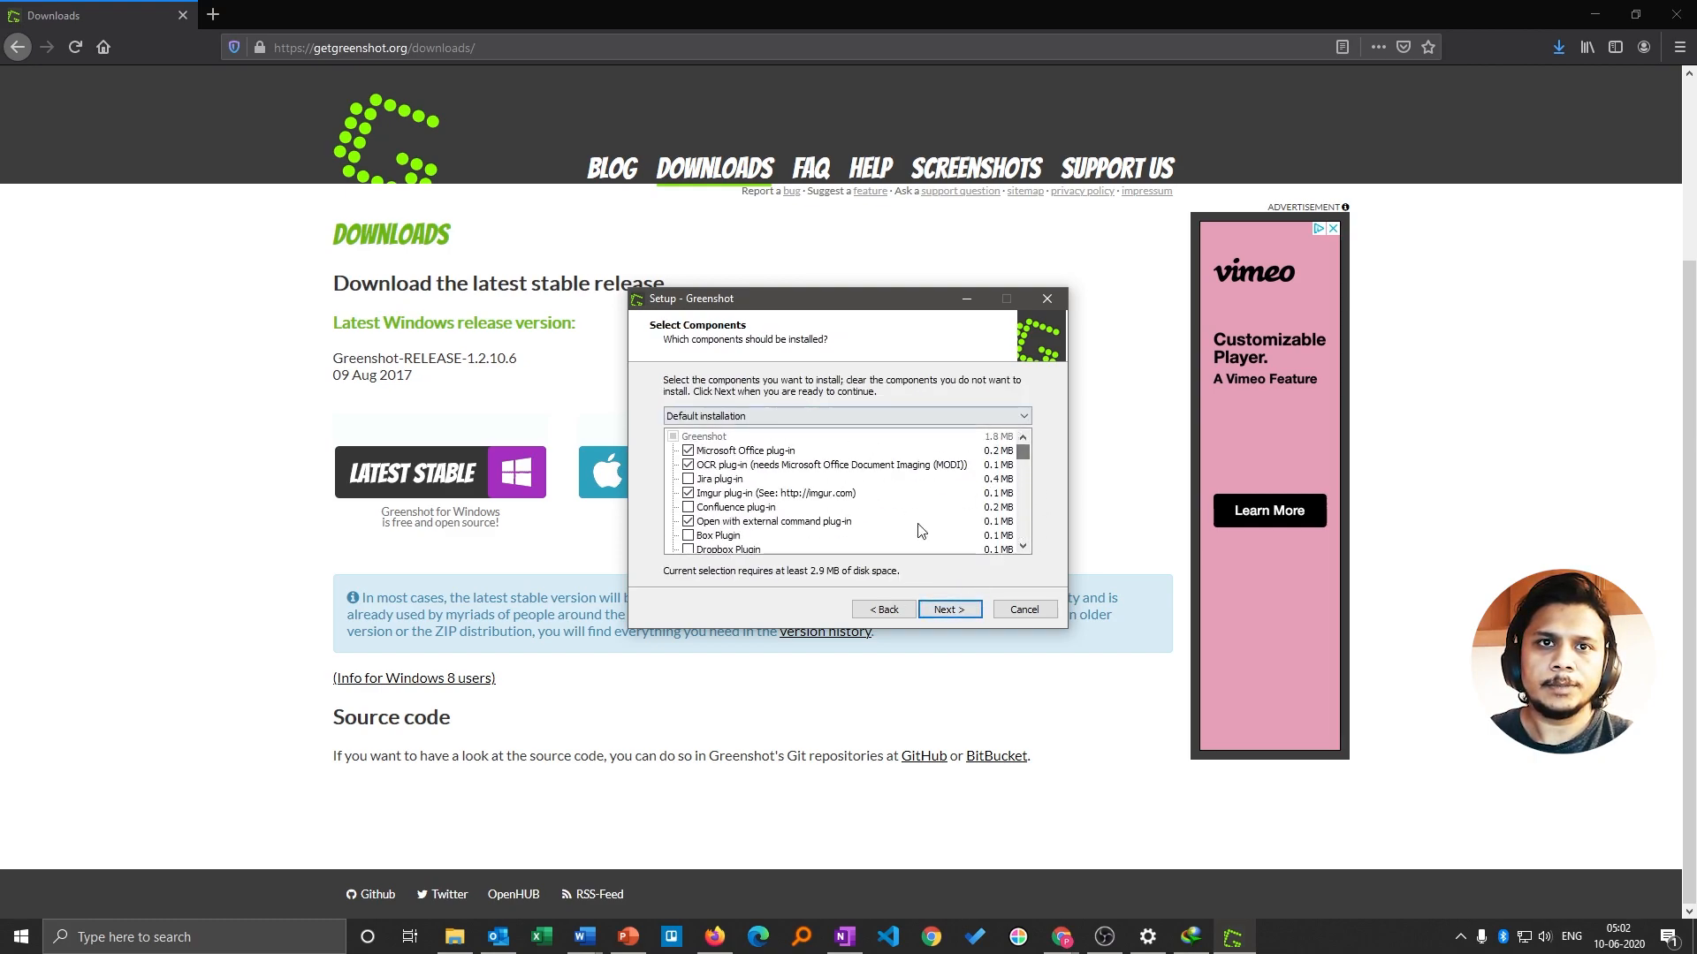
mouse_move(796, 582)
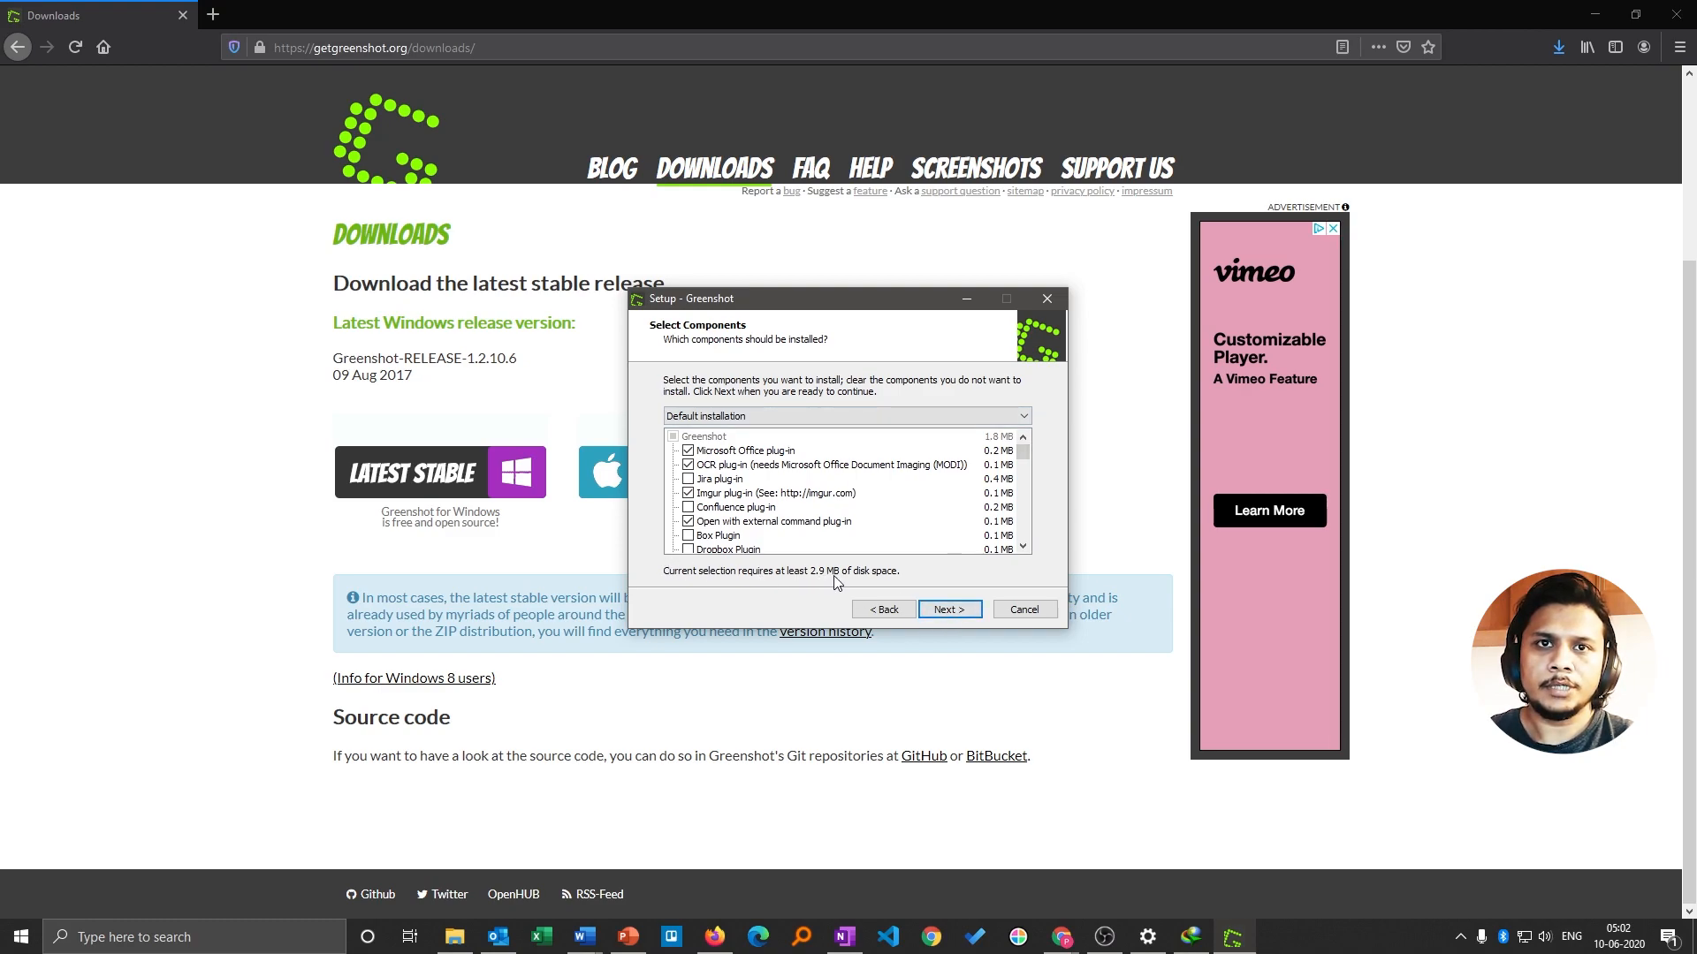
mouse_move(857, 584)
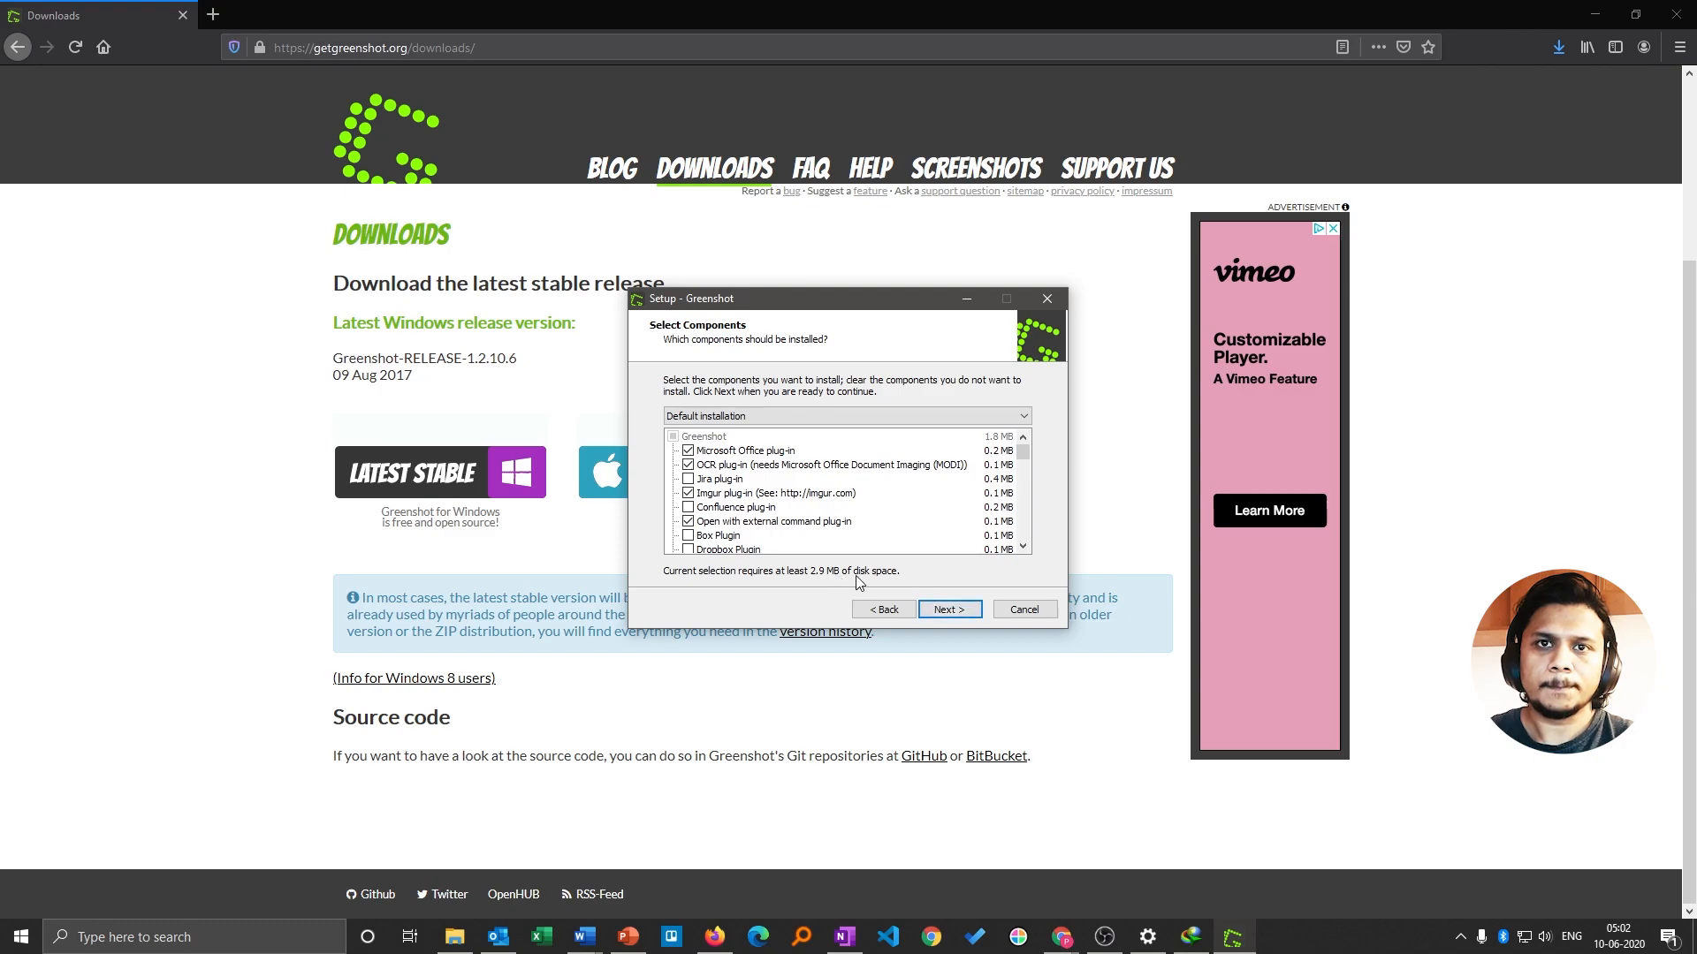
left_click(948, 609)
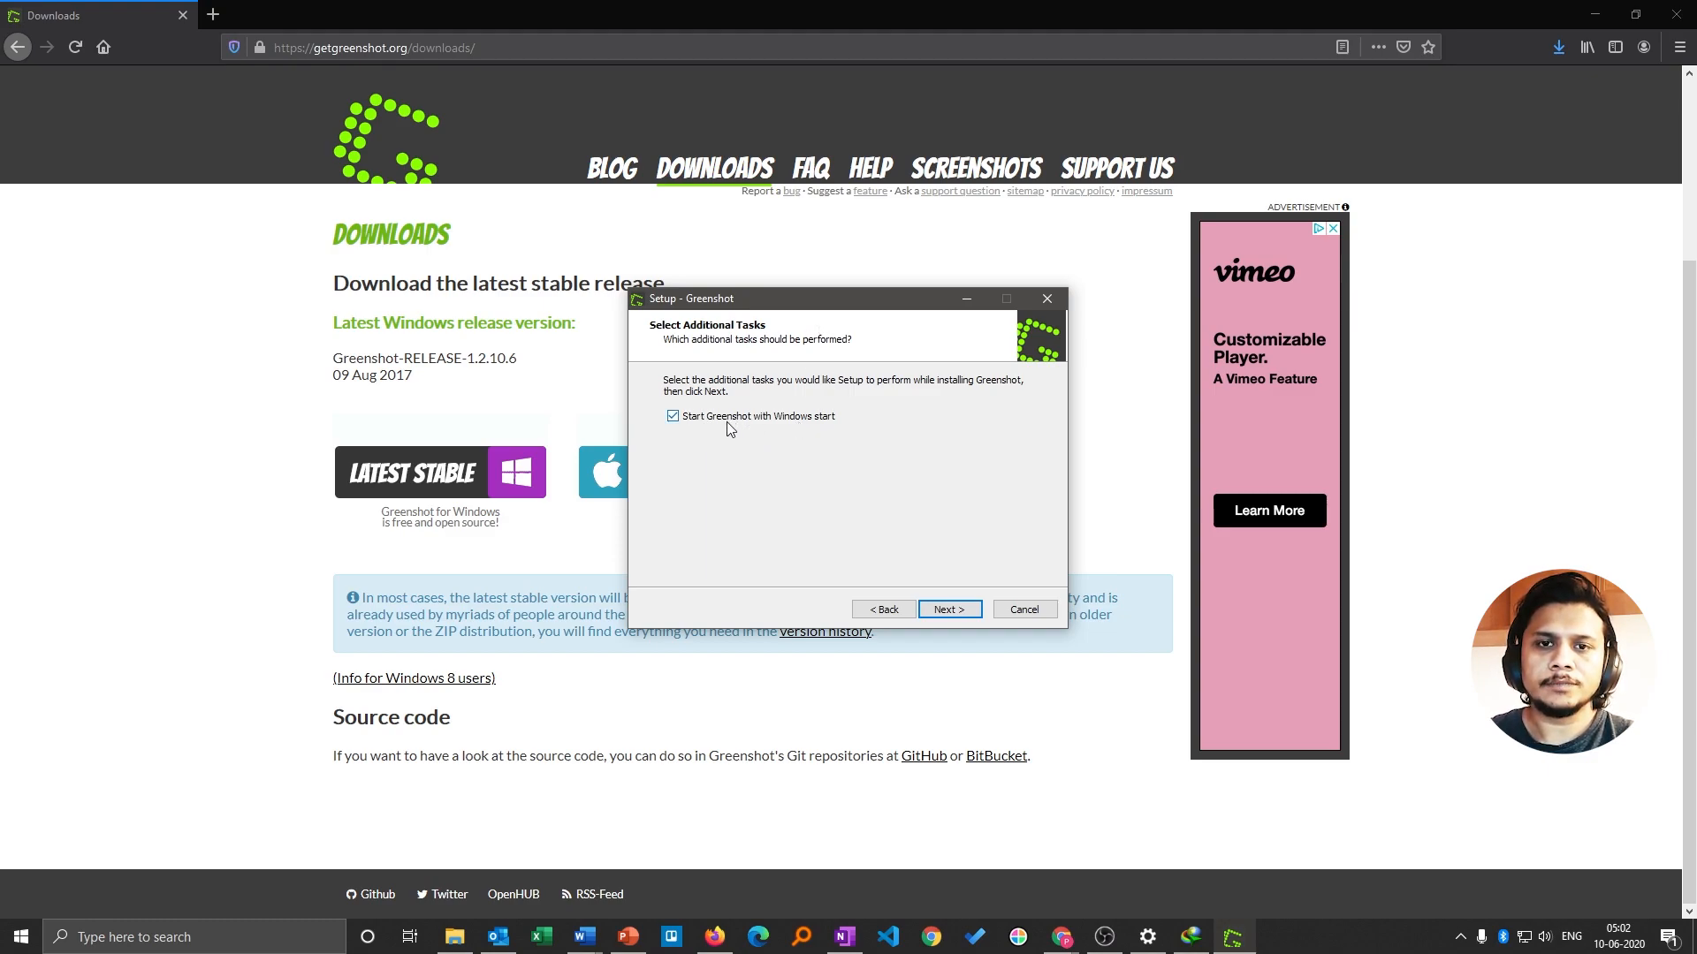
mouse_move(721, 431)
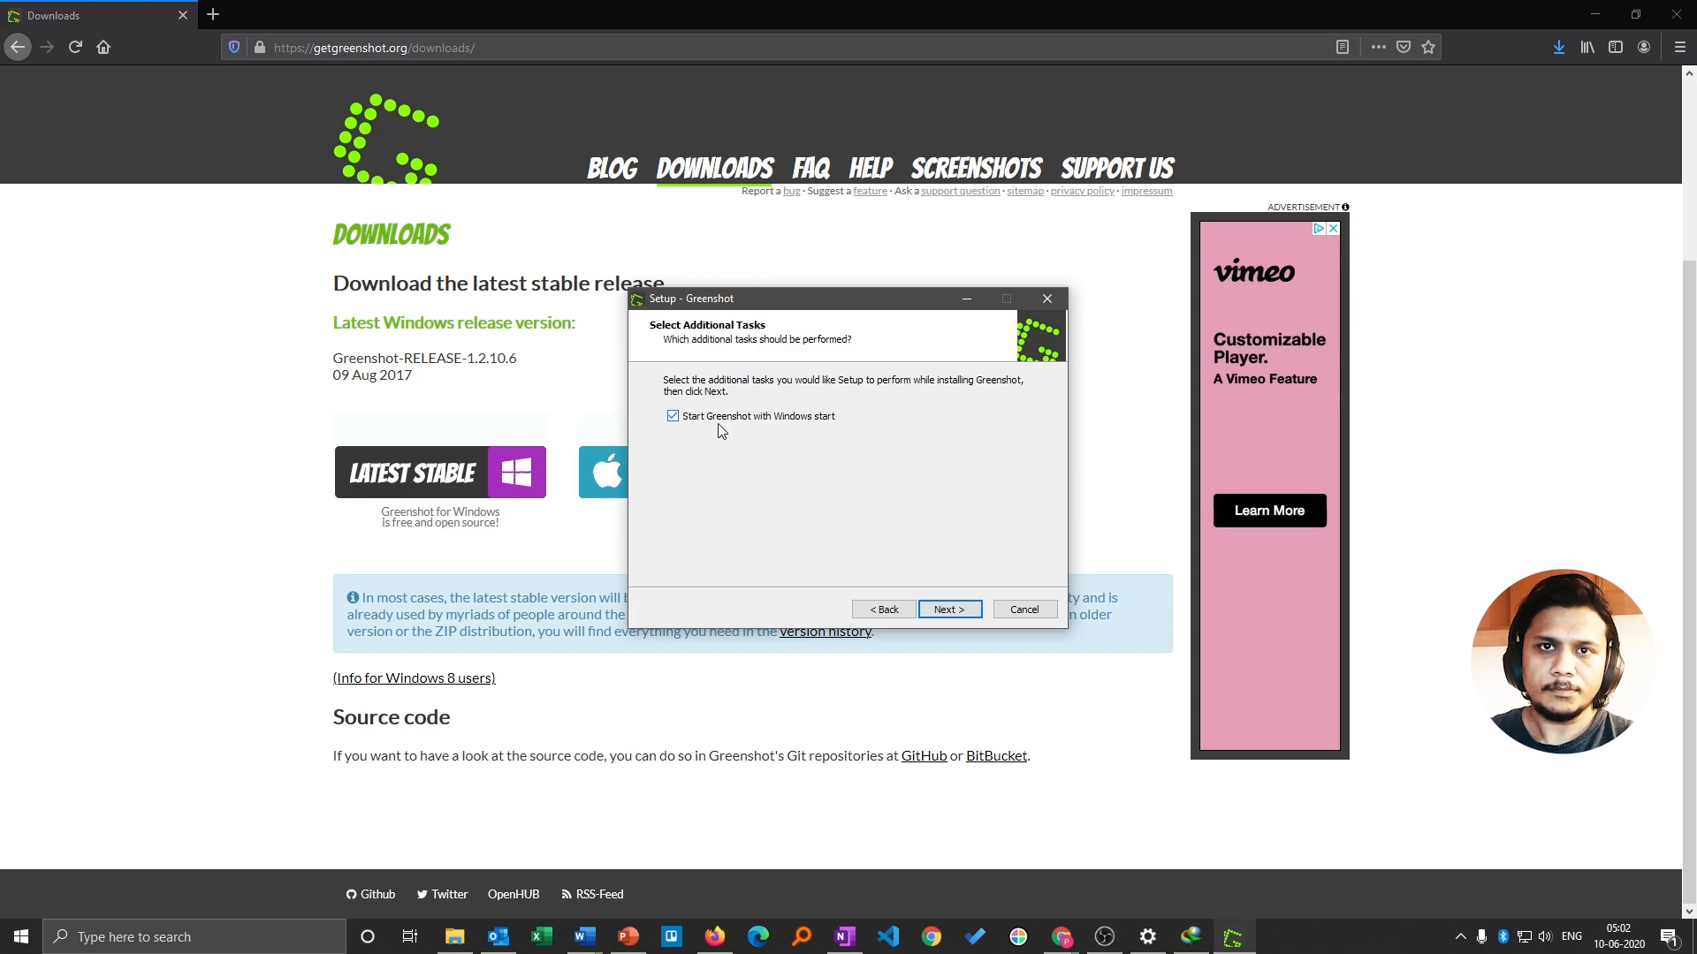
mouse_move(974, 602)
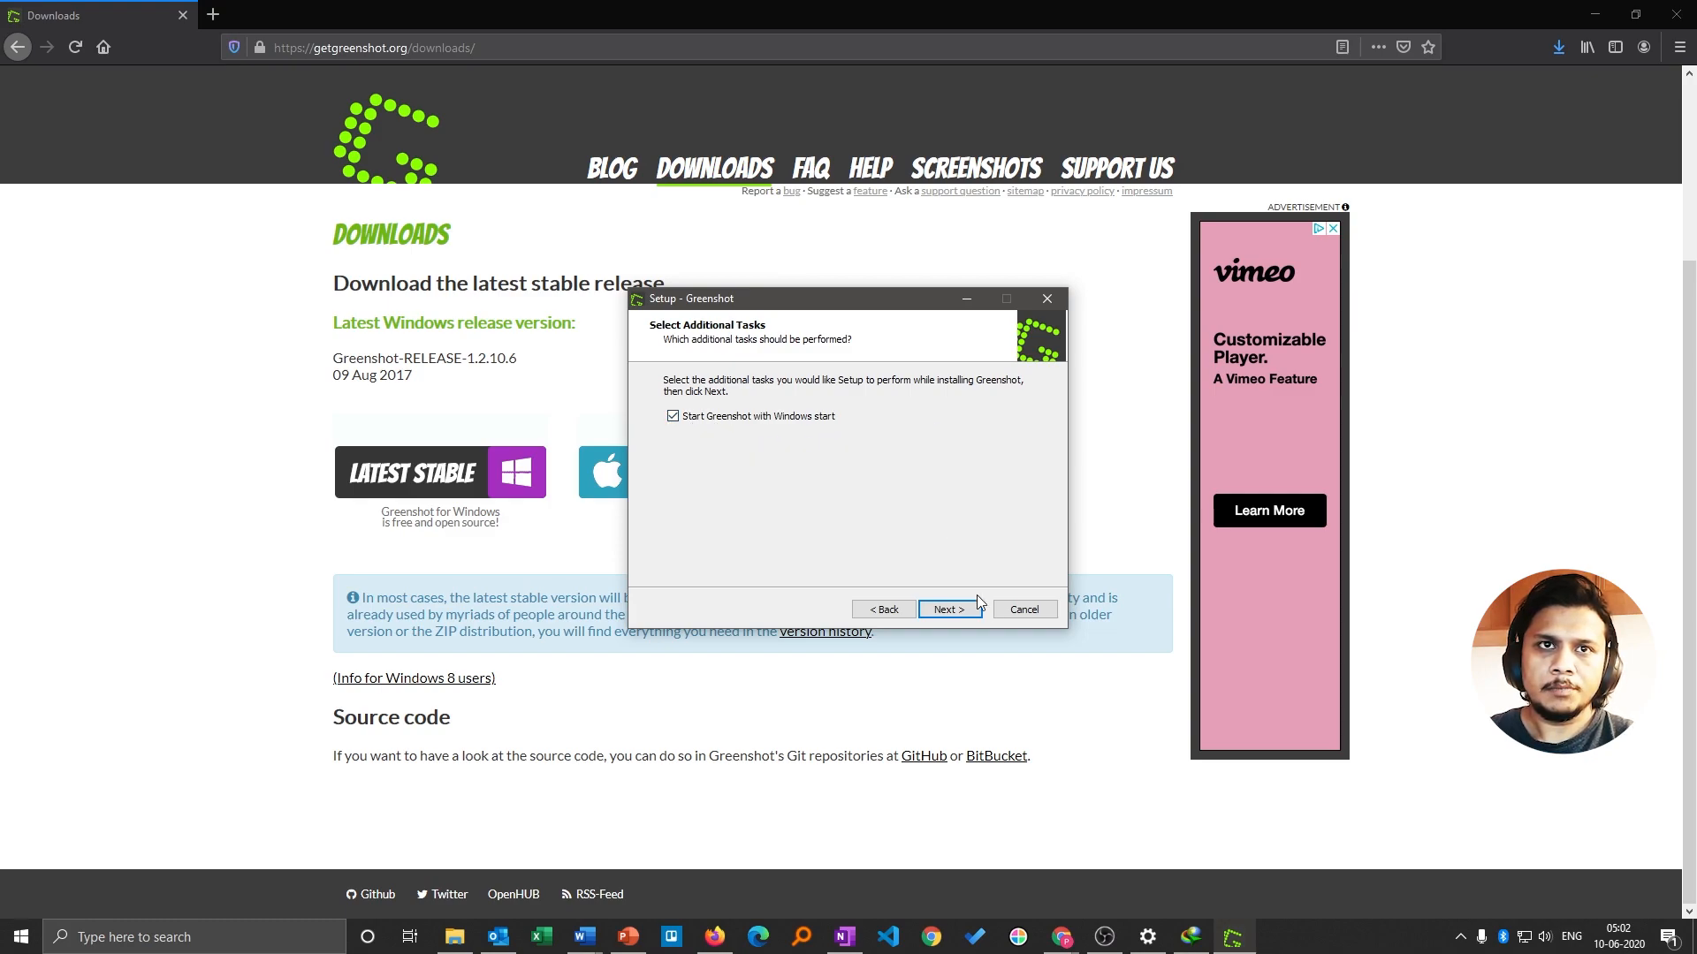
mouse_move(674, 416)
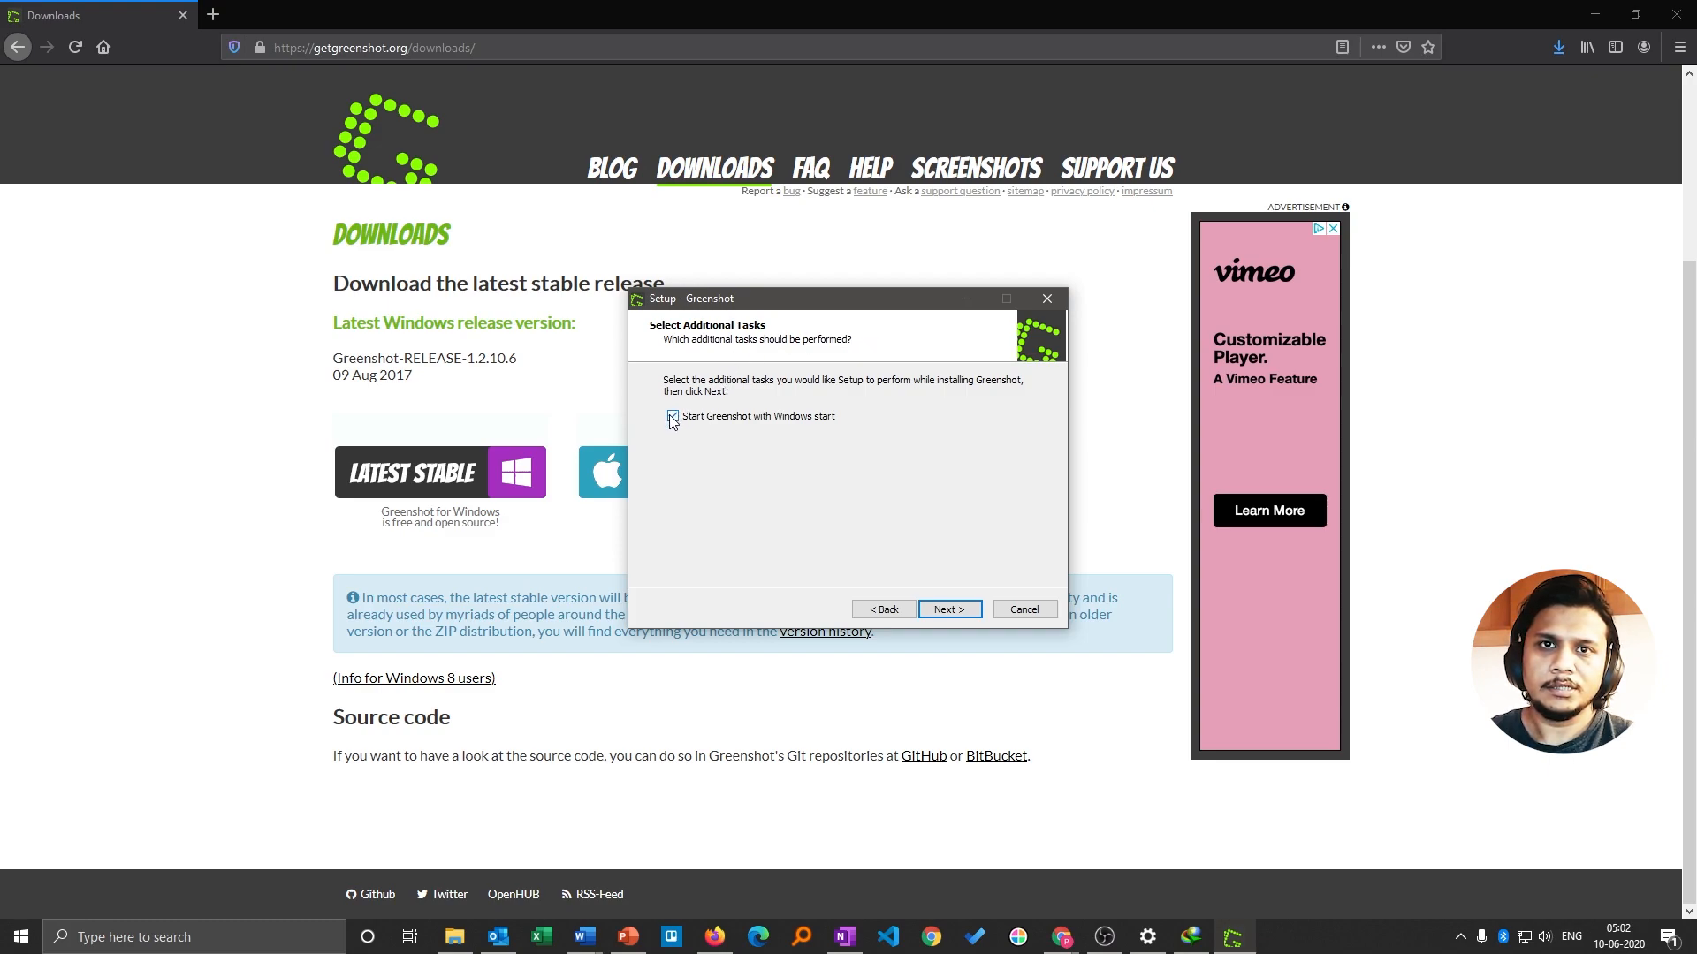
- Untick starting Greenshot with Windows, install it, and finish setup
left_click(671, 417)
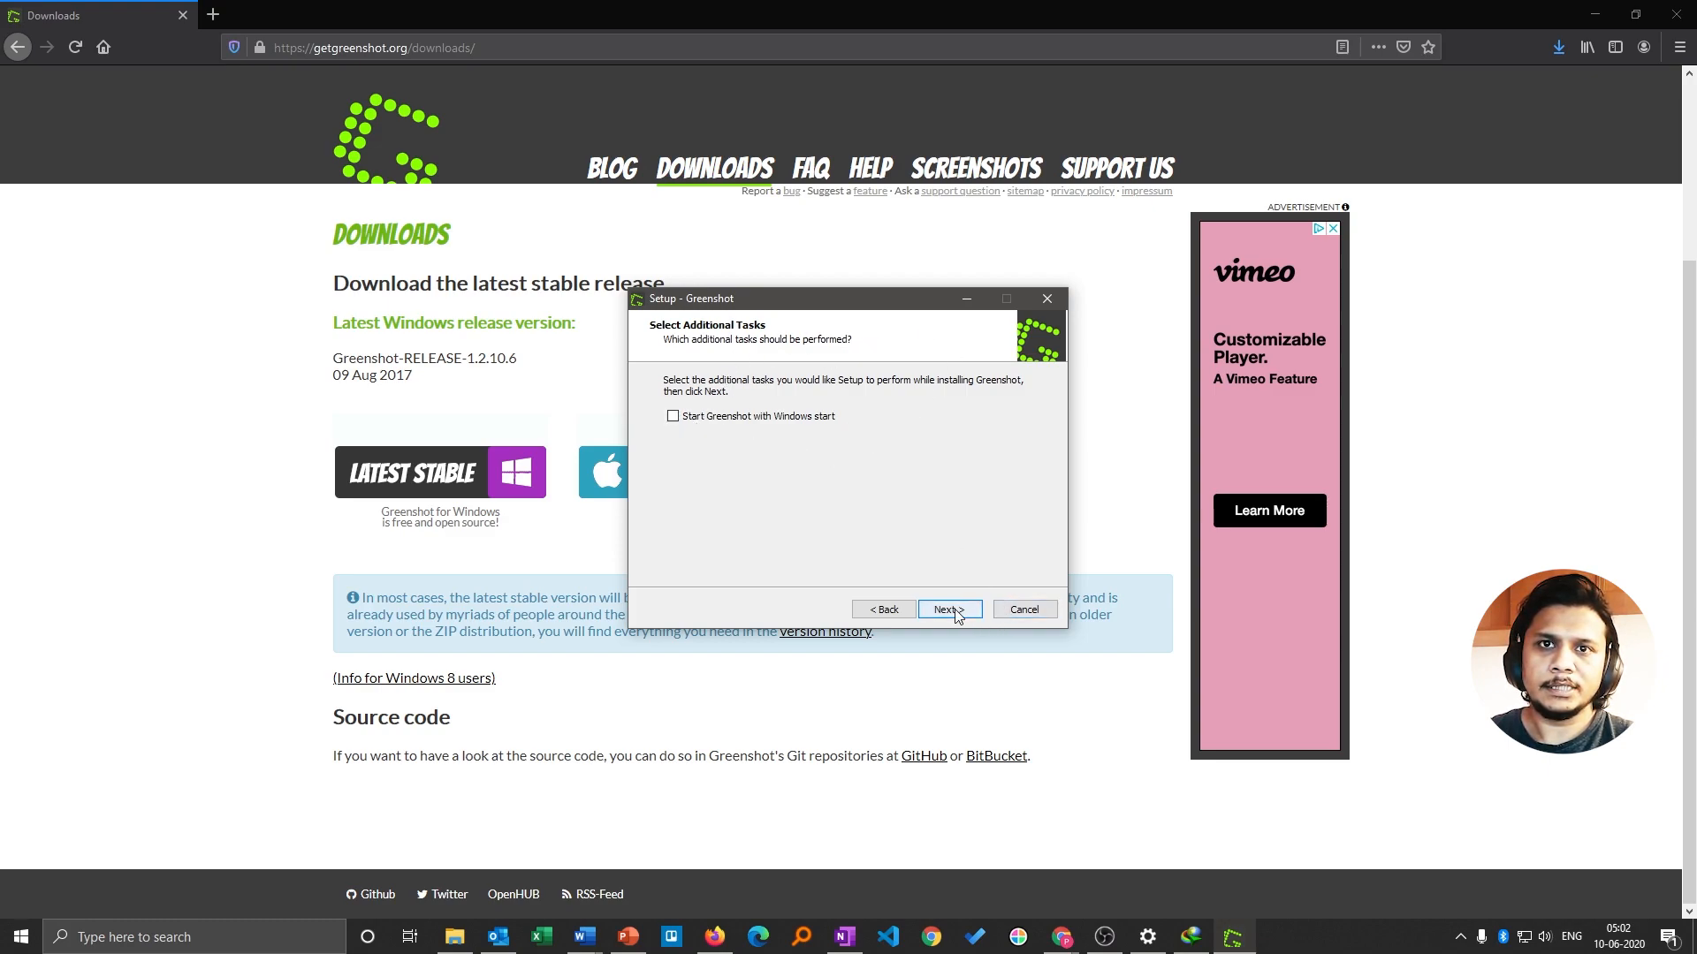
left_click(948, 609)
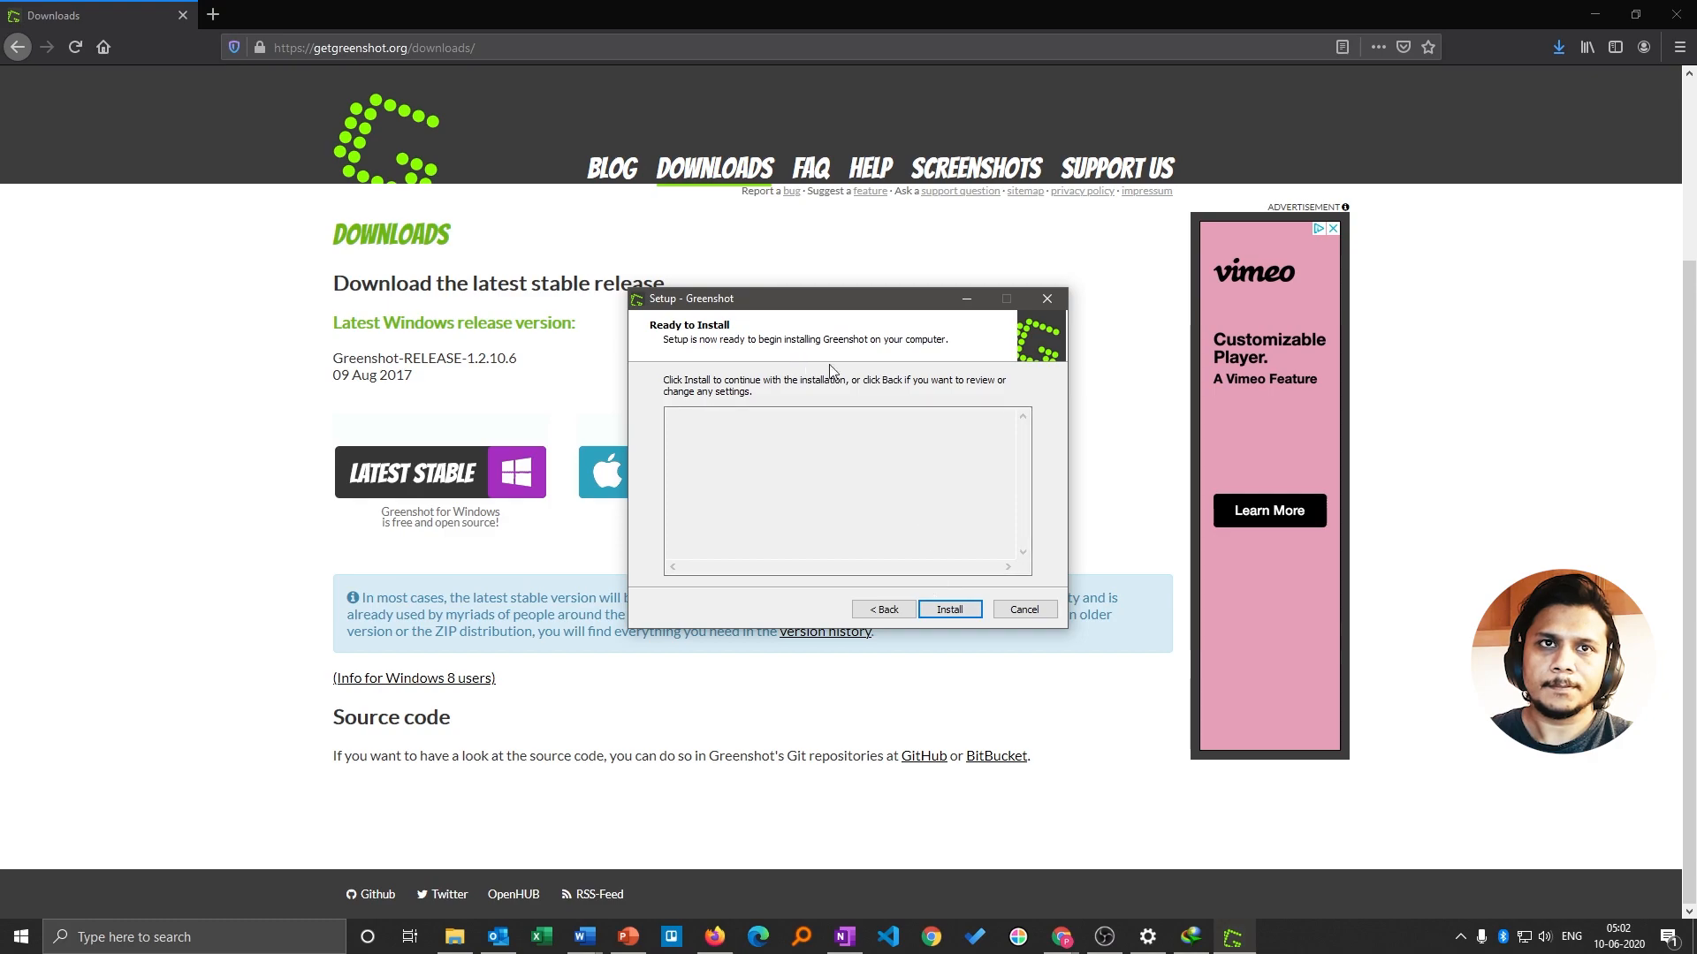
left_click(946, 608)
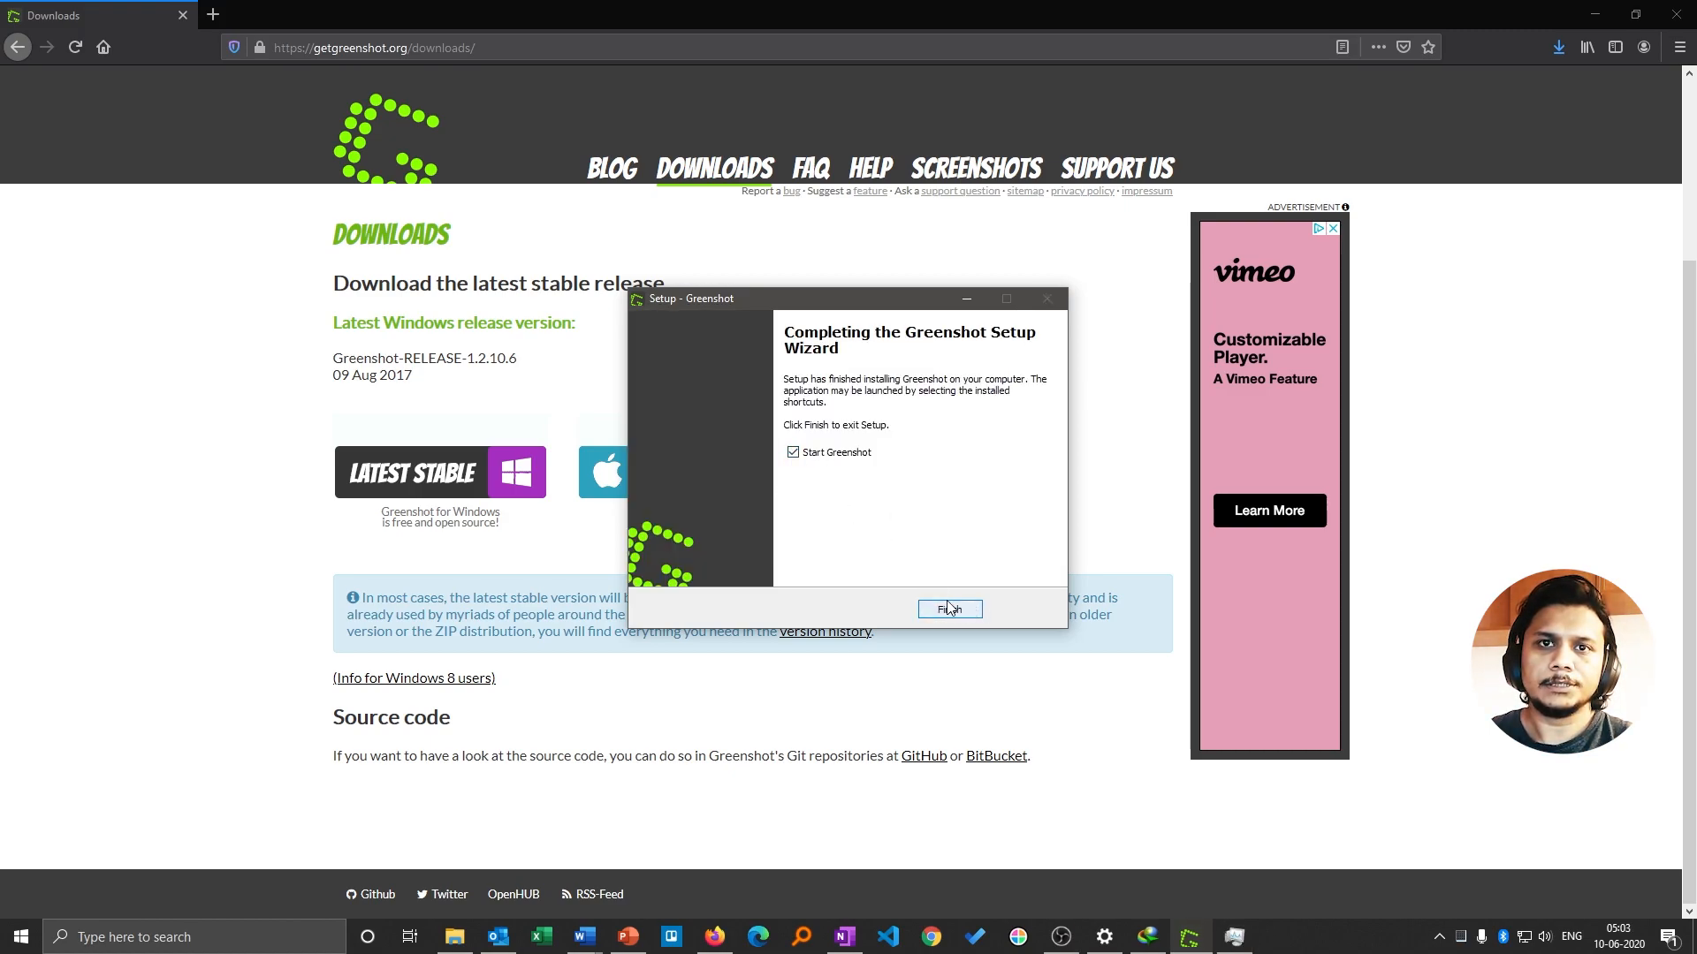
left_click(949, 607)
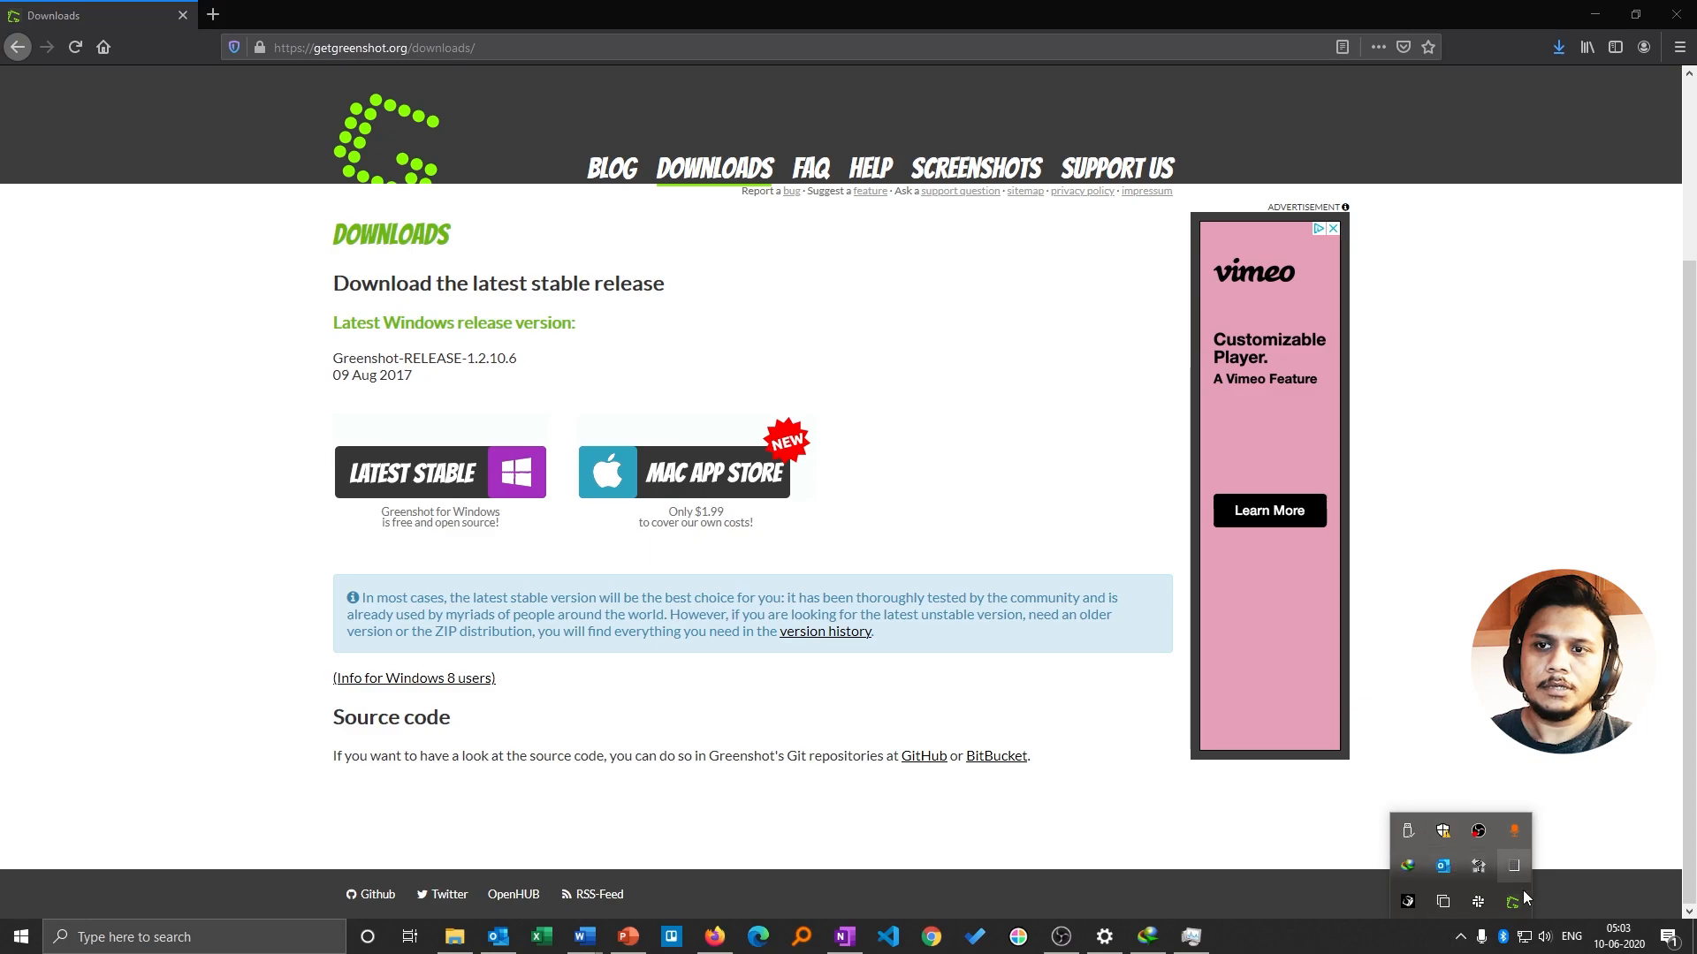
mouse_move(1514, 901)
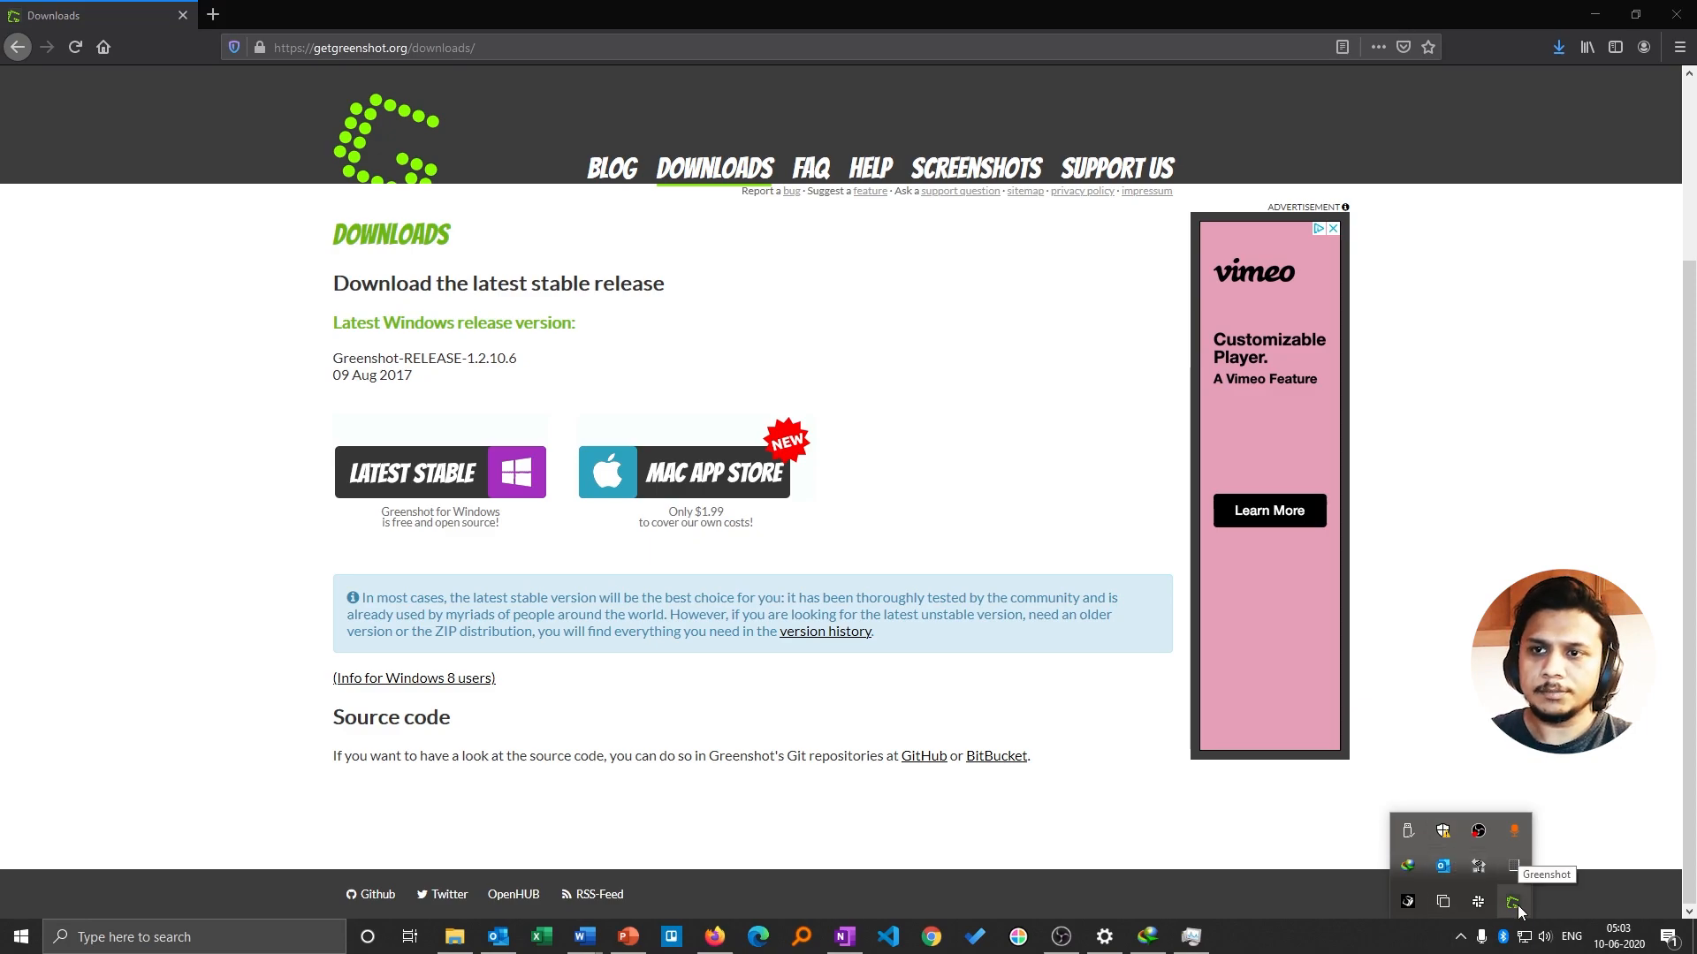
mouse_move(1347, 708)
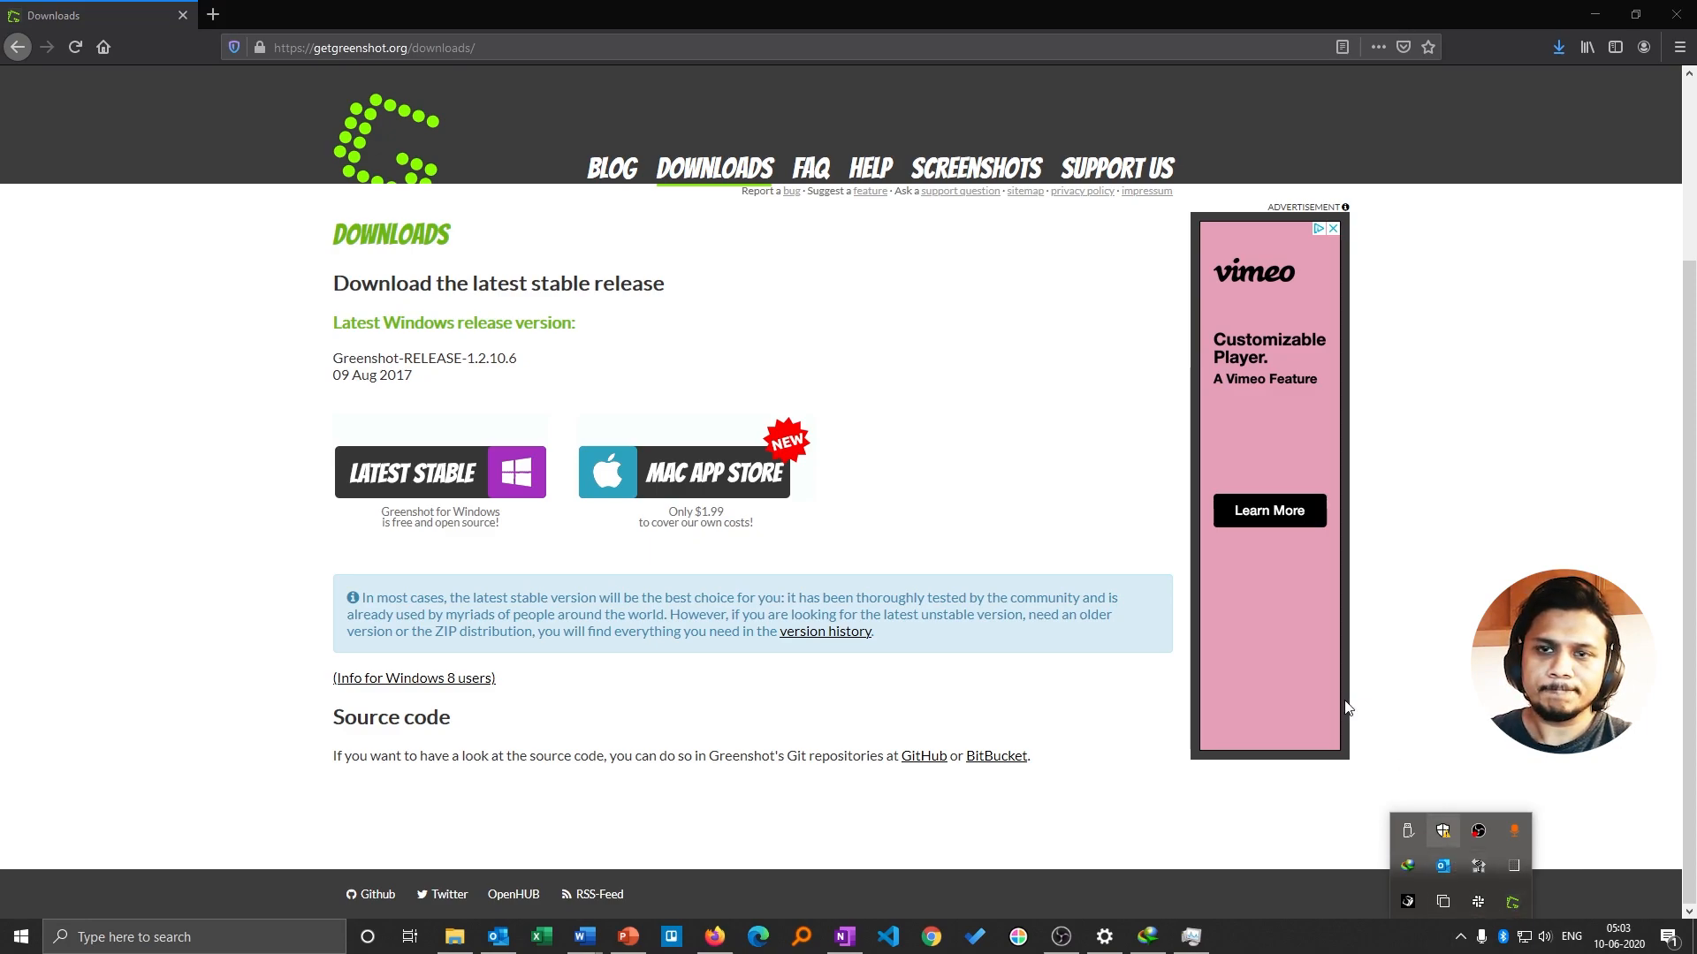
- Start a Greenshot region capture from the tray icon's capture menu
right_click(1512, 830)
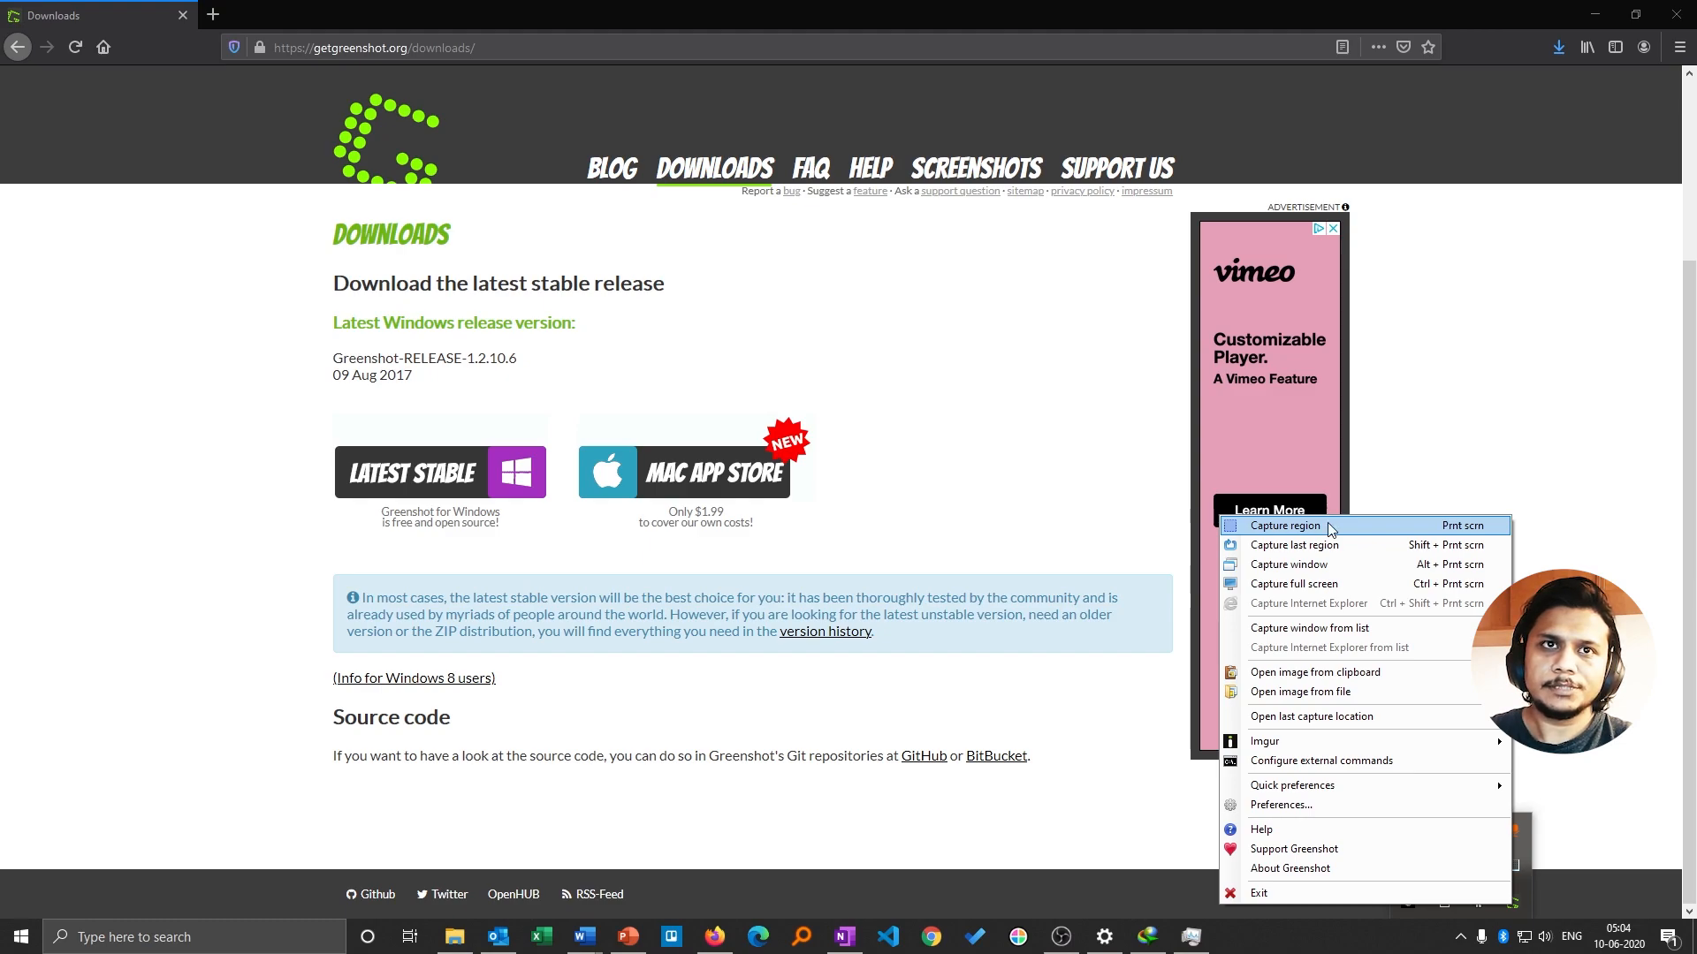
mouse_move(1321, 531)
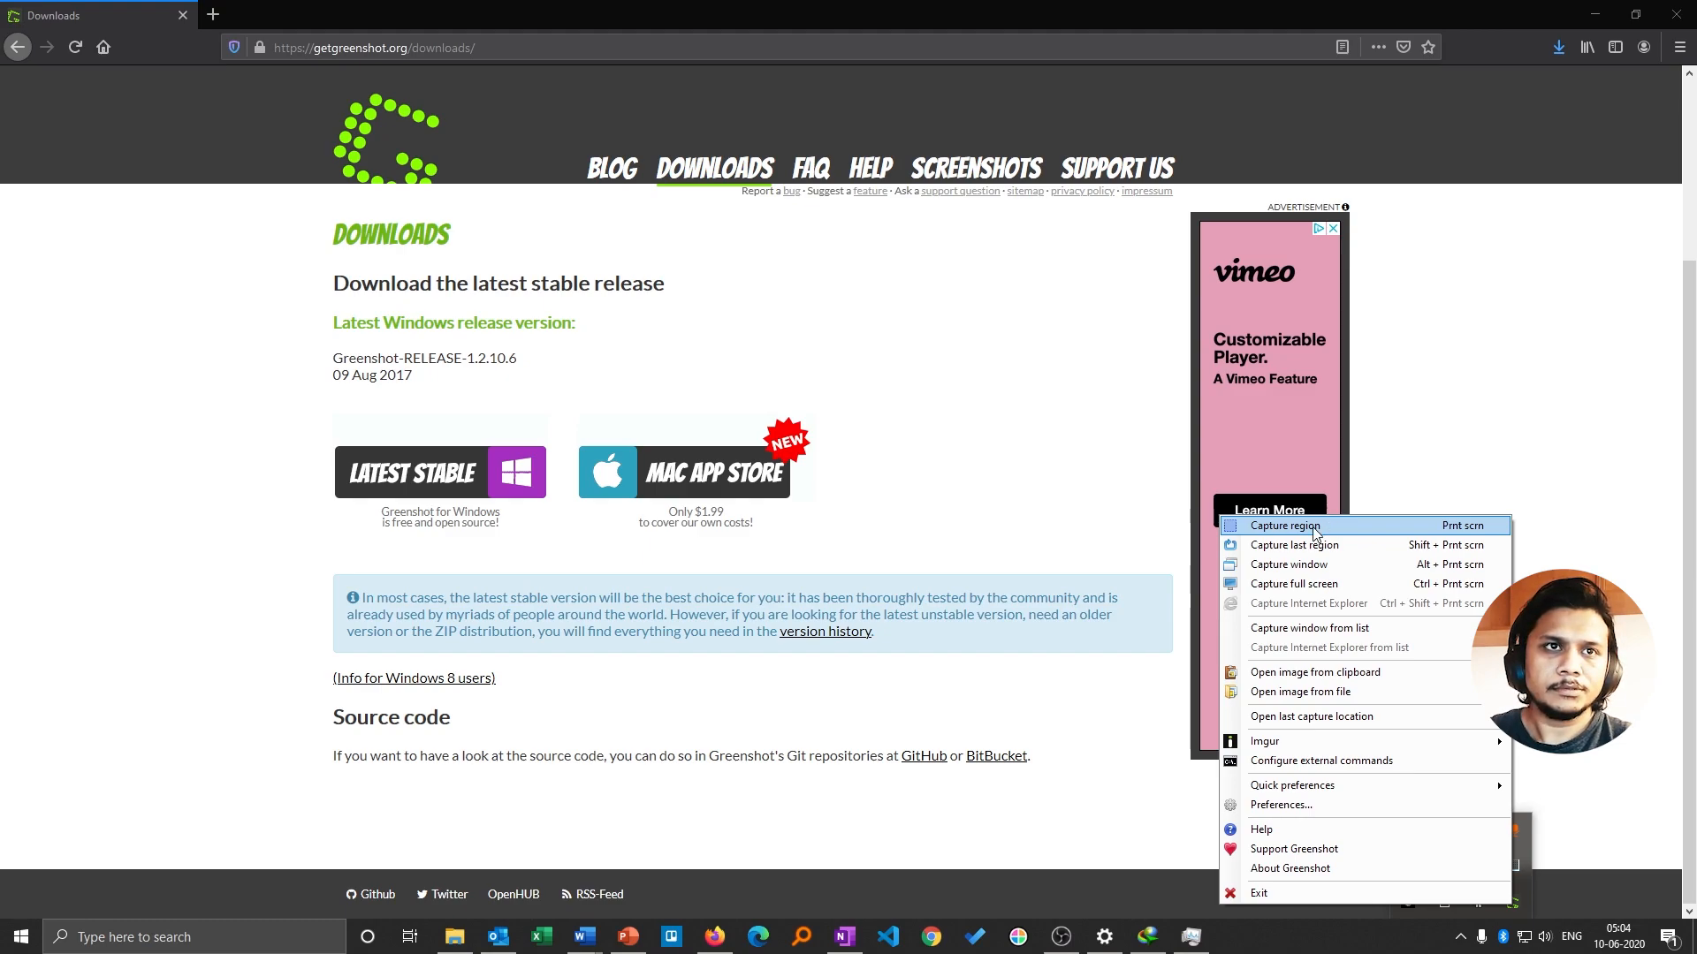
left_click(1286, 526)
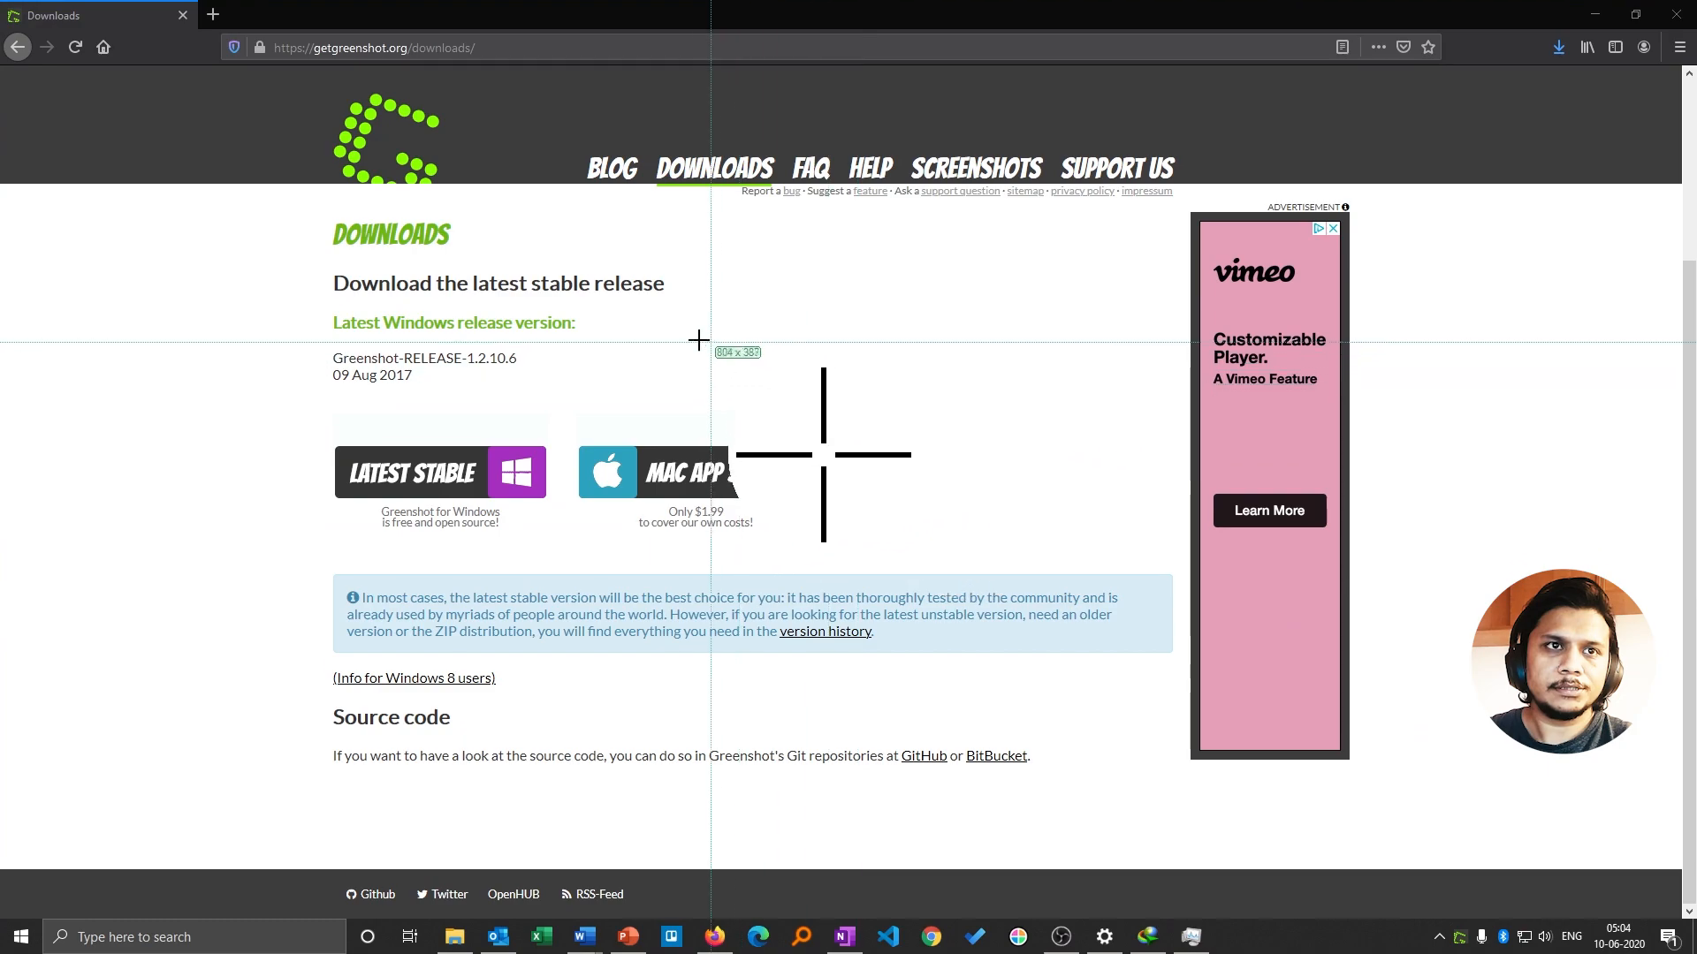
mouse_move(327, 430)
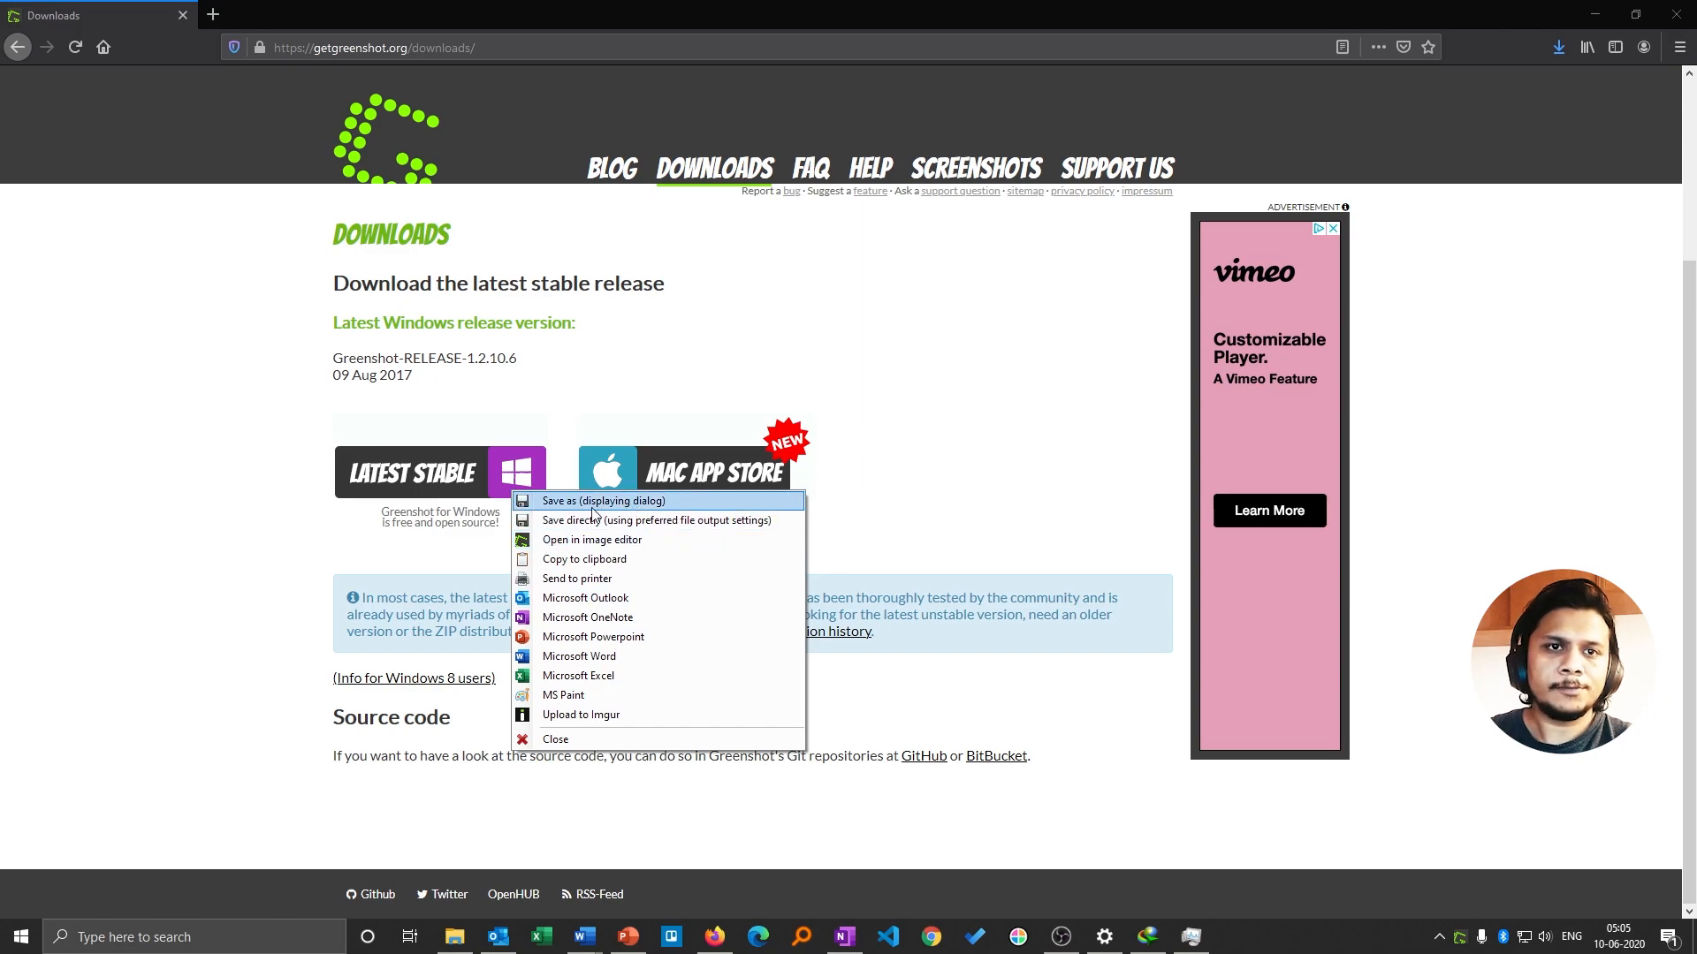
mouse_move(425, 486)
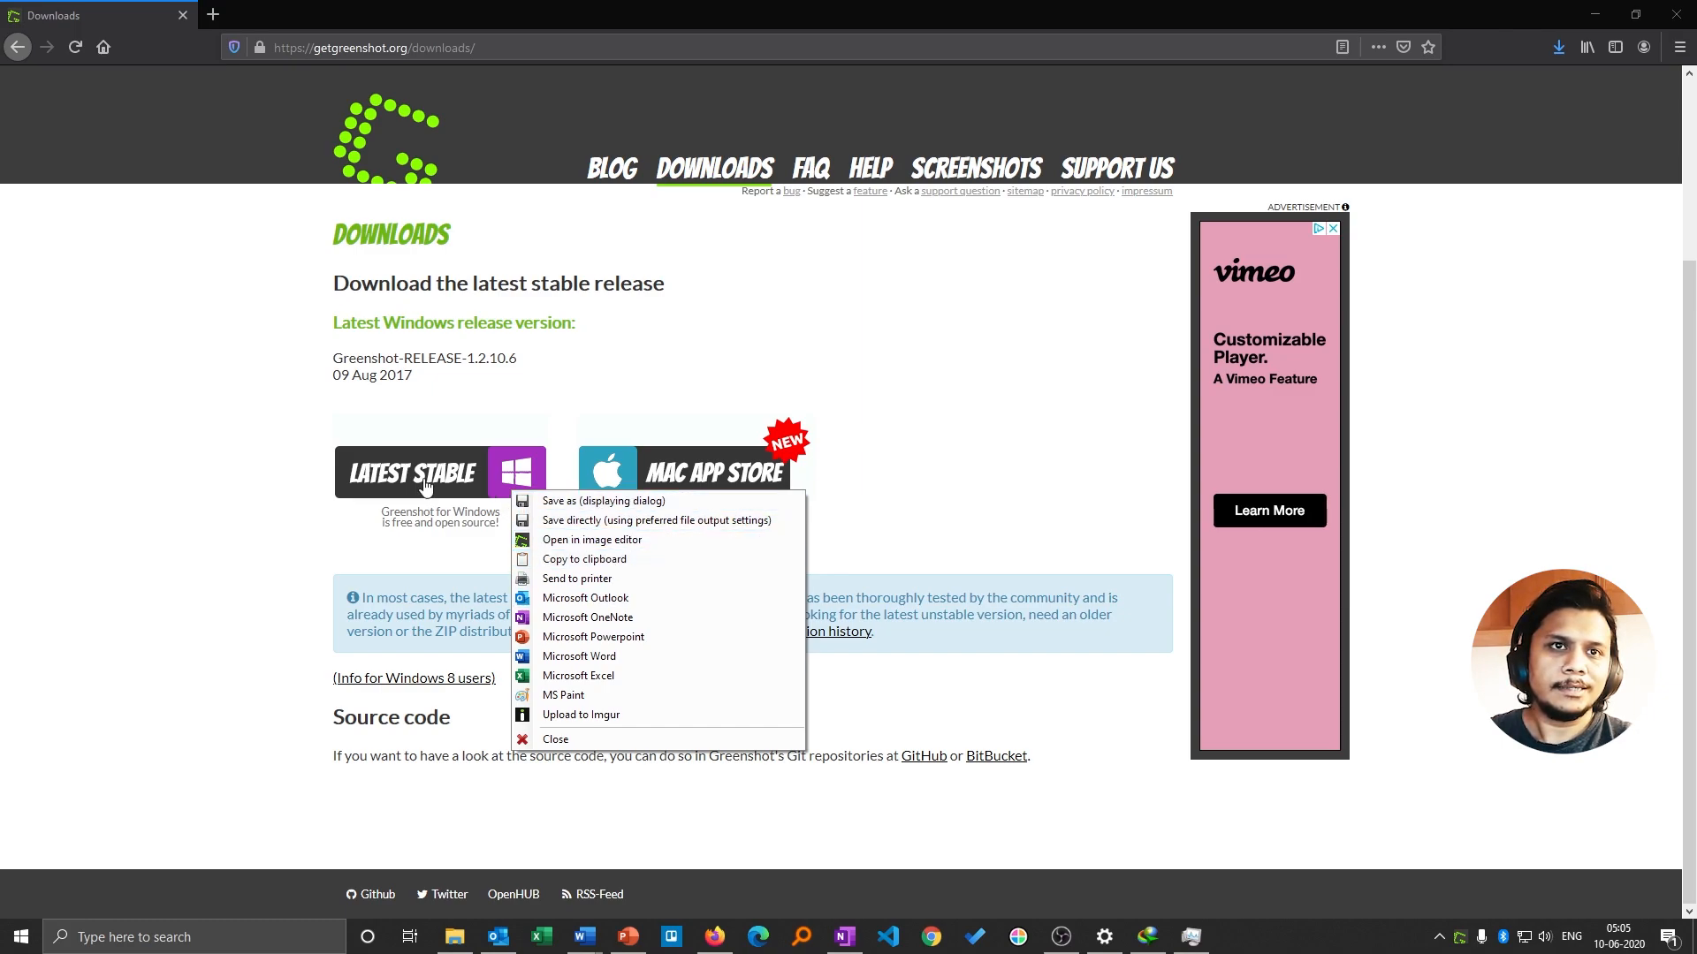
mouse_move(603, 500)
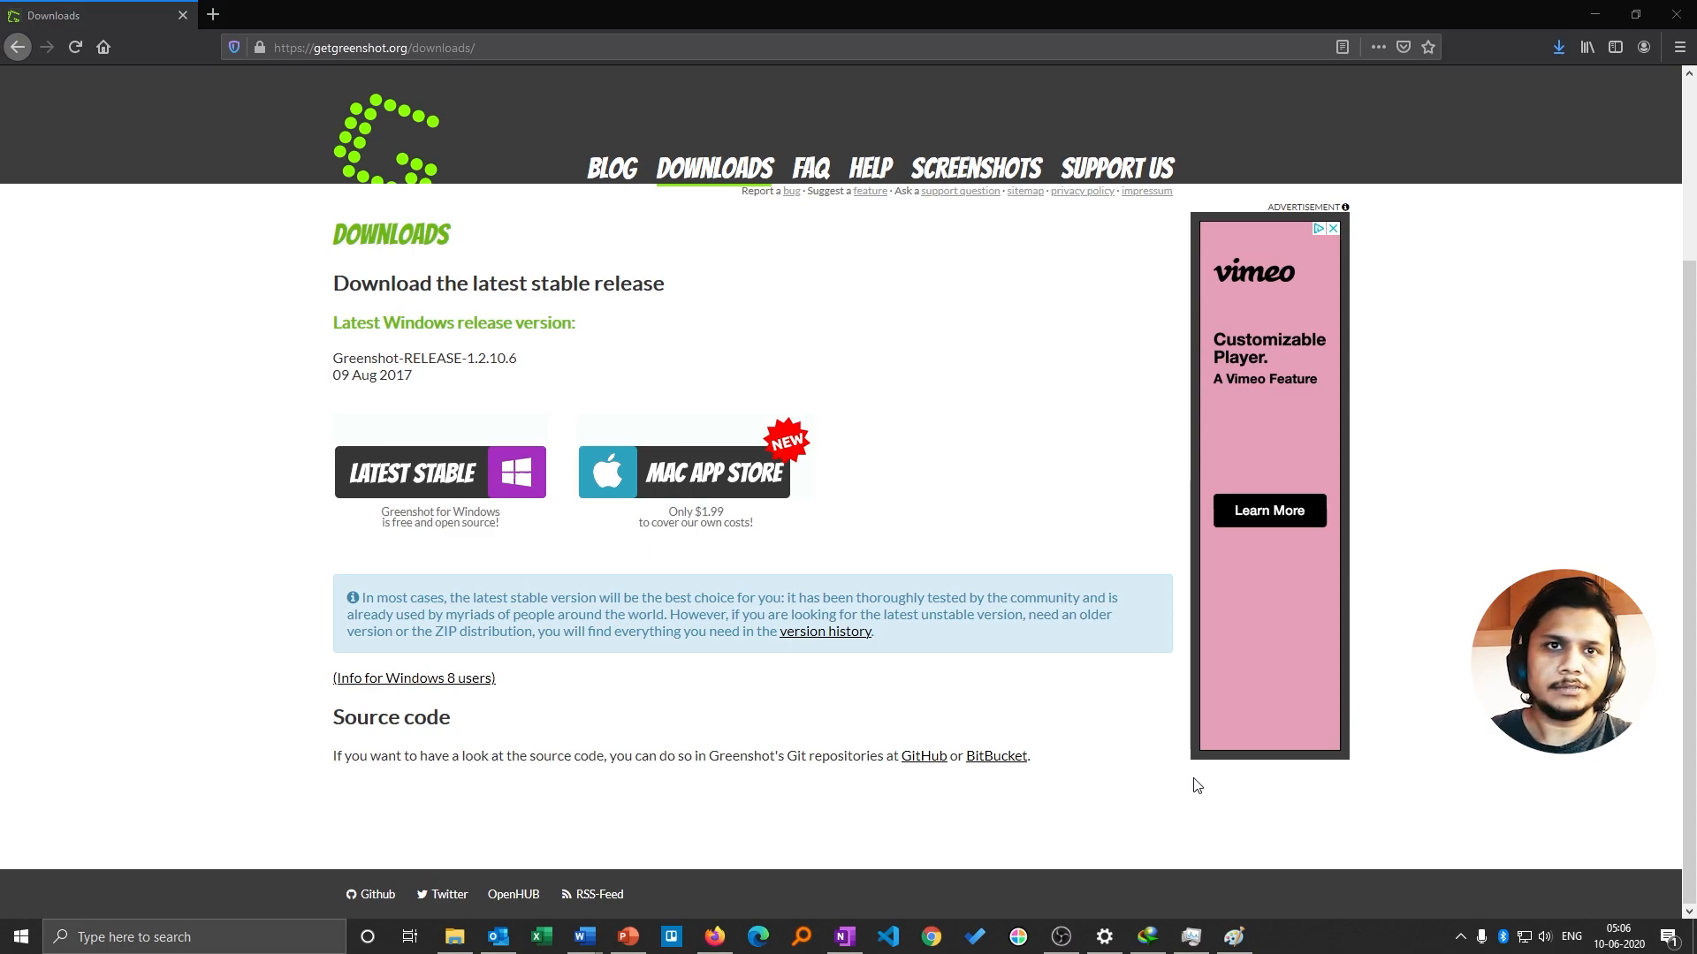
- Open Greenshot's Preferences, review the General settings, and confirm with OK
left_click(1191, 776)
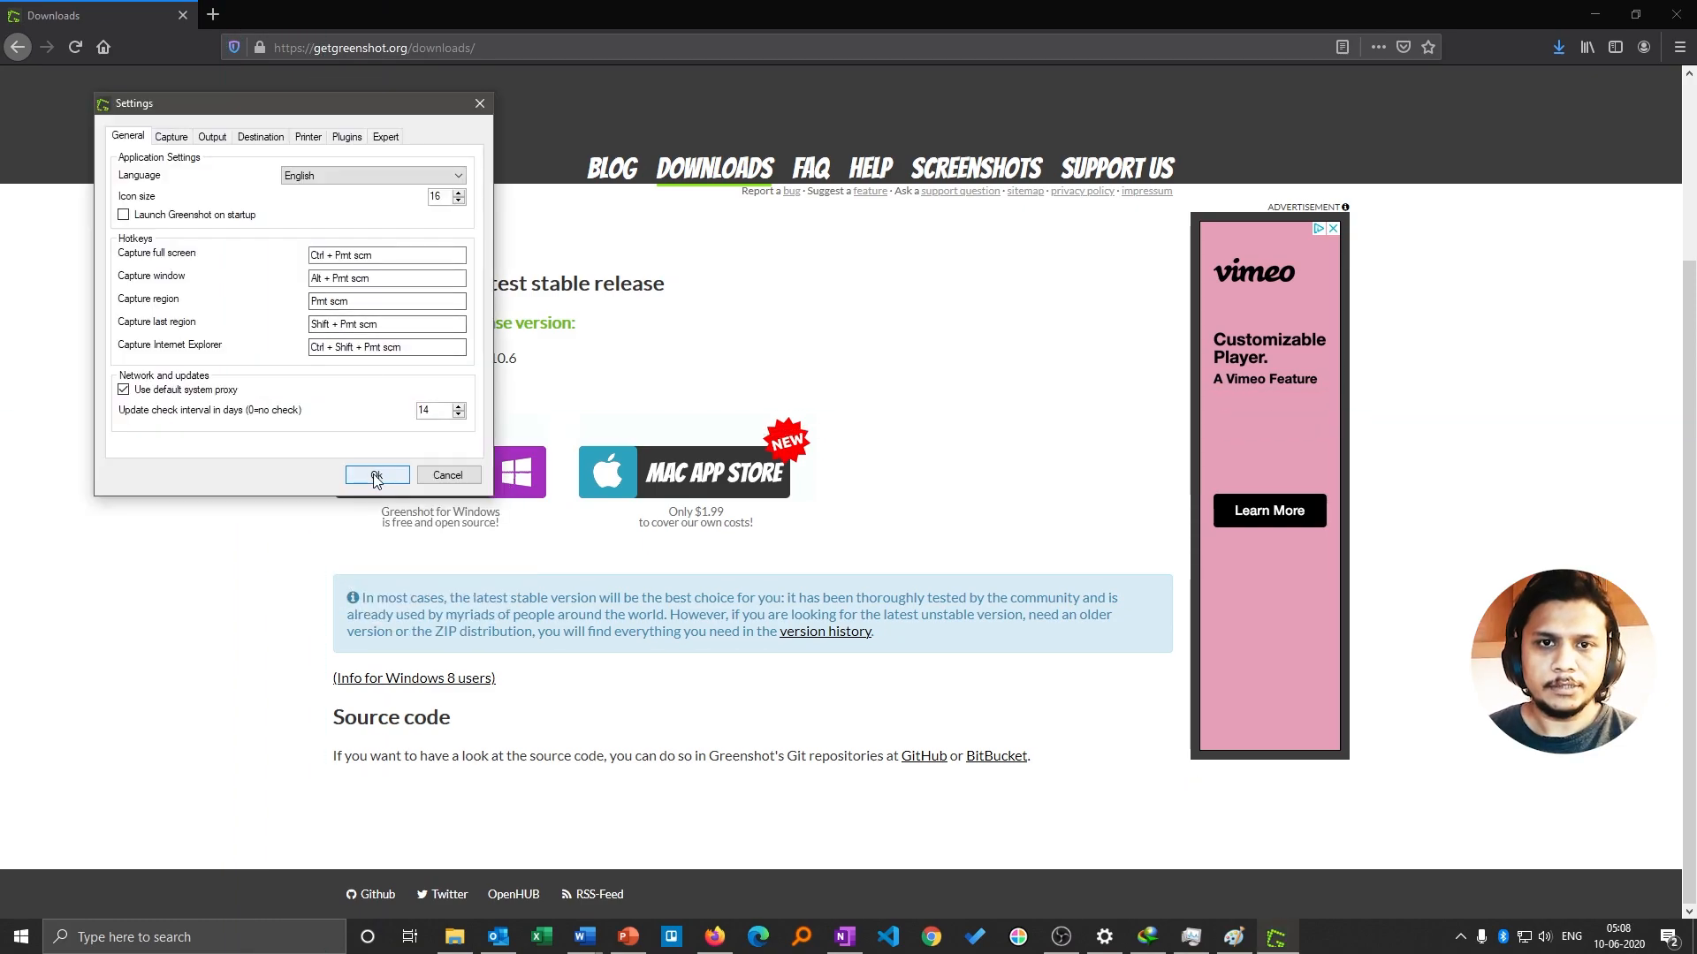
left_click(376, 476)
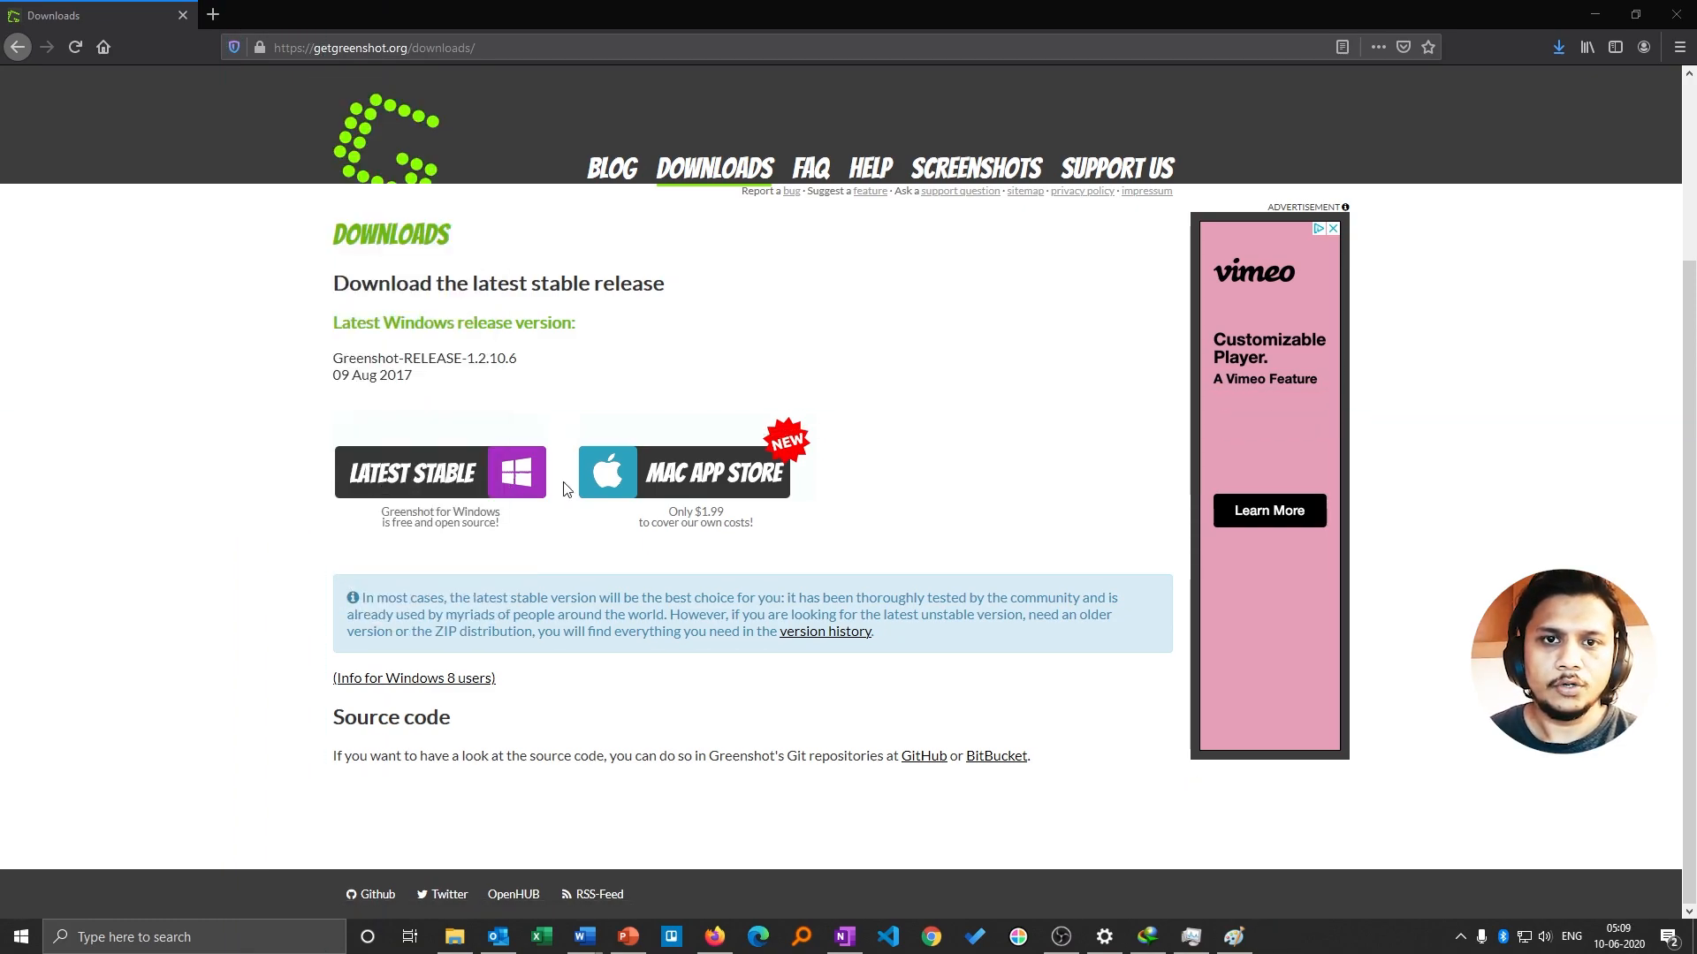